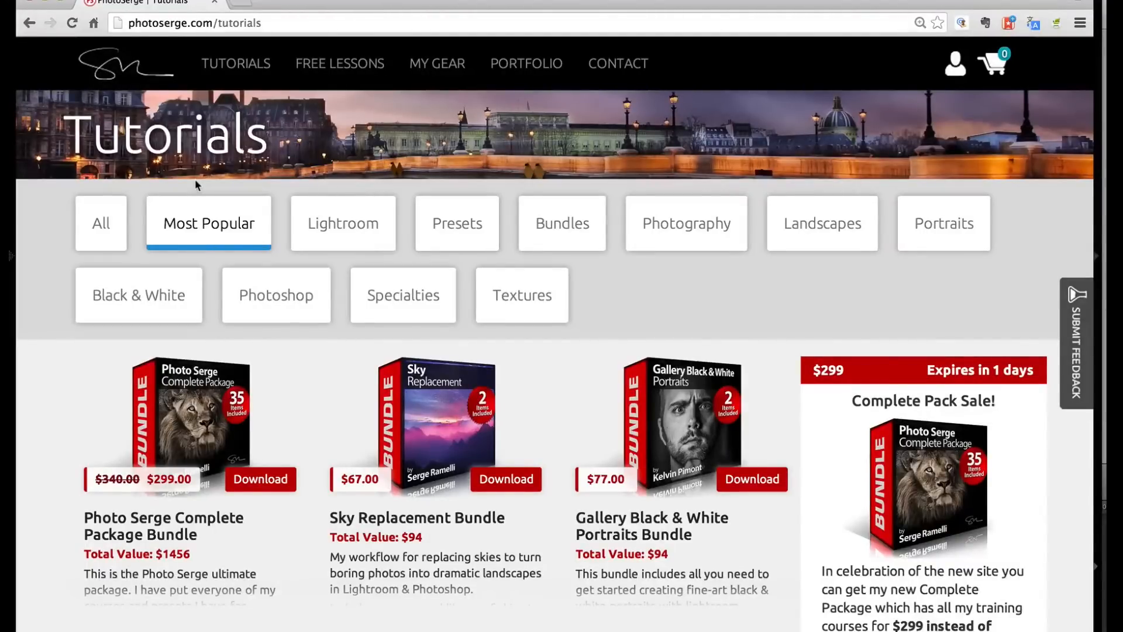
mouse_move(341, 223)
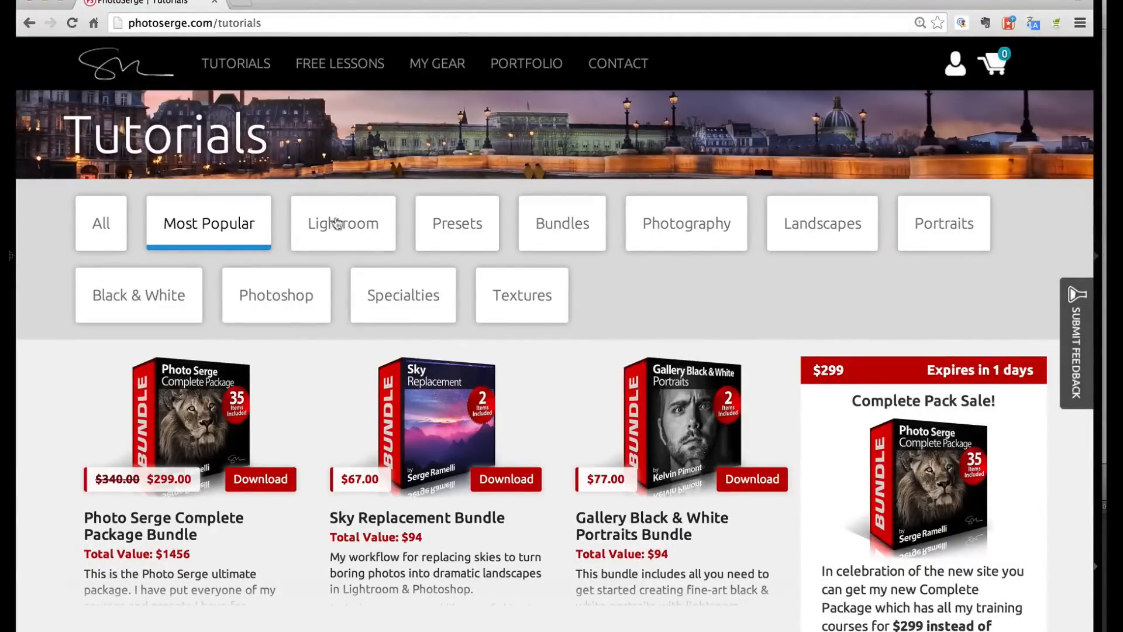
mouse_move(480, 329)
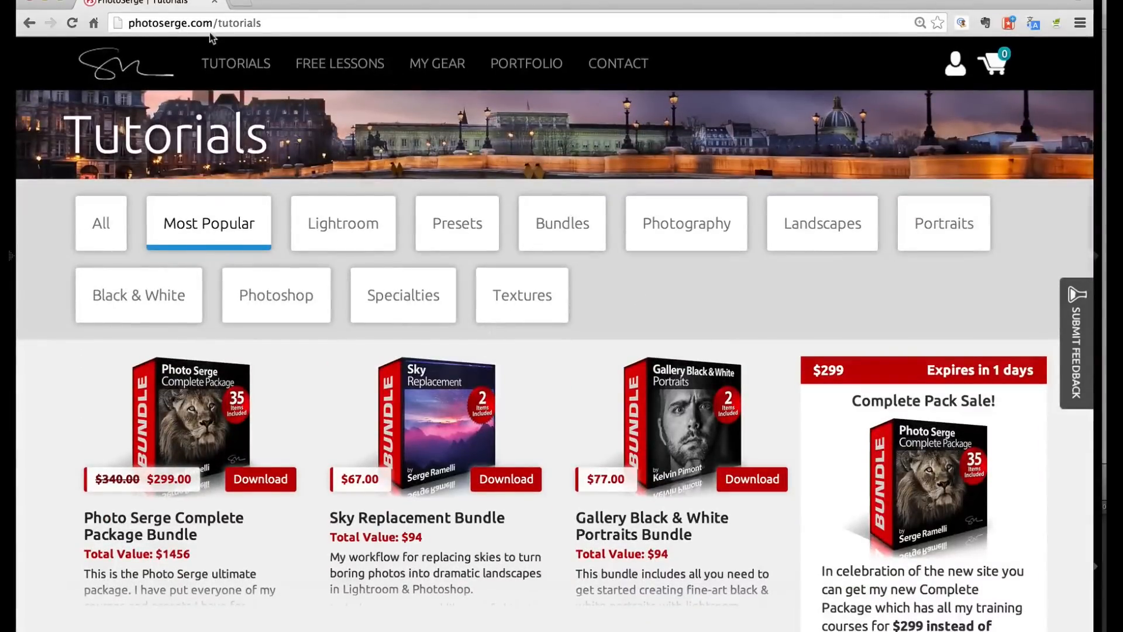
Open My Photos from the PhotoSerge account menu.
scroll("down", 3)
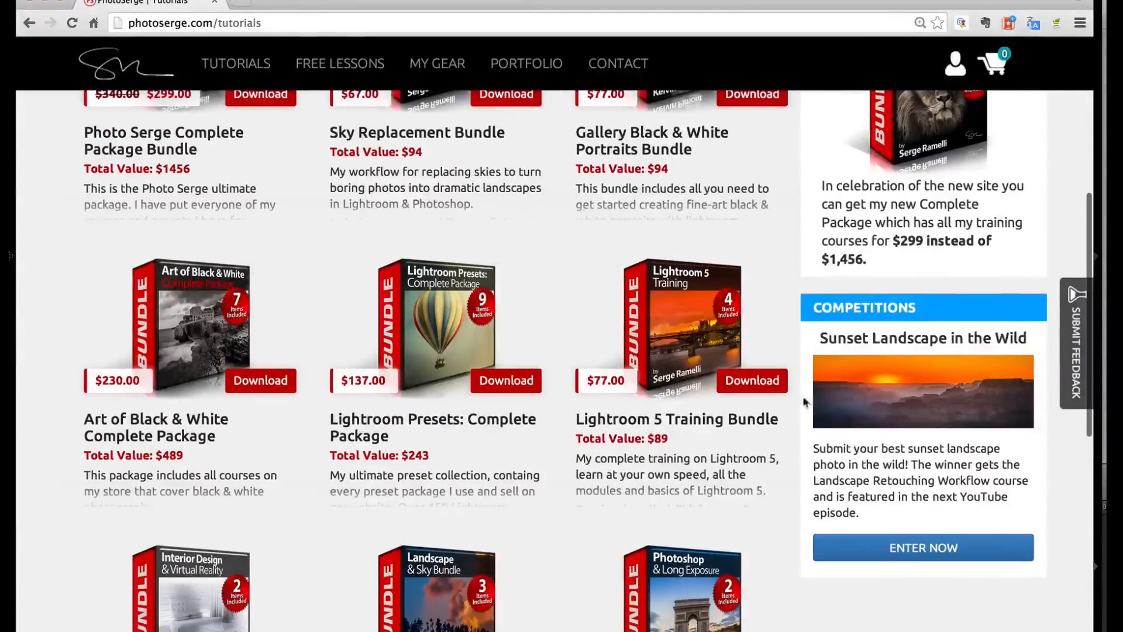
scroll("up", 3)
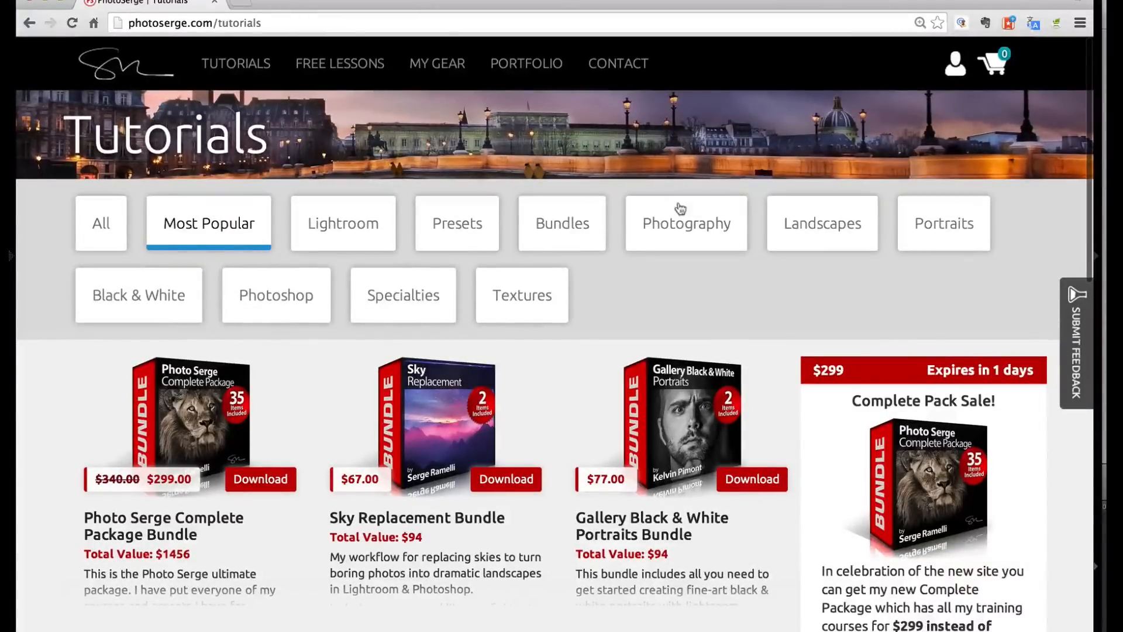
mouse_move(955, 77)
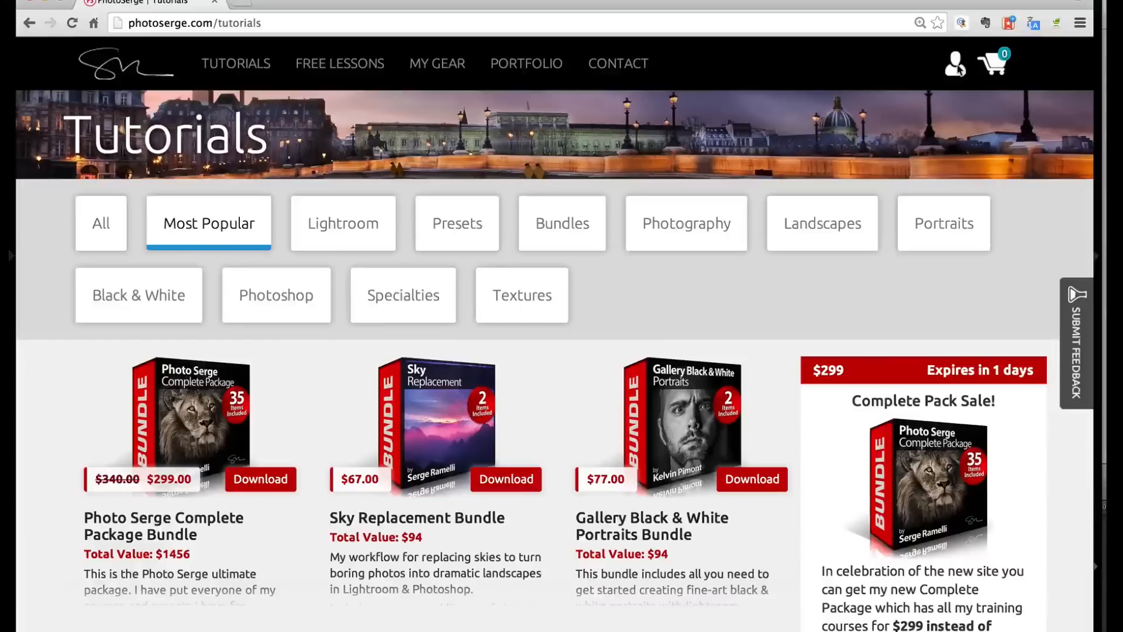
left_click(955, 63)
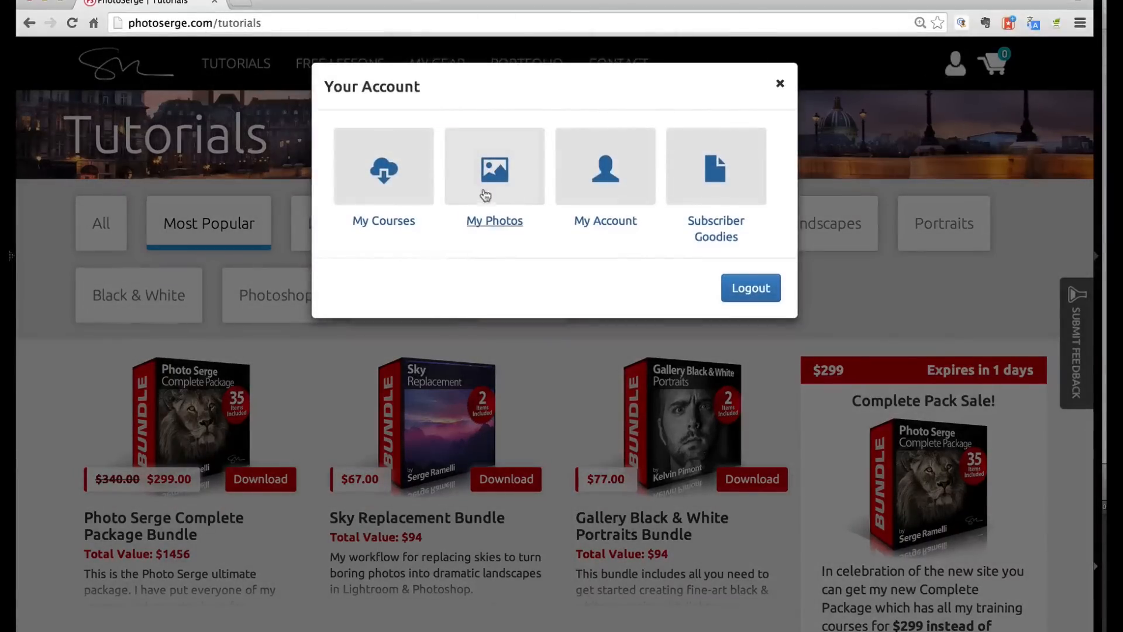
left_click(495, 178)
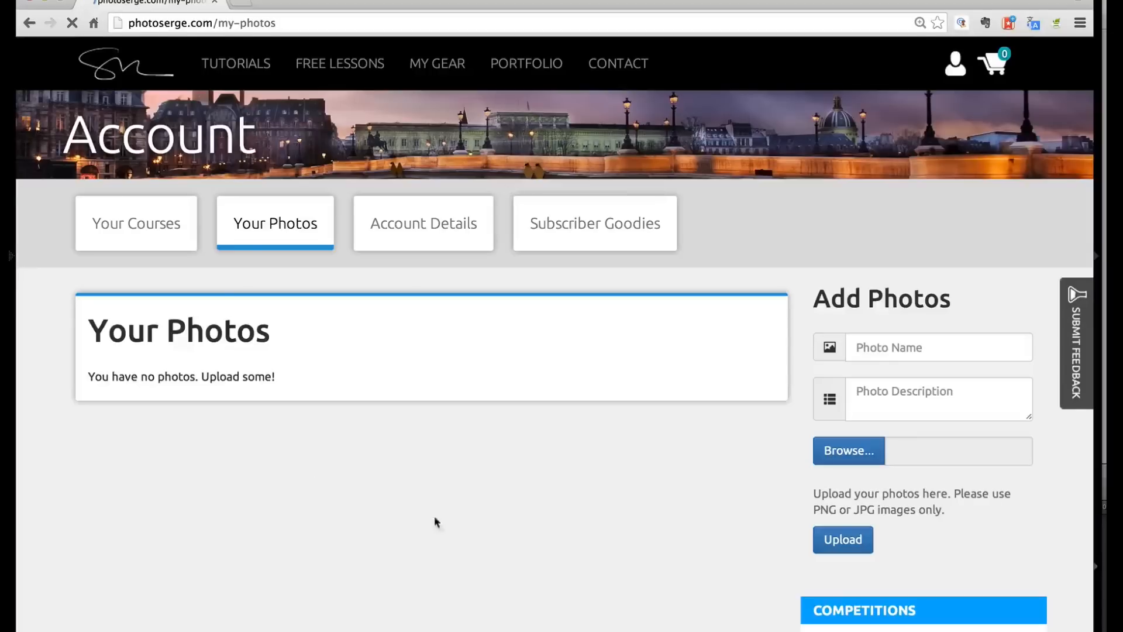
scroll("down", 3)
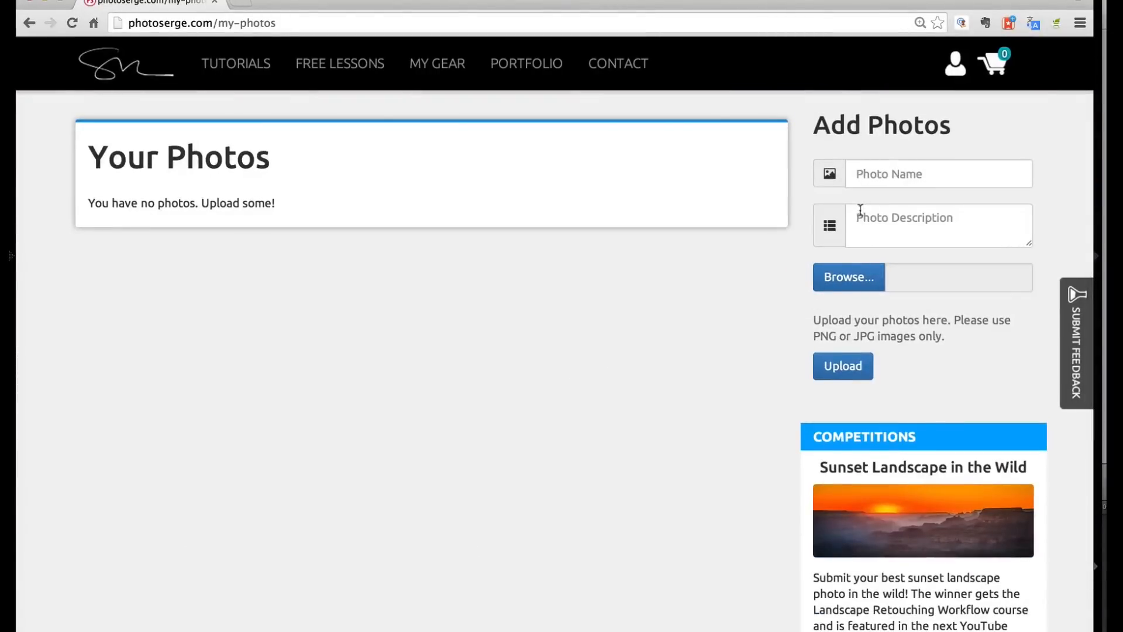
Name the photo 'Horse sun', add a description, choose the JPG and upload it.
type("Ho")
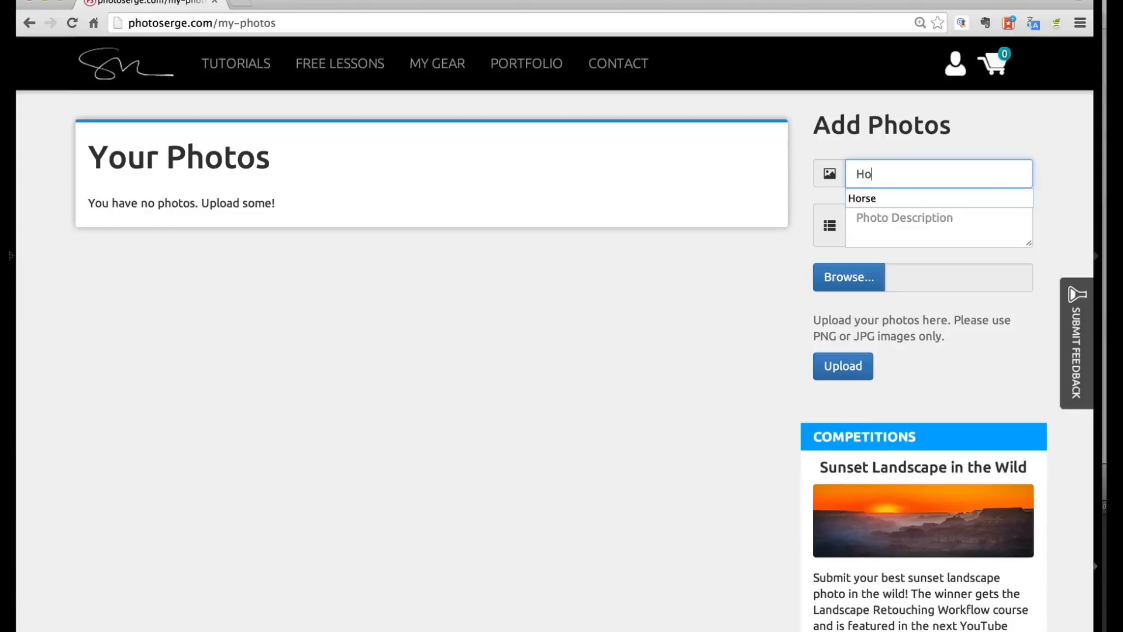
type("Horse su")
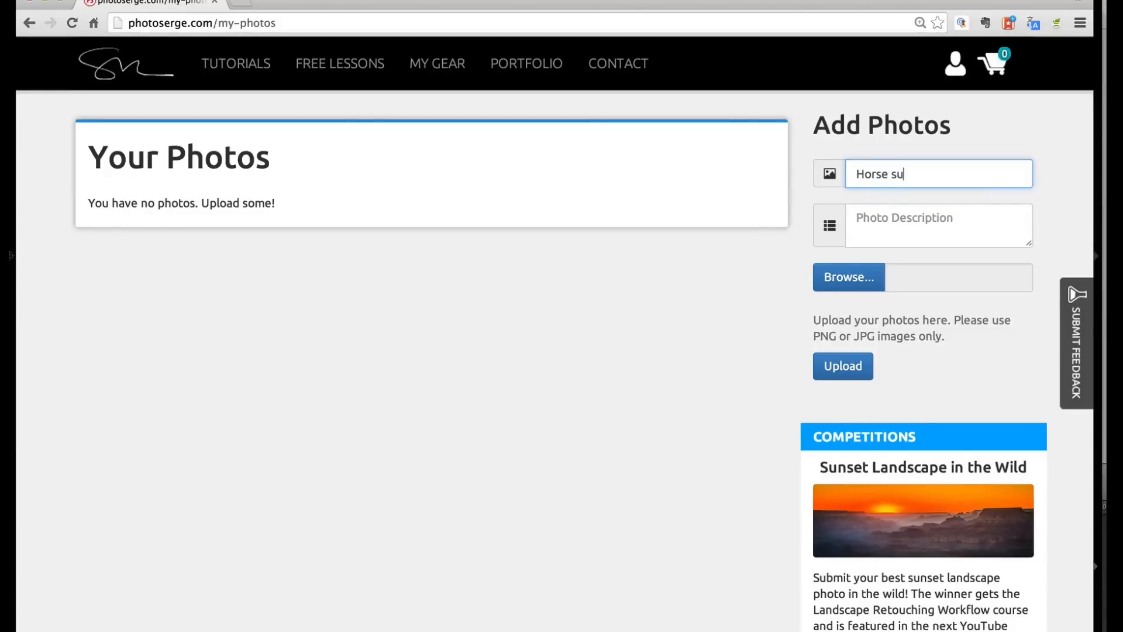
left_click(939, 224)
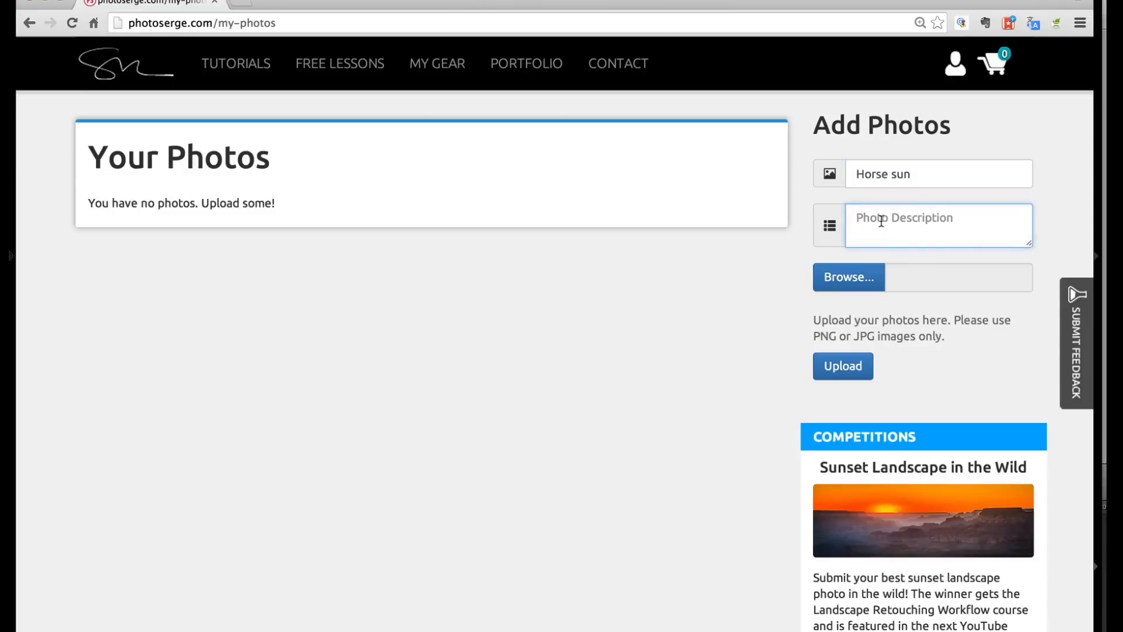
type("Hor")
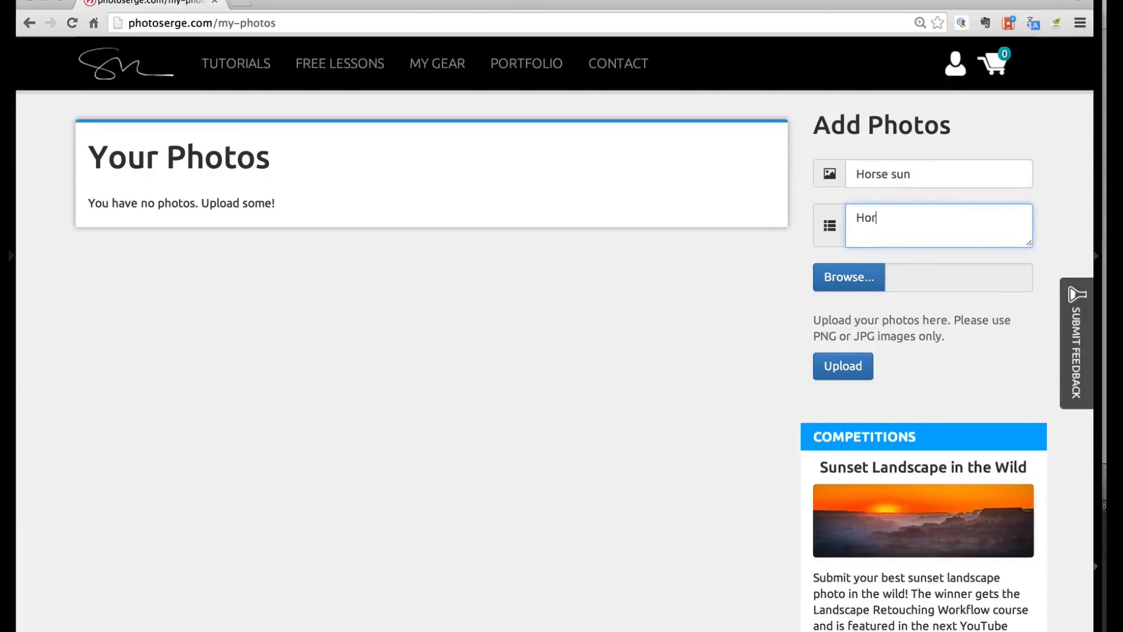
left_click(848, 278)
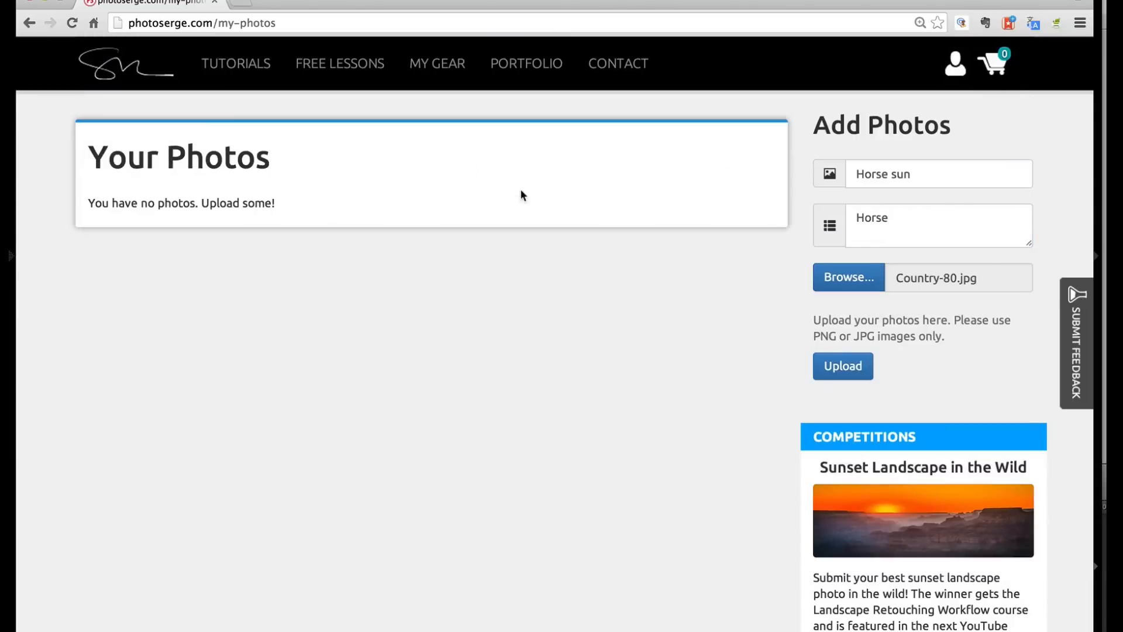
left_click(843, 367)
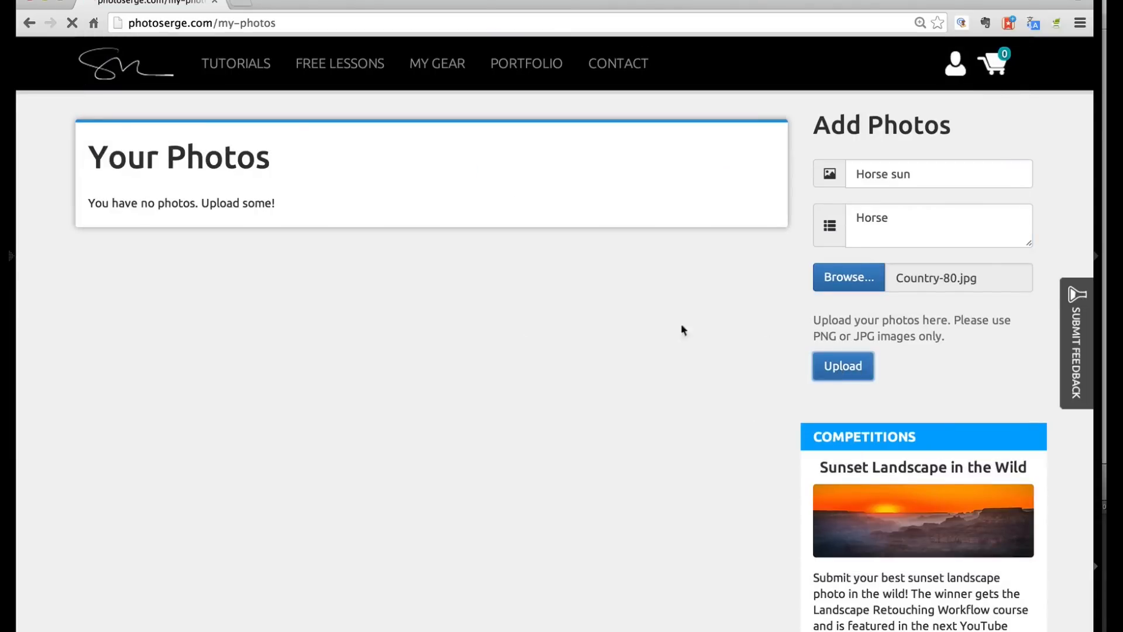
left_click(843, 365)
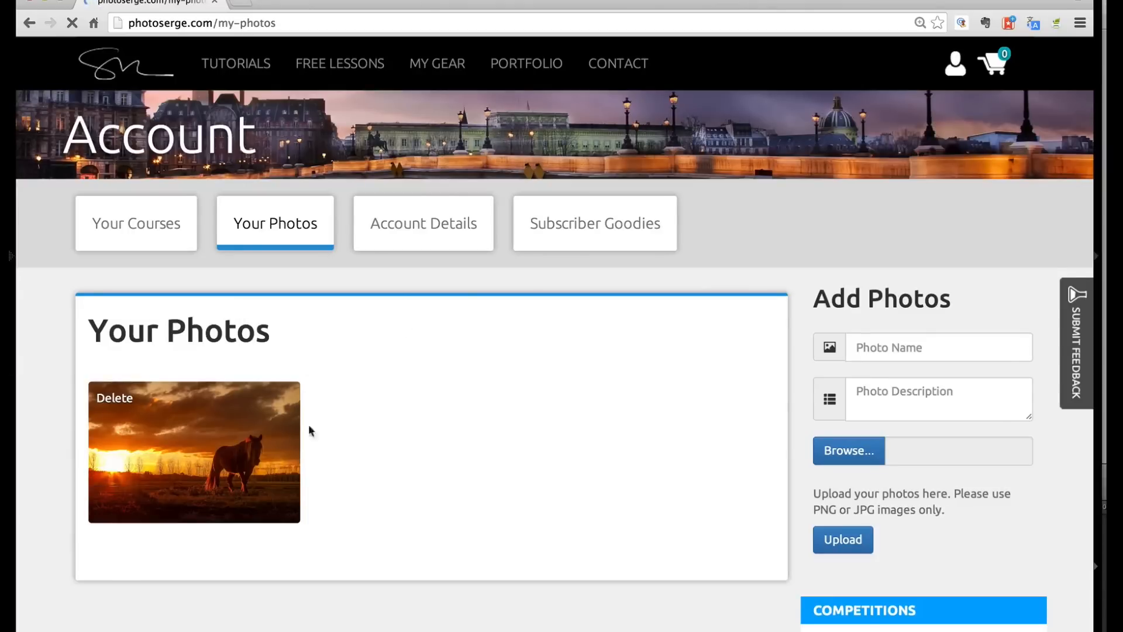
scroll("down", 3)
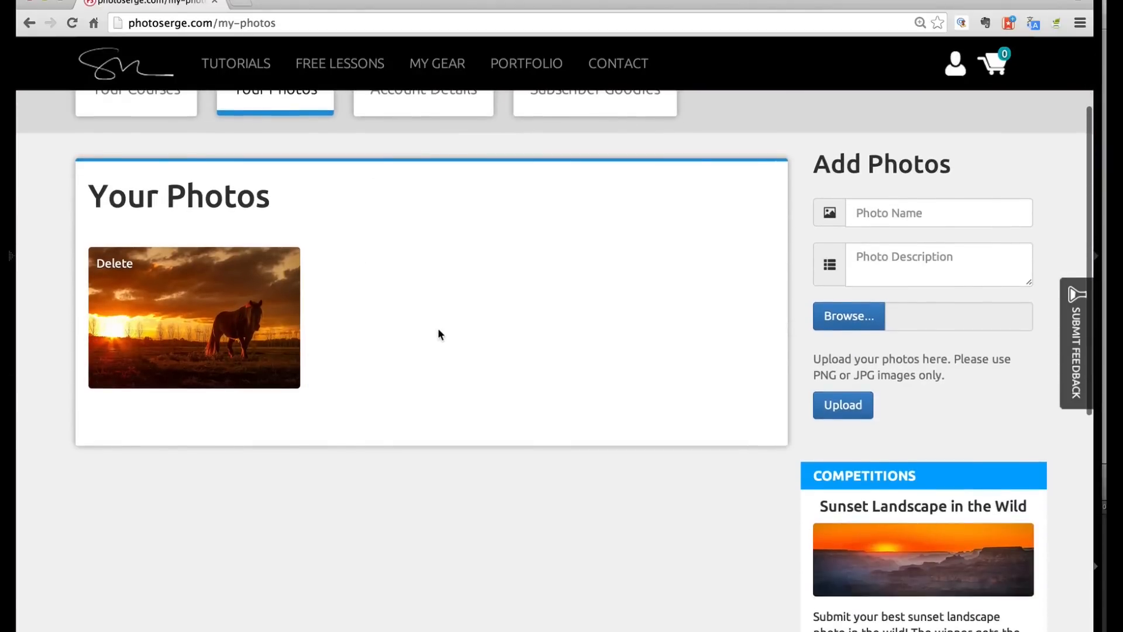
scroll("up", 3)
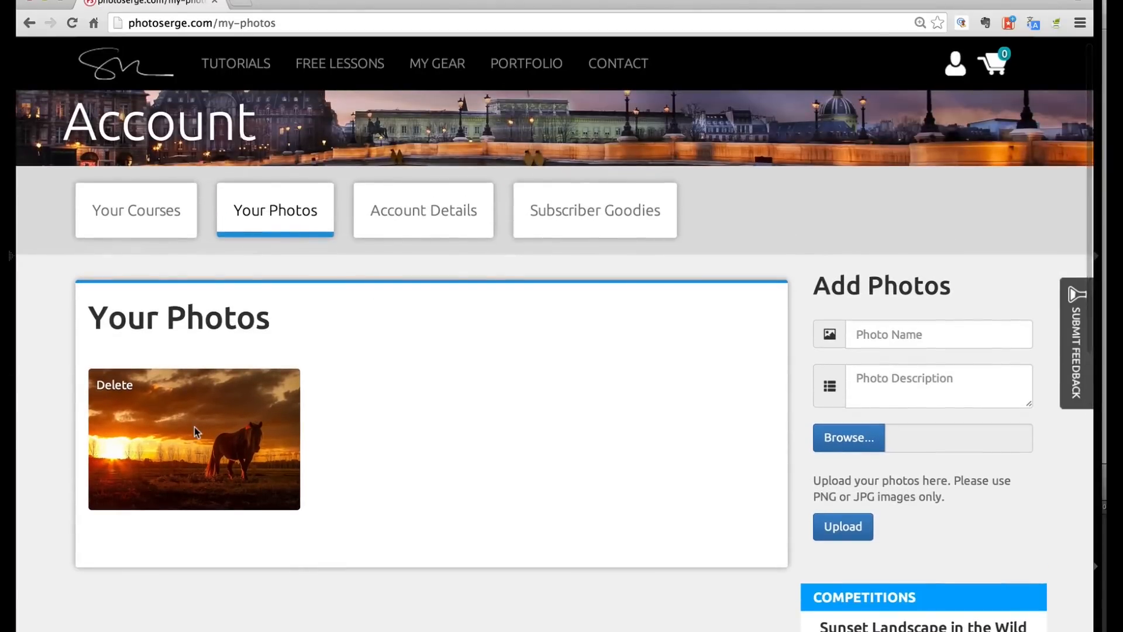
scroll("down", 3)
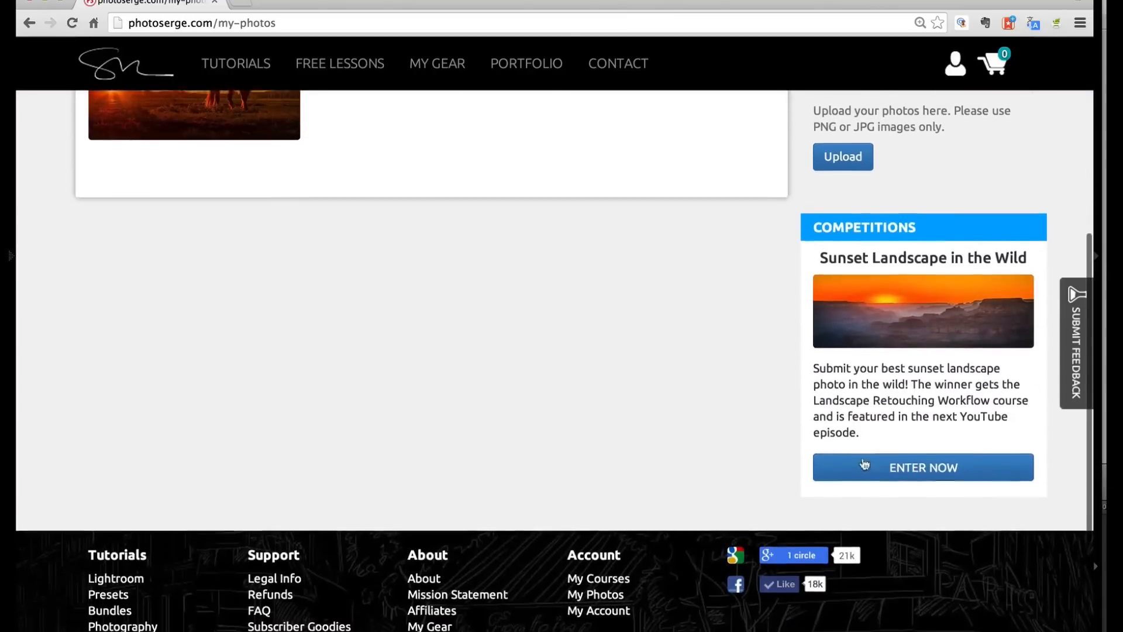
Open the 'Sunset Landscape in the Wild' competition from Enter Now and browse its entries.
left_click(923, 467)
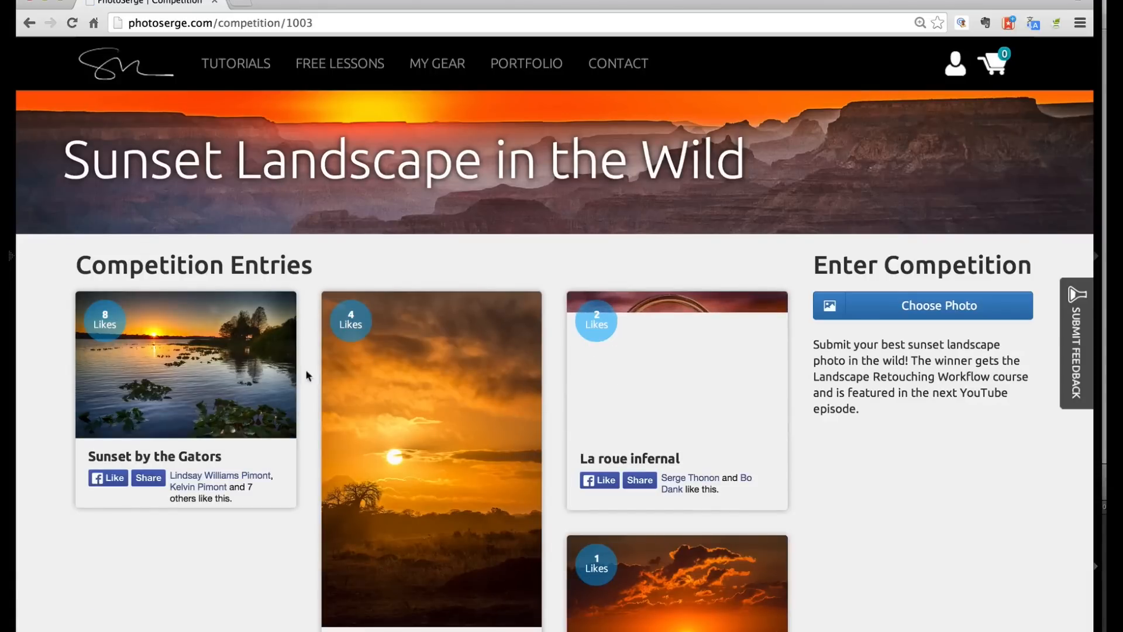
scroll("down", 3)
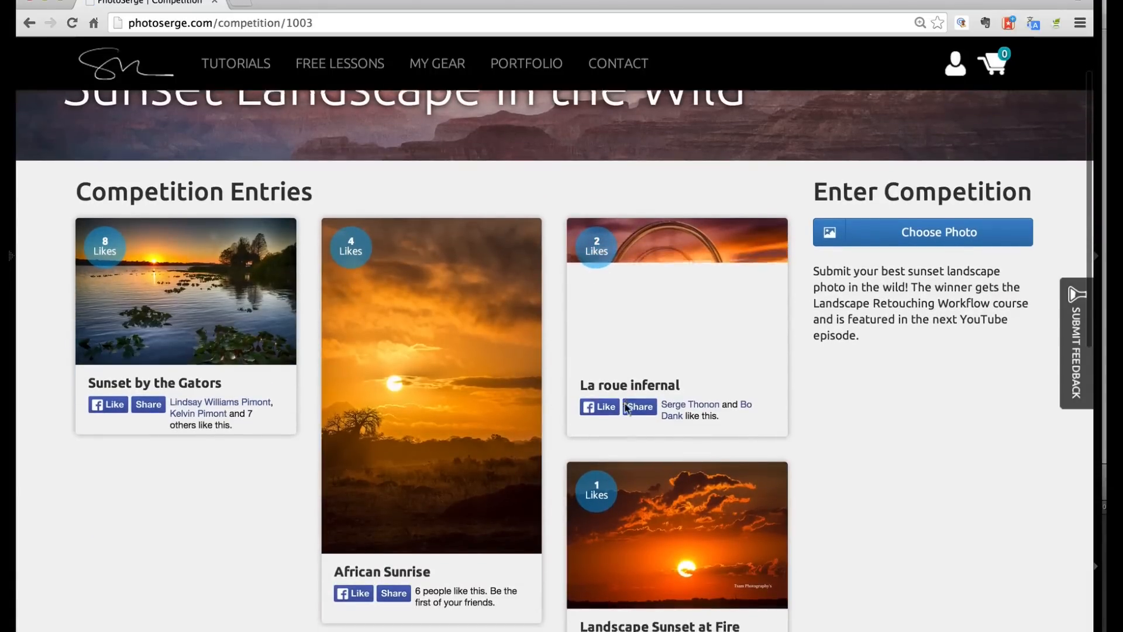
scroll("down", 3)
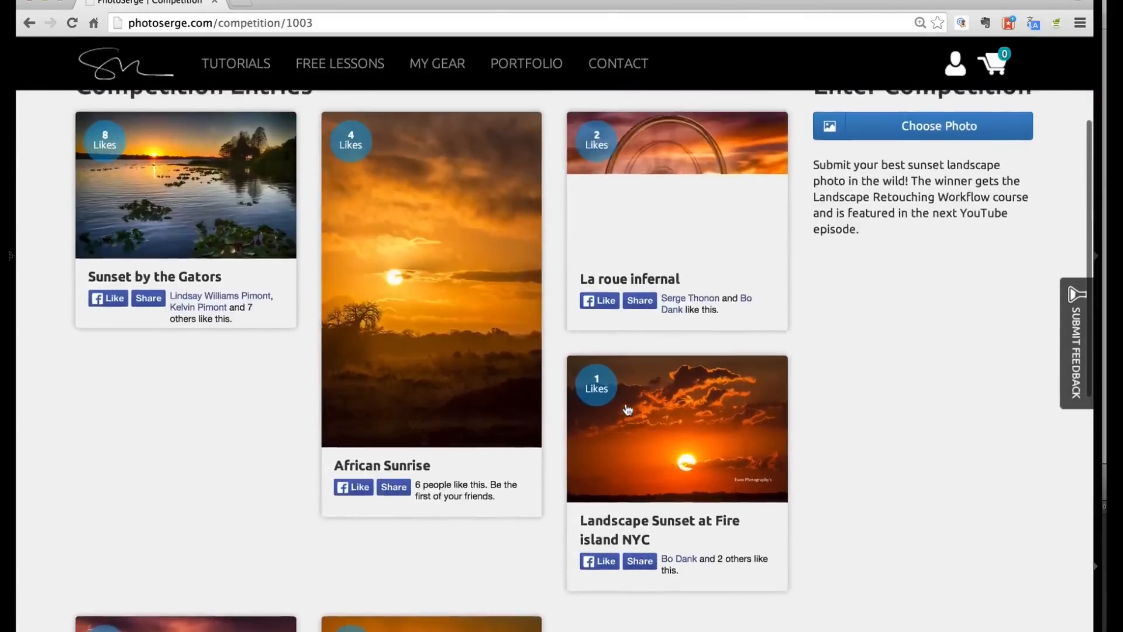
scroll("up", 3)
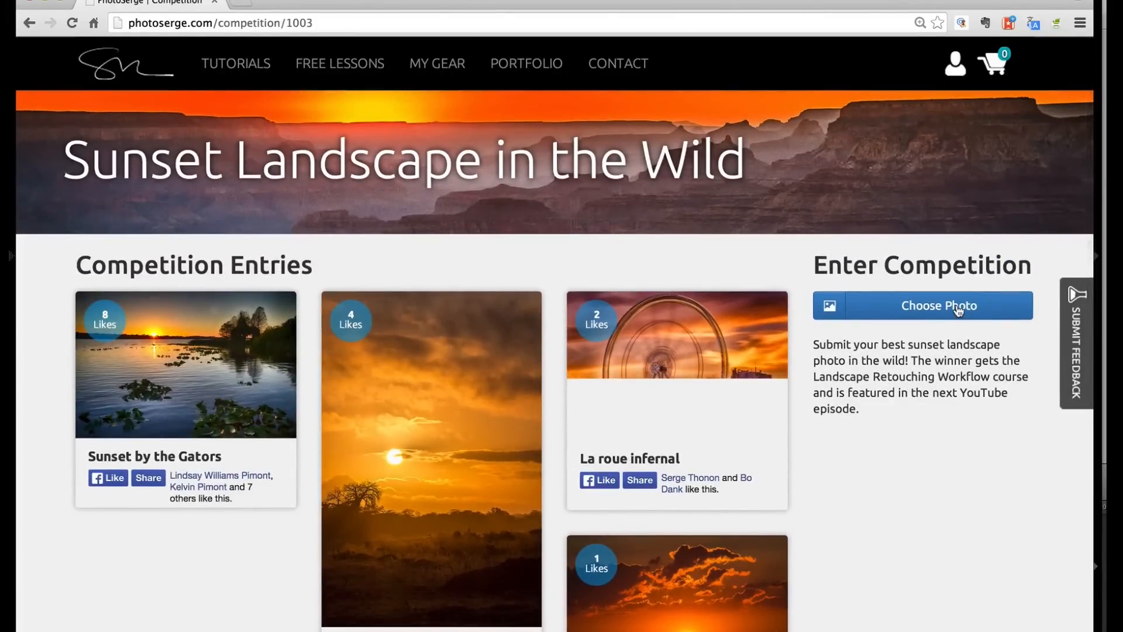
mouse_move(530, 415)
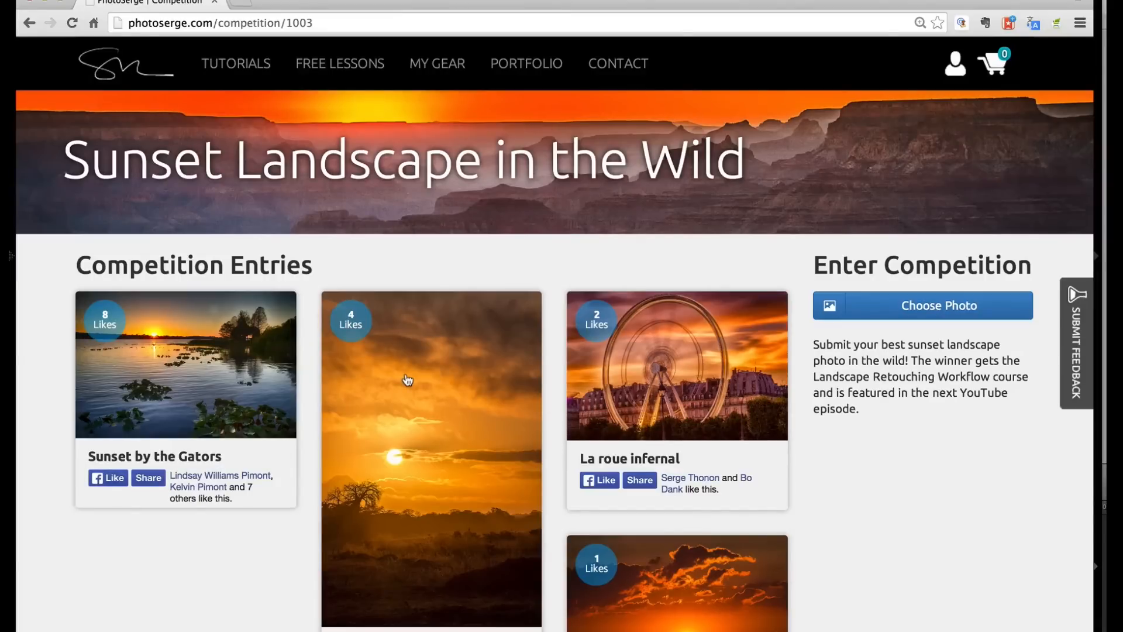
mouse_move(407, 379)
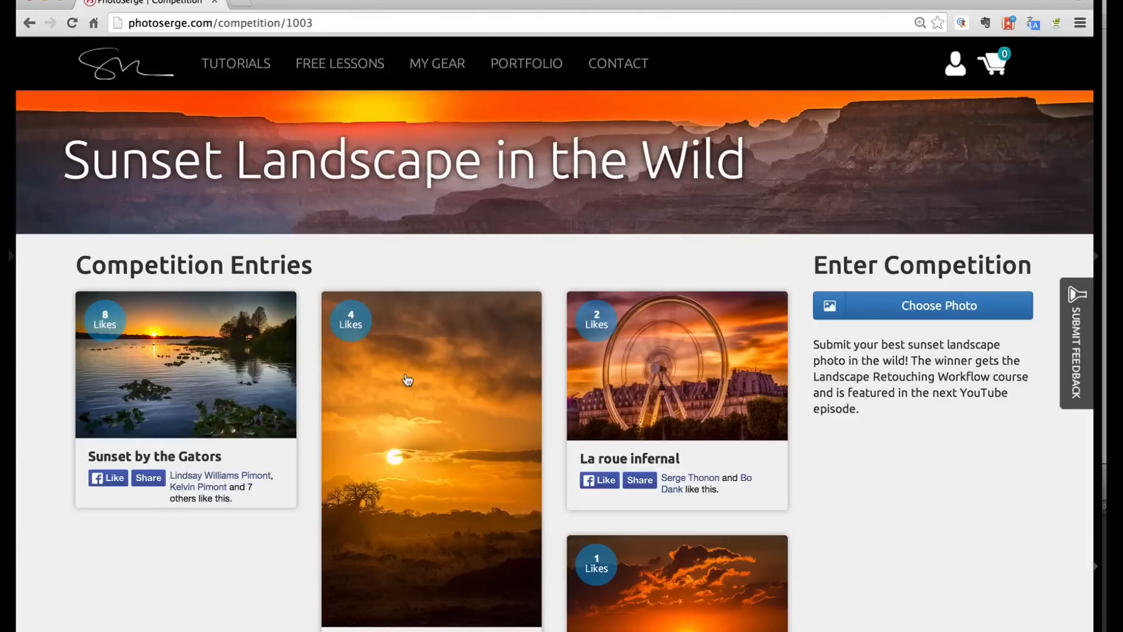
mouse_move(377, 255)
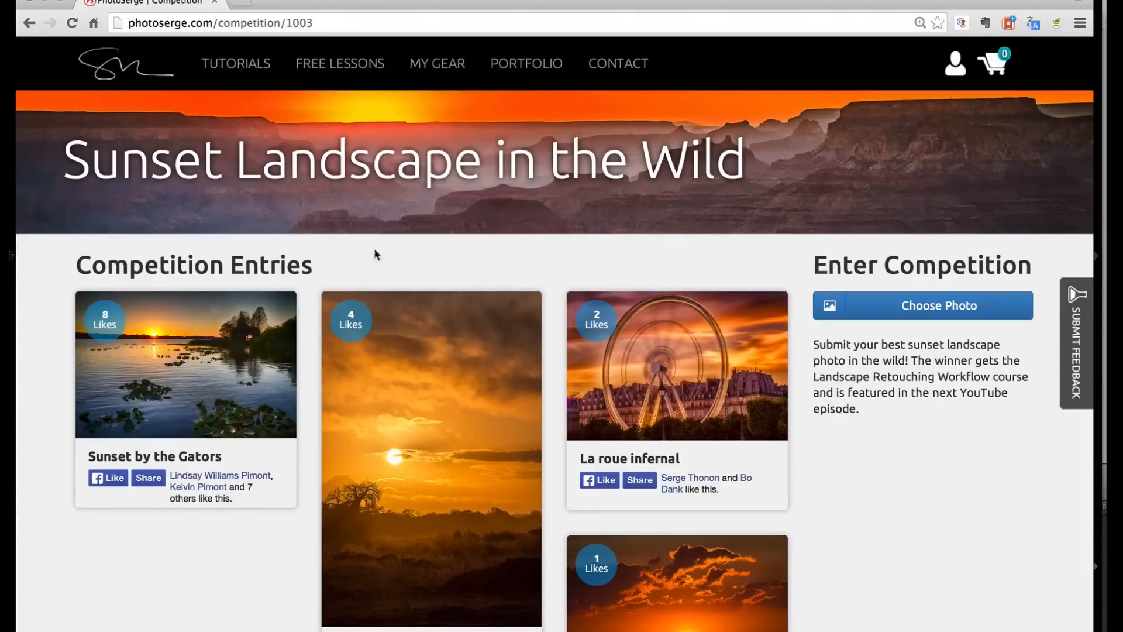
mouse_move(869, 386)
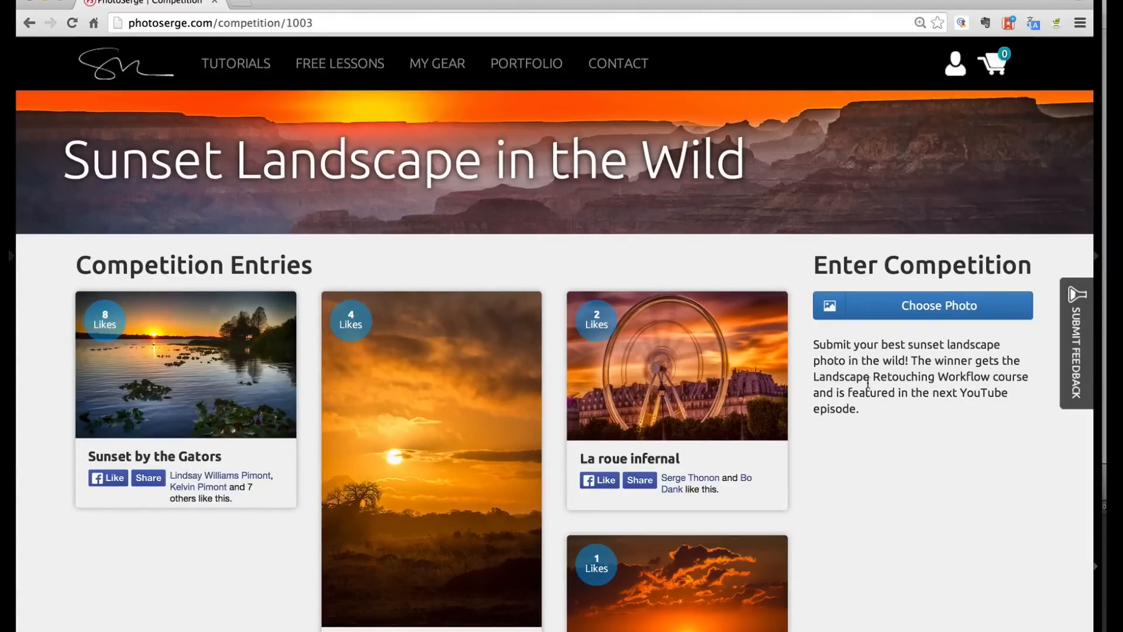
scroll("down", 3)
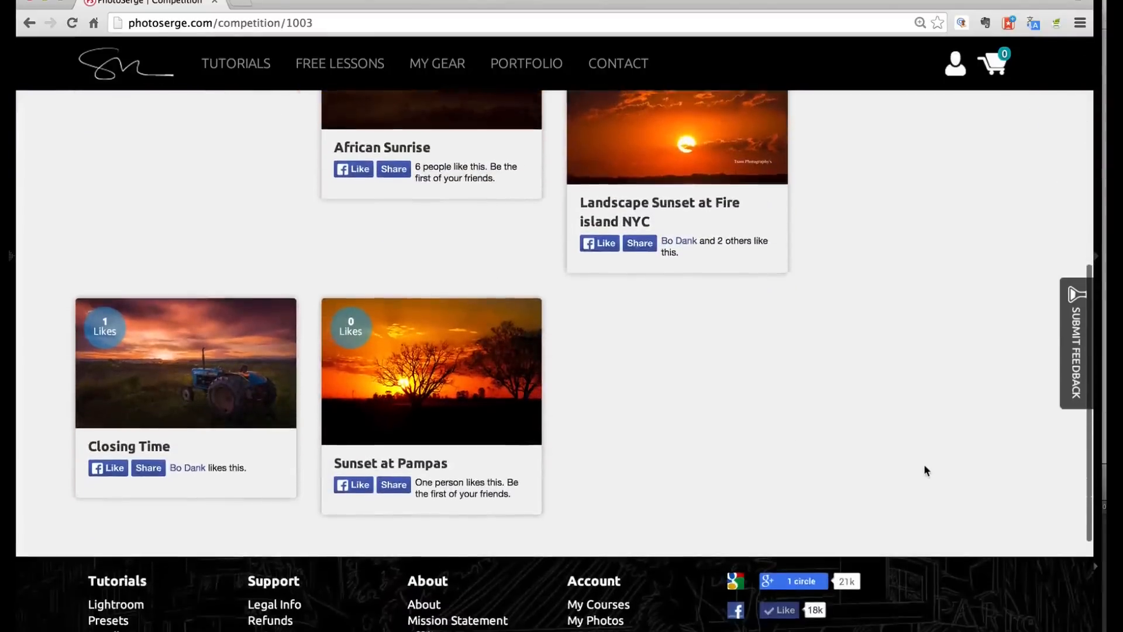
scroll("up", 3)
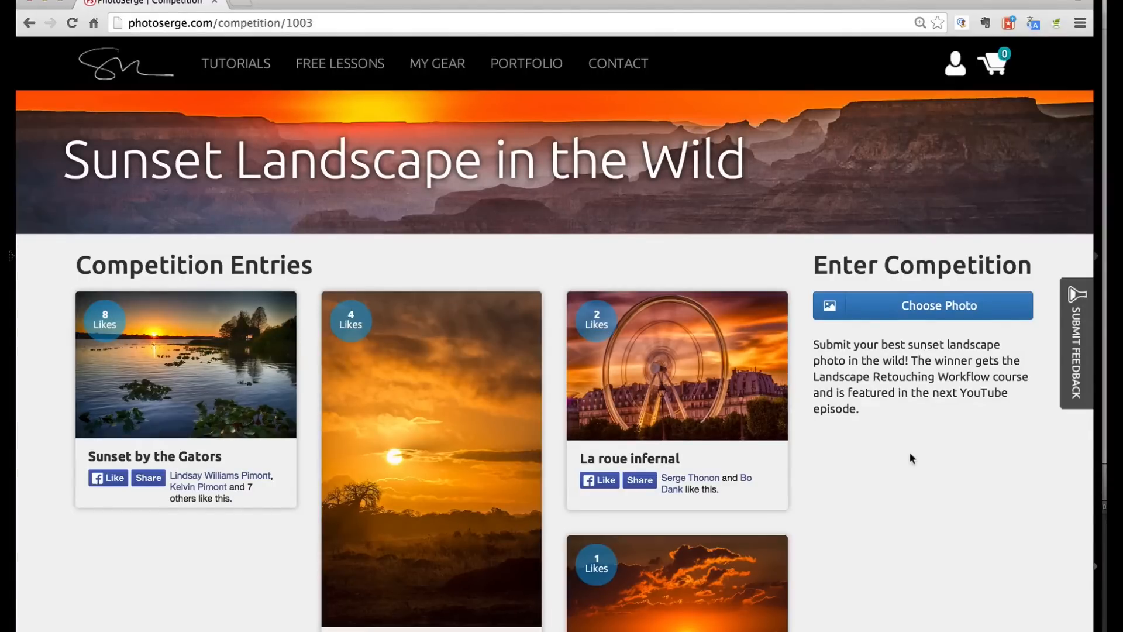
mouse_move(828, 460)
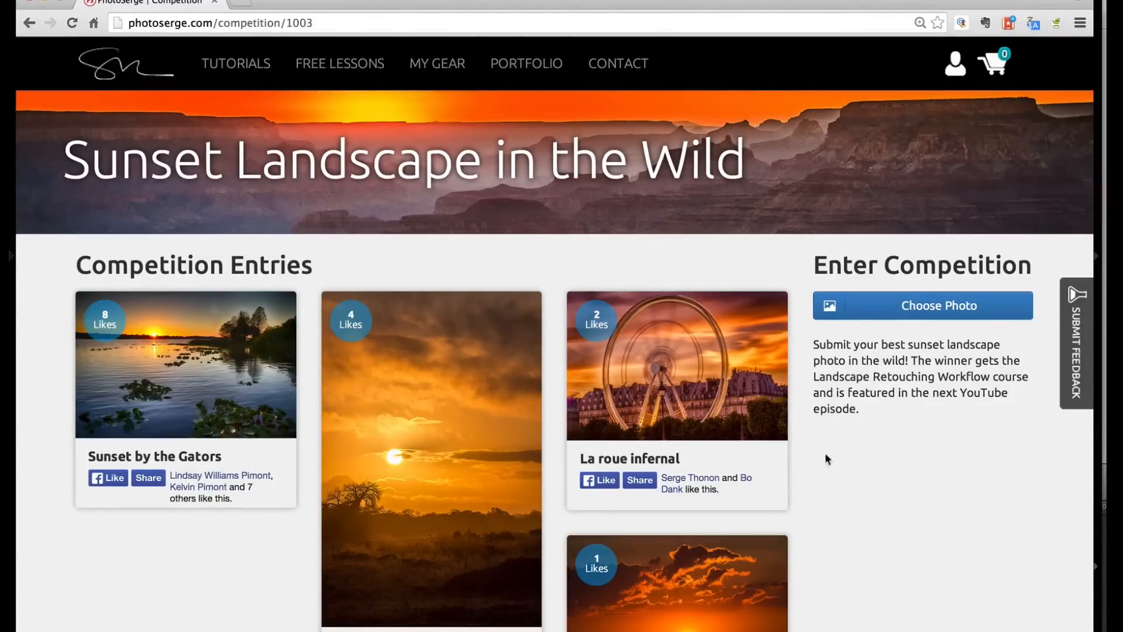
scroll("down", 3)
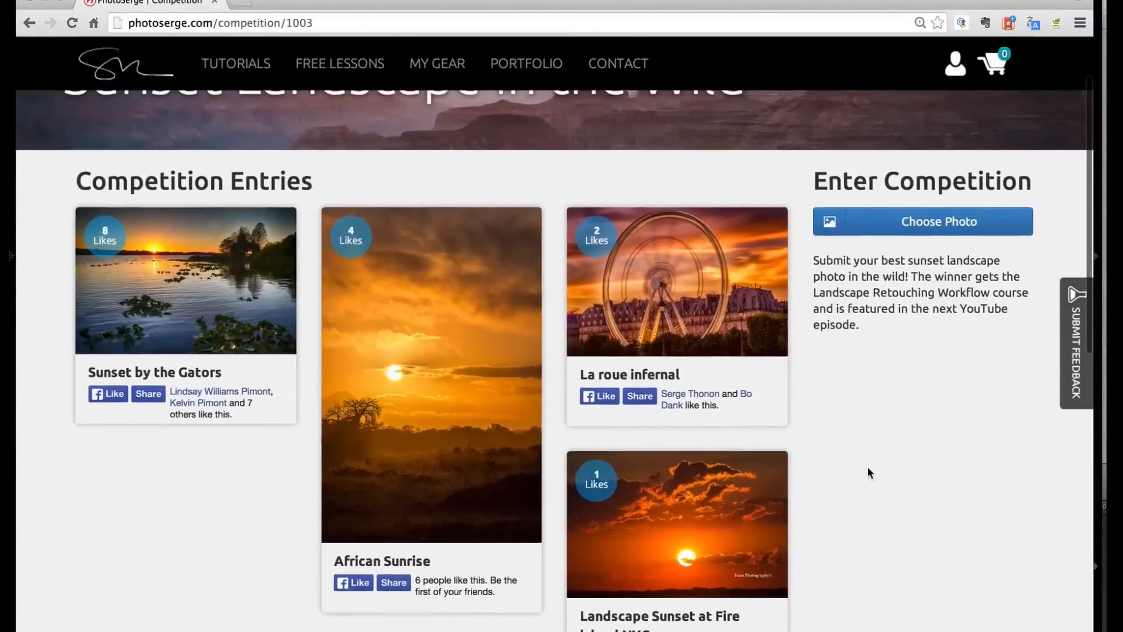
mouse_move(866, 418)
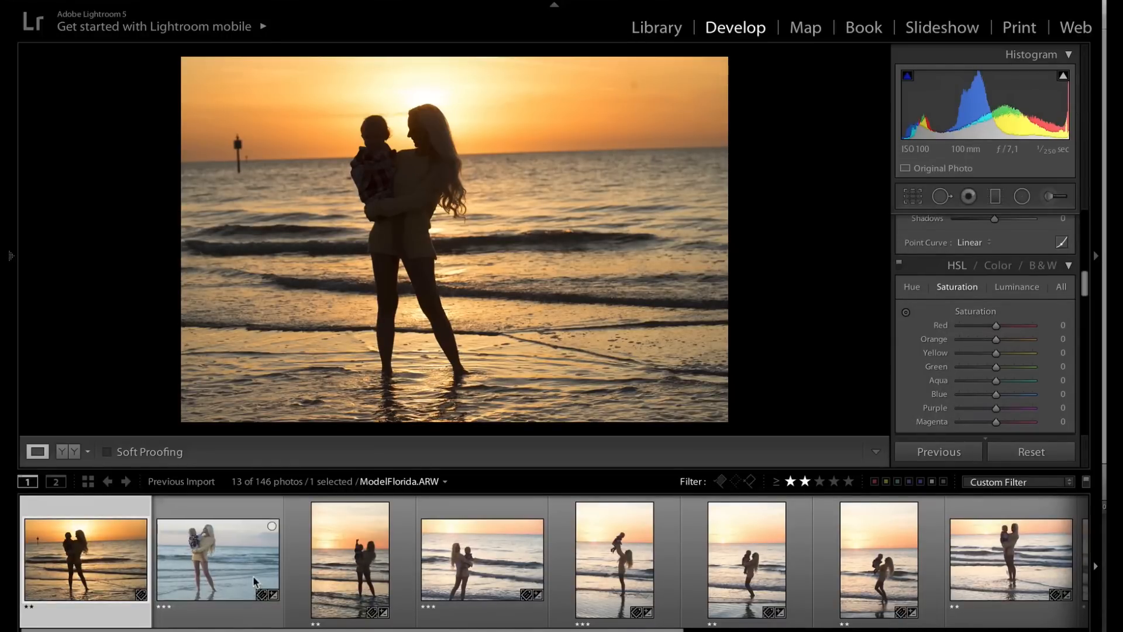
Select ModelFlorida.ARW, the pale daytime mother-and-child shot, in the filmstrip.
left_click(217, 560)
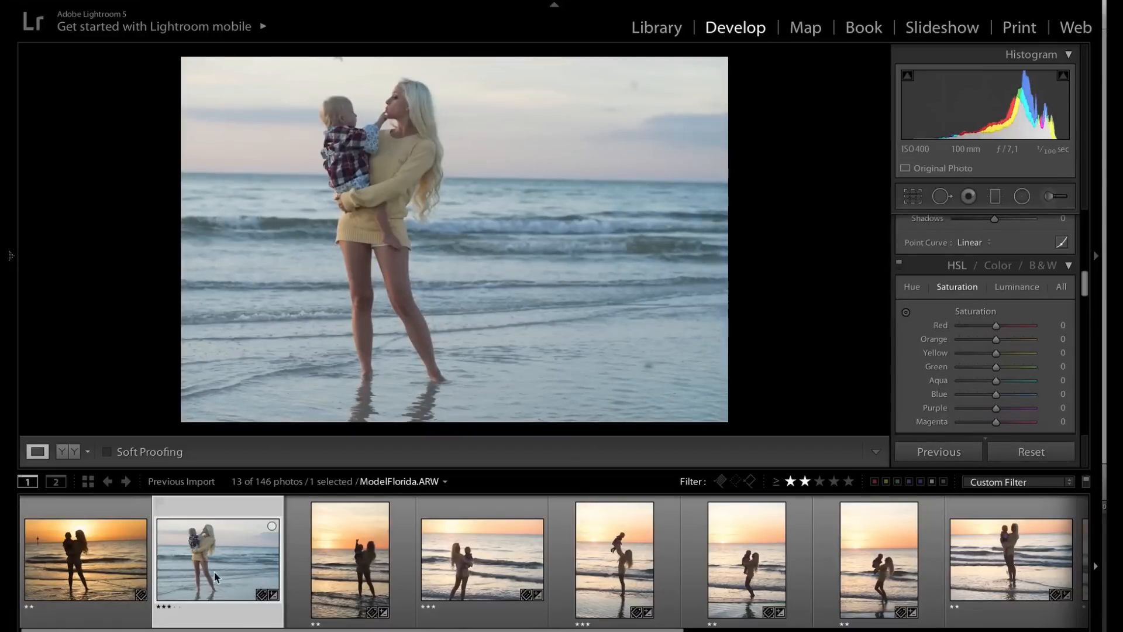
mouse_move(217, 573)
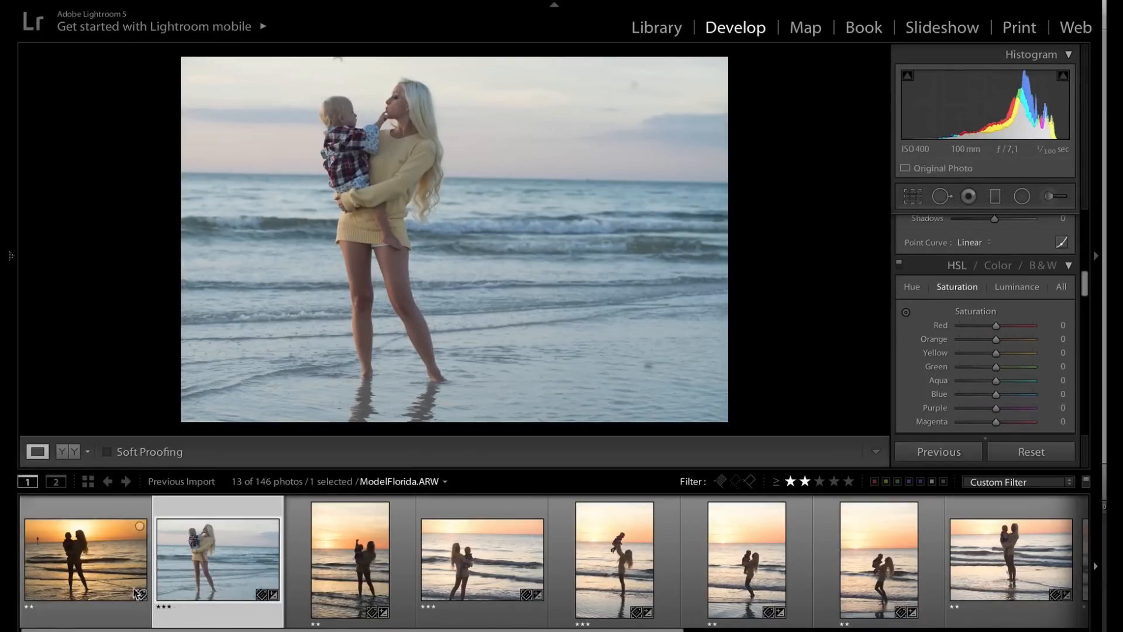
Reset untitled-11's adjustments, then step through ModelFlorida and untitled-35 to ModelFlorida-6.
left_click(85, 558)
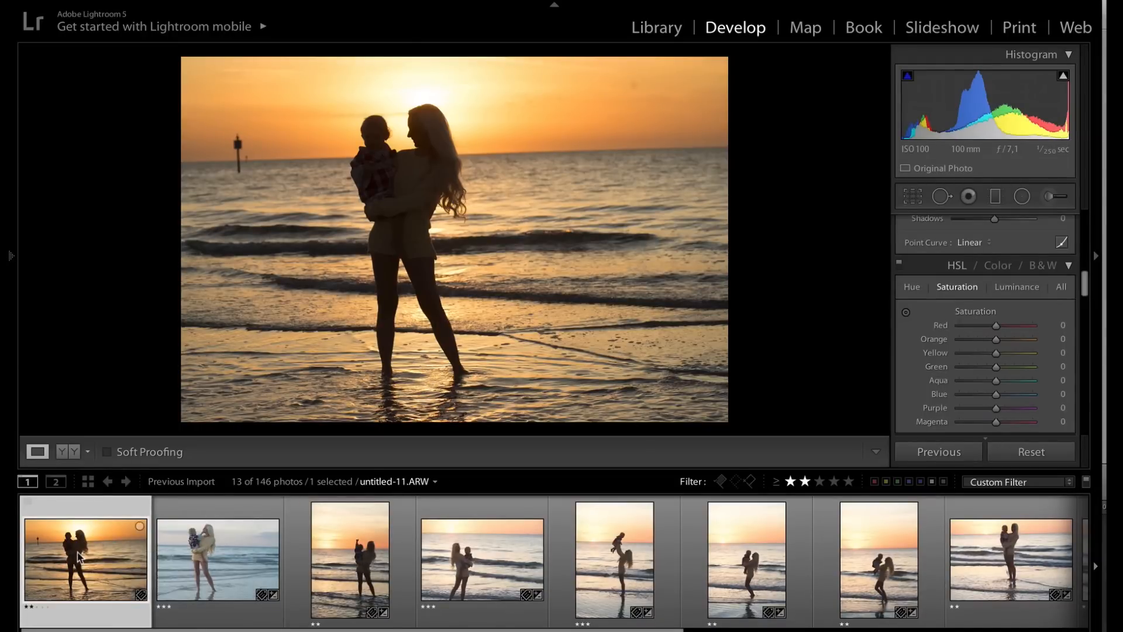
mouse_move(83, 555)
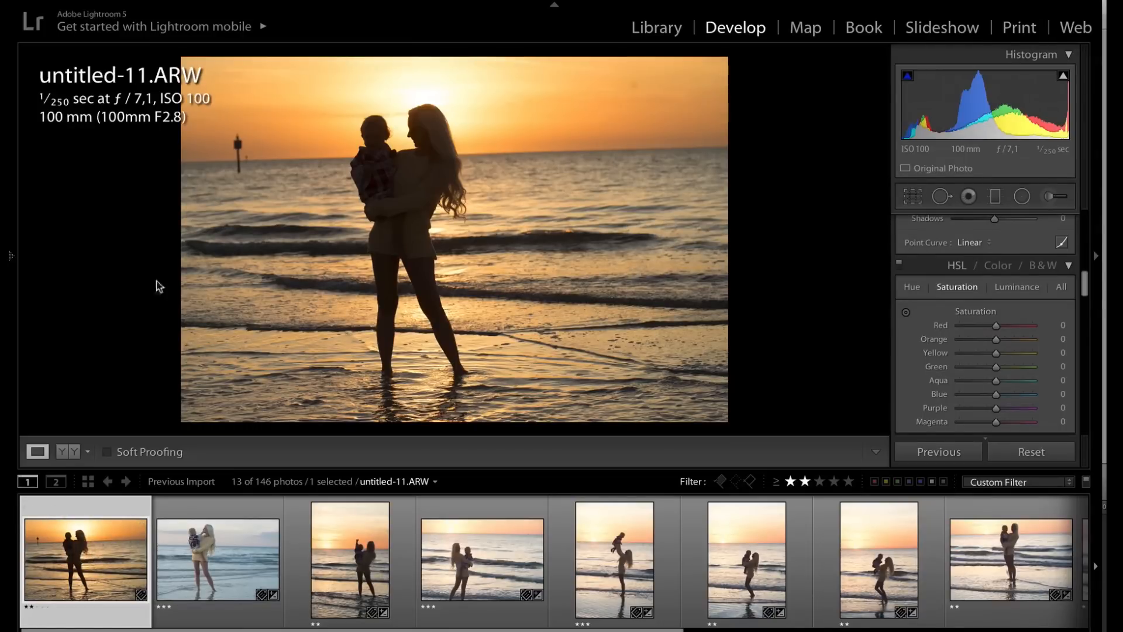
mouse_move(166, 106)
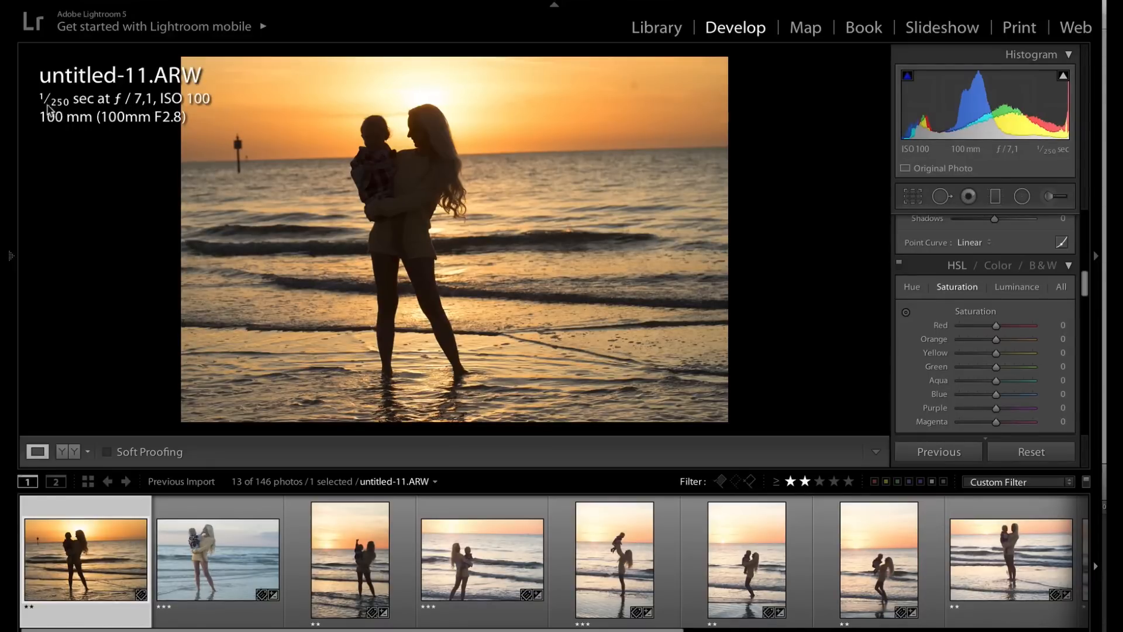
mouse_move(118, 102)
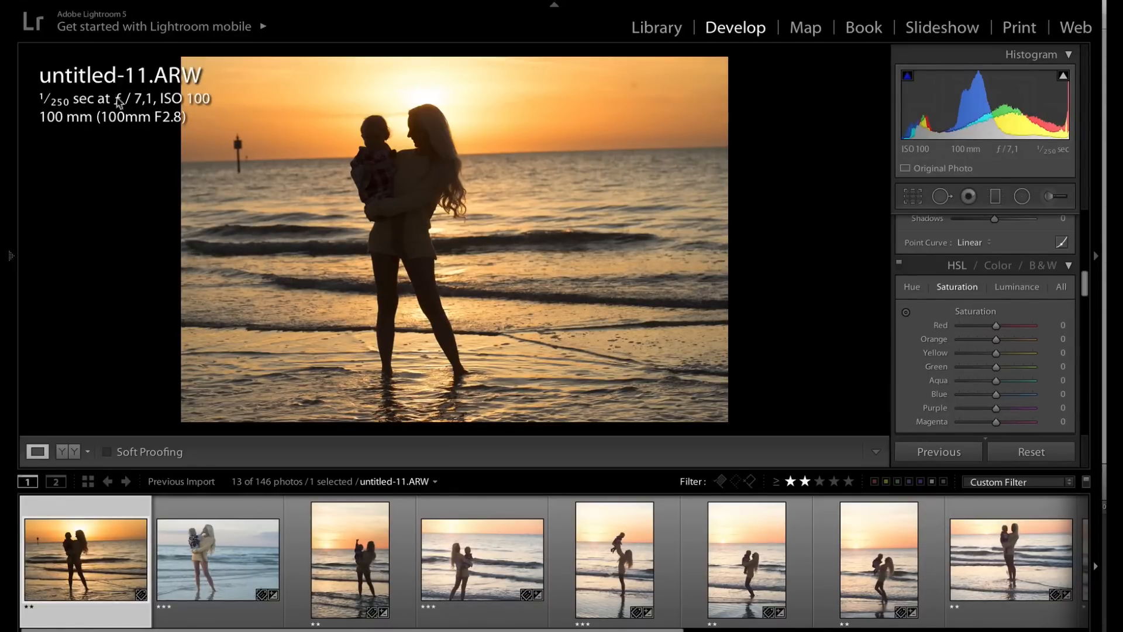
mouse_move(116, 127)
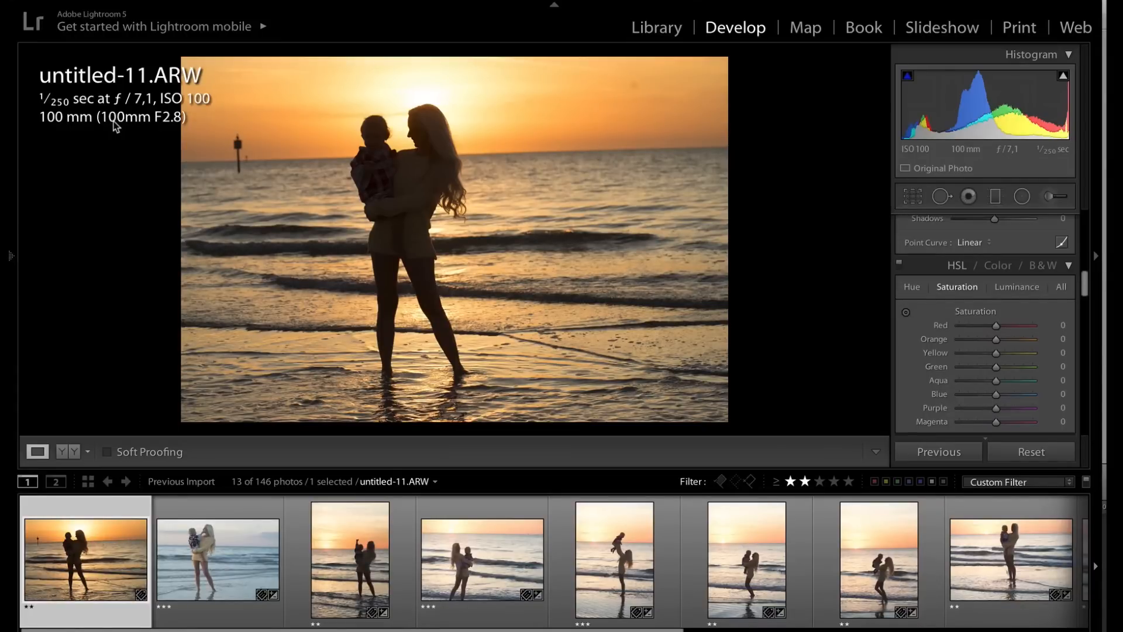
mouse_move(431, 190)
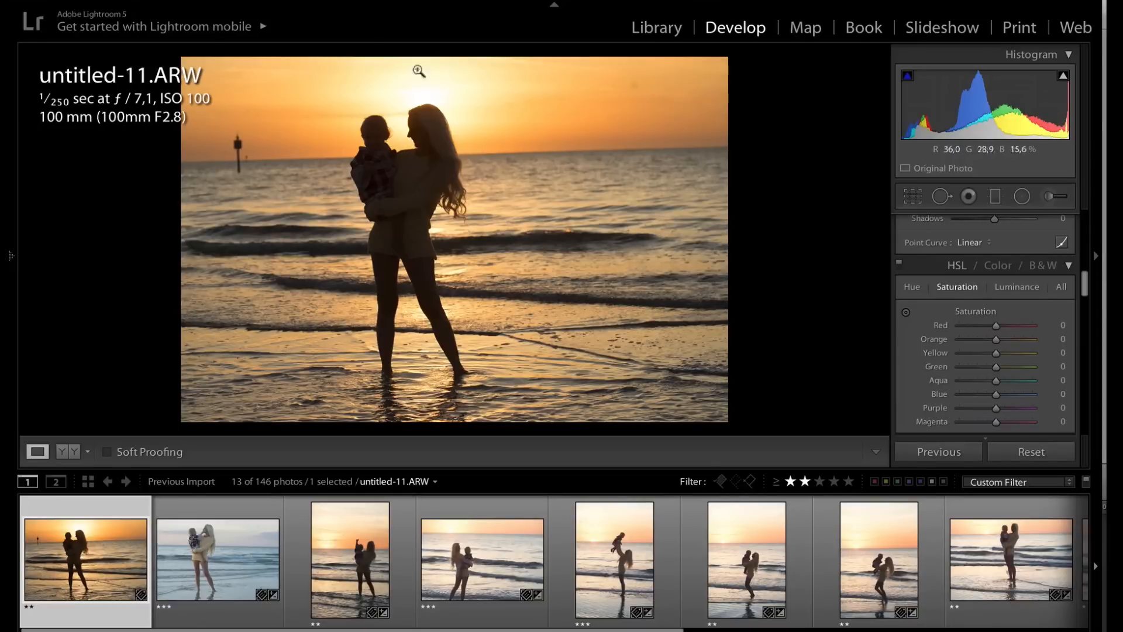
mouse_move(983, 233)
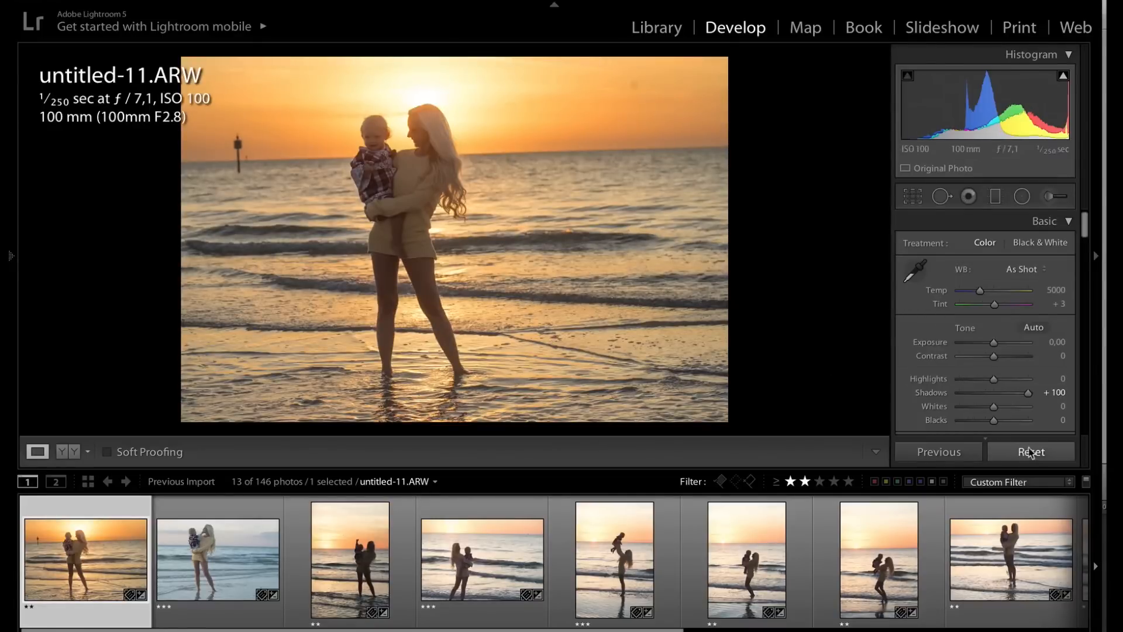
left_click(1031, 451)
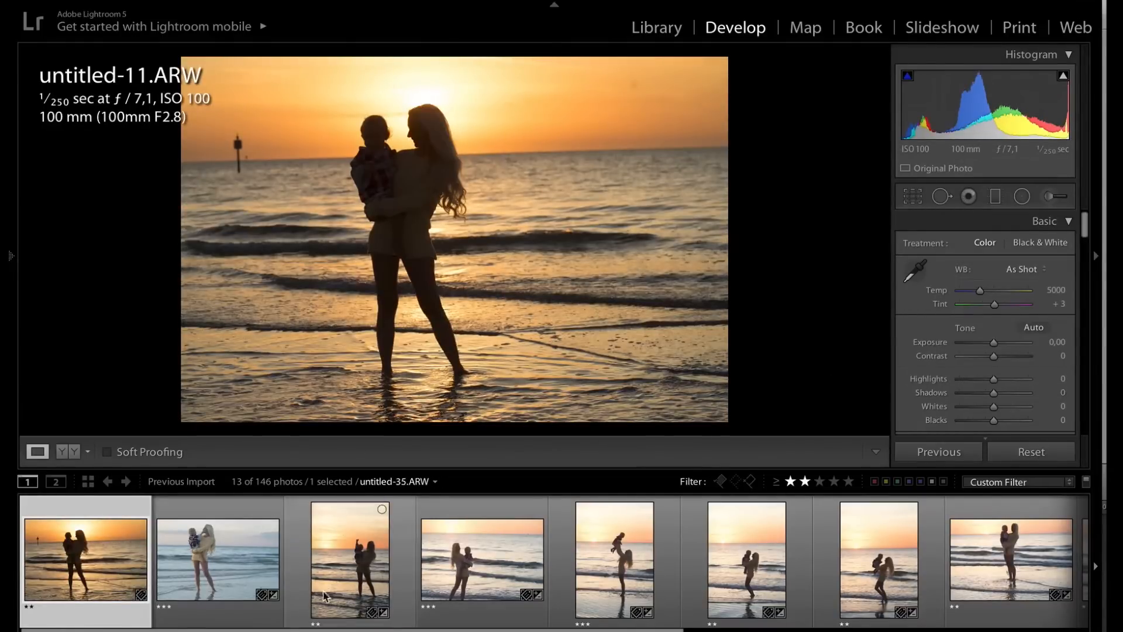
left_click(217, 559)
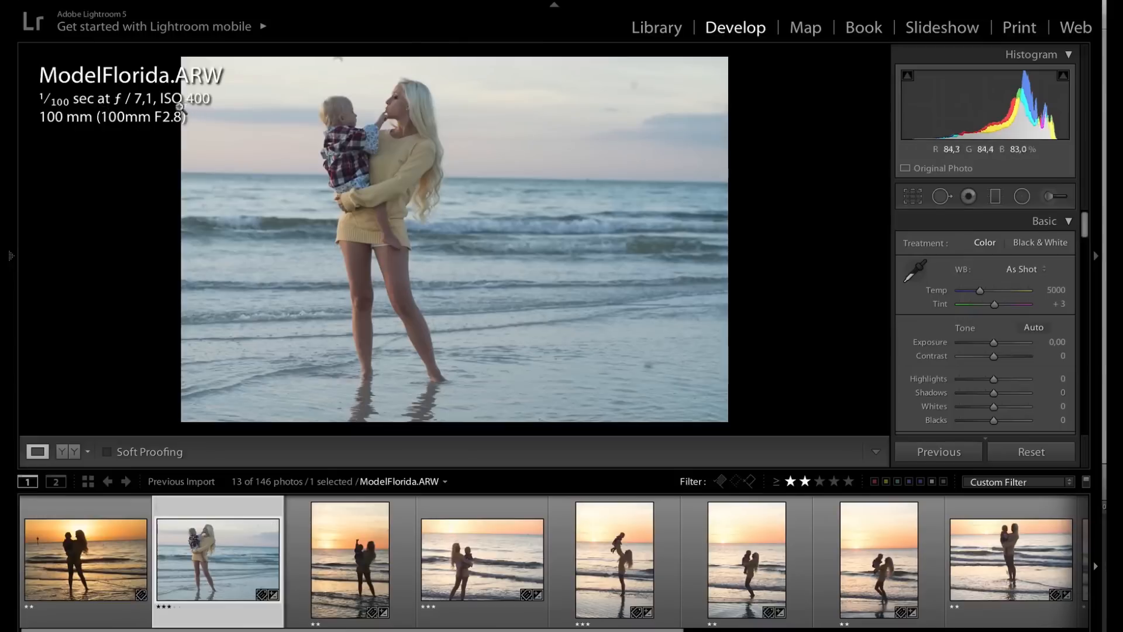
mouse_move(236, 108)
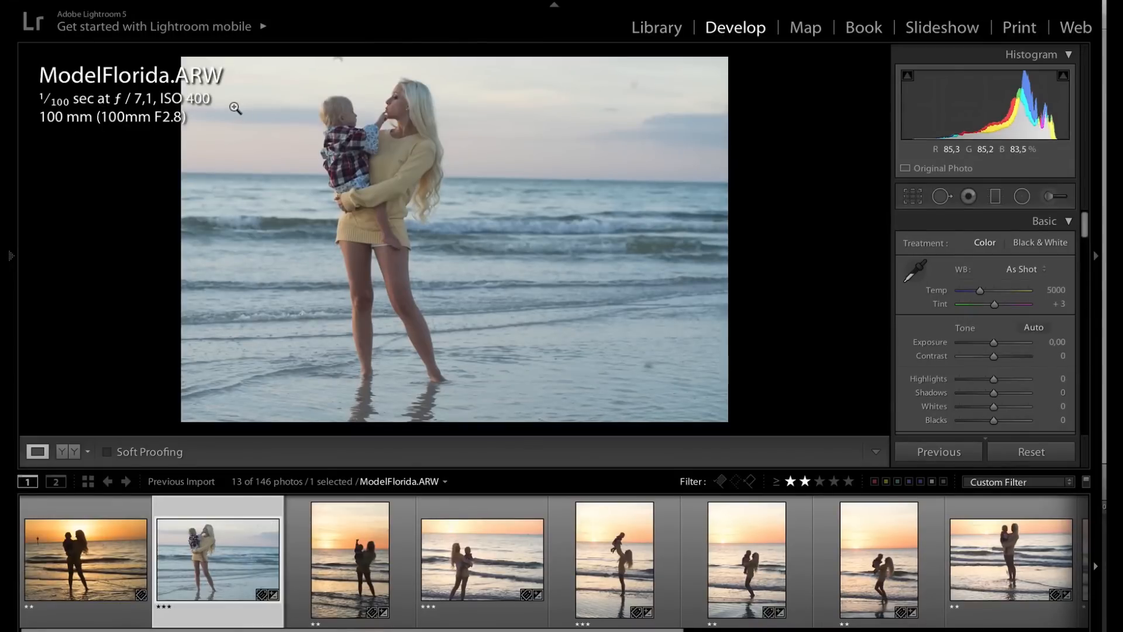
mouse_move(411, 186)
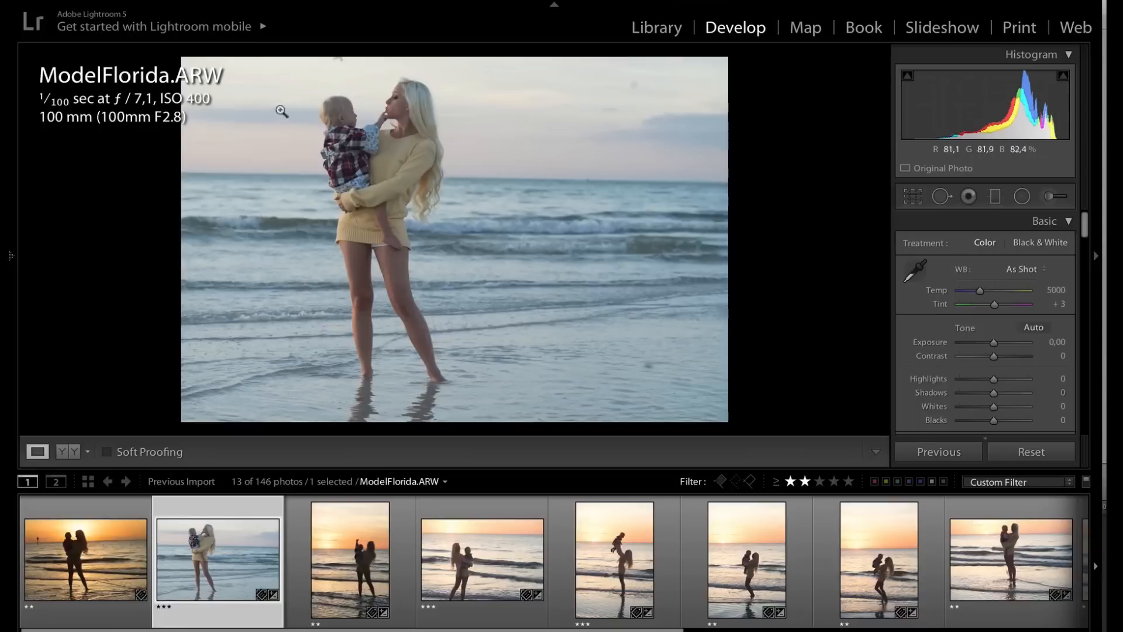
mouse_move(507, 149)
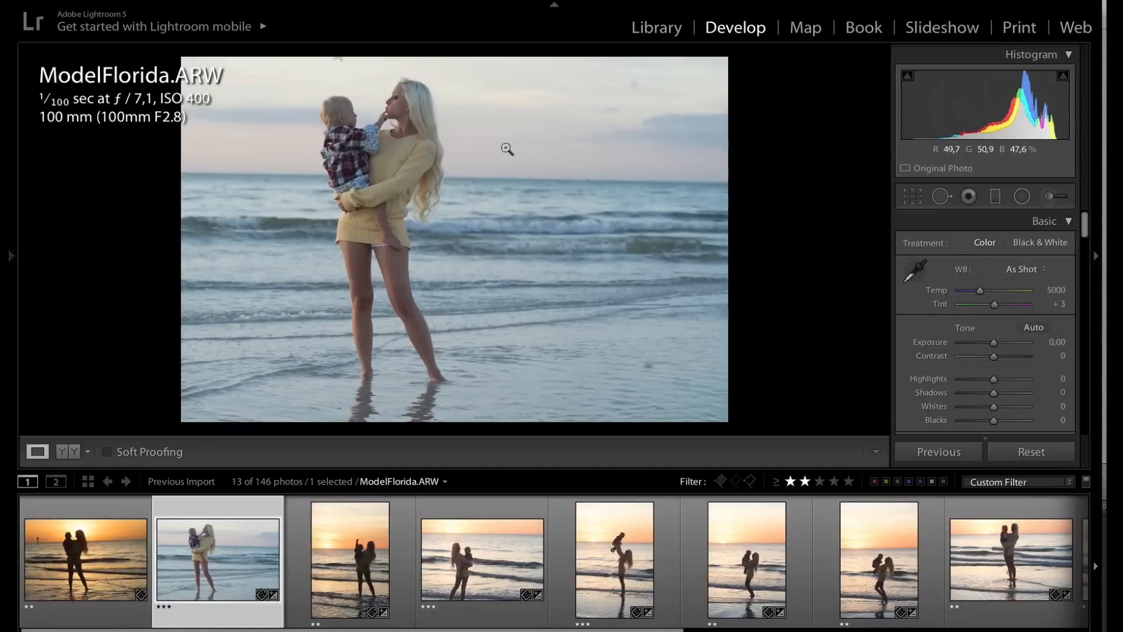
mouse_move(442, 150)
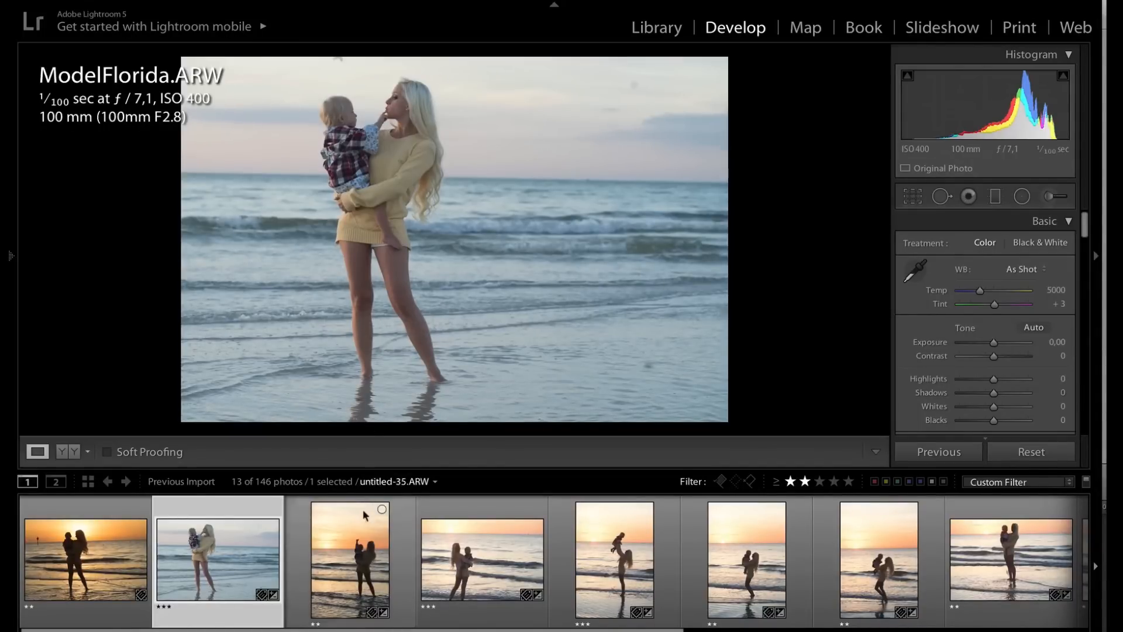
left_click(350, 560)
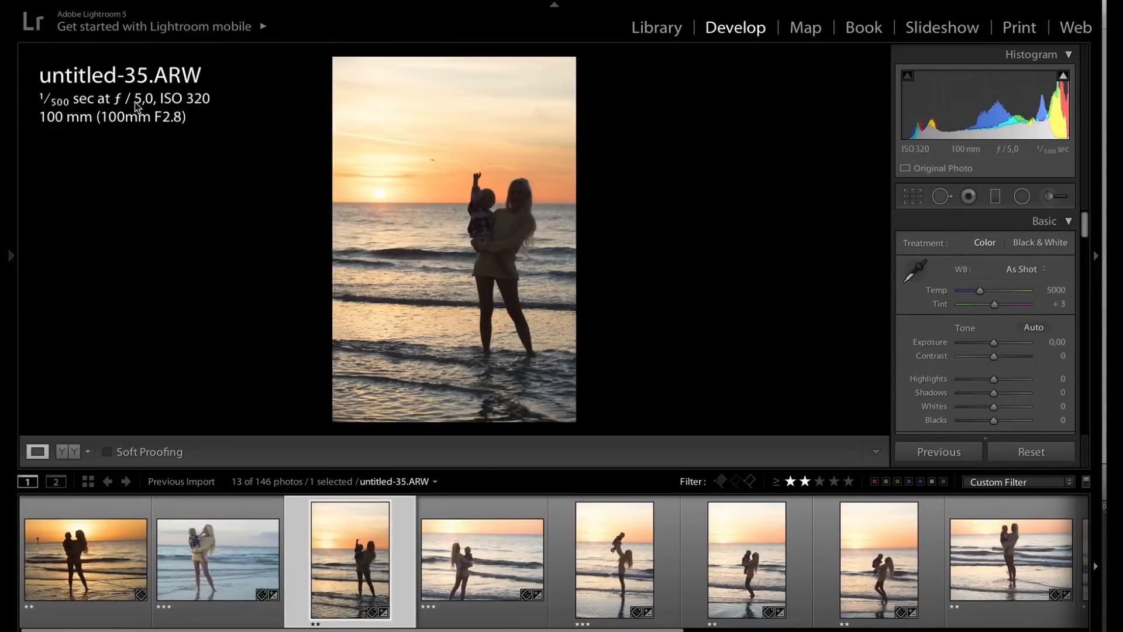
mouse_move(319, 165)
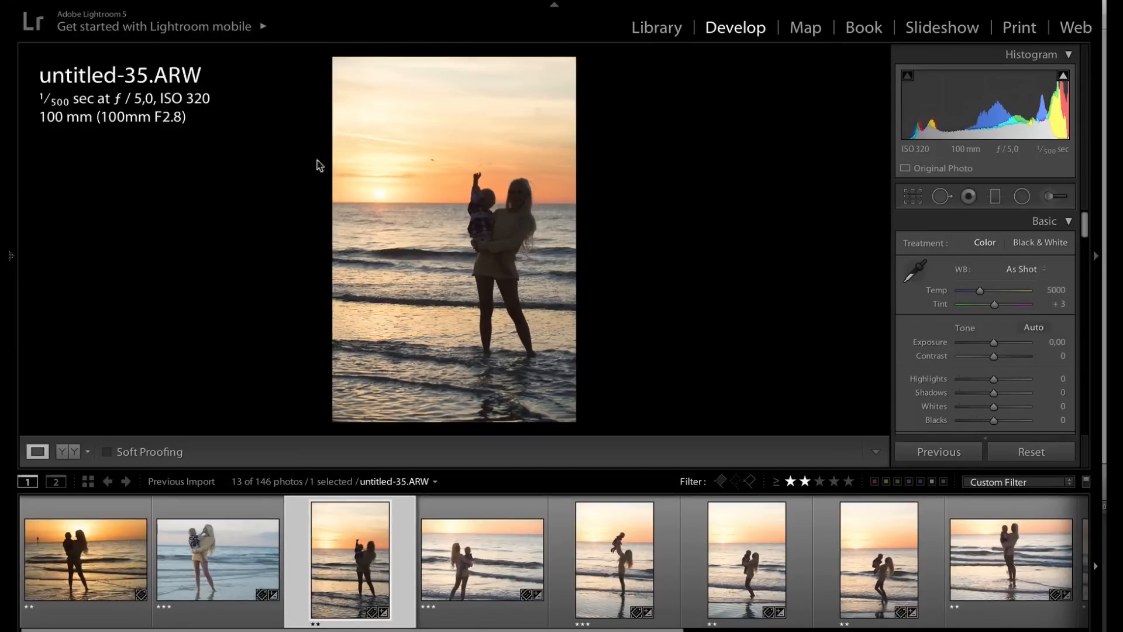
left_click(482, 561)
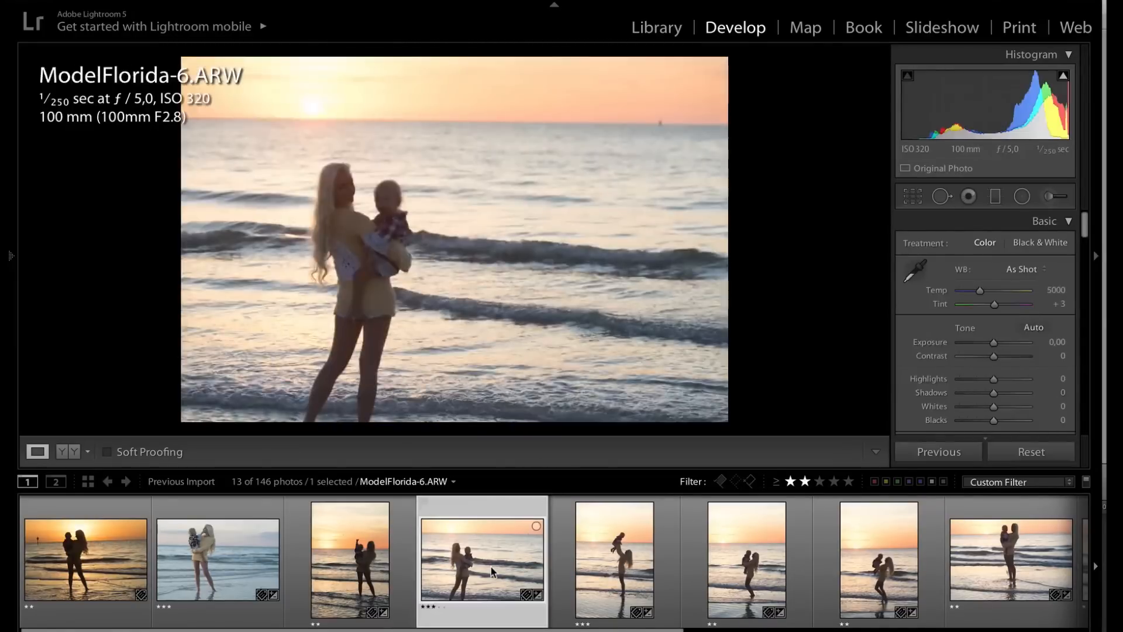
mouse_move(411, 173)
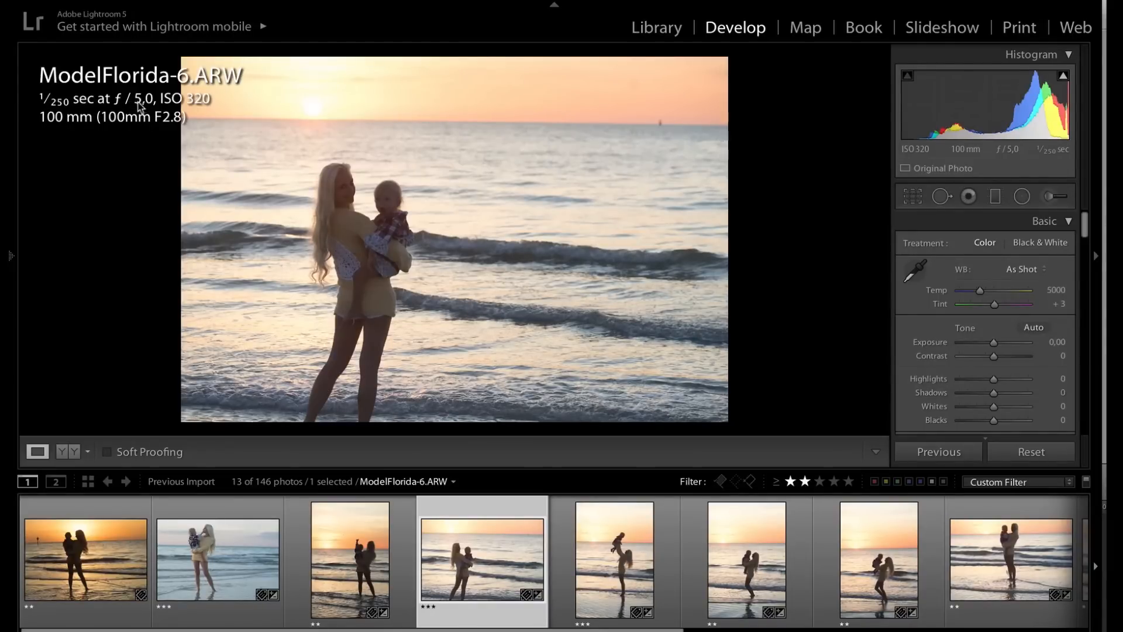
mouse_move(220, 110)
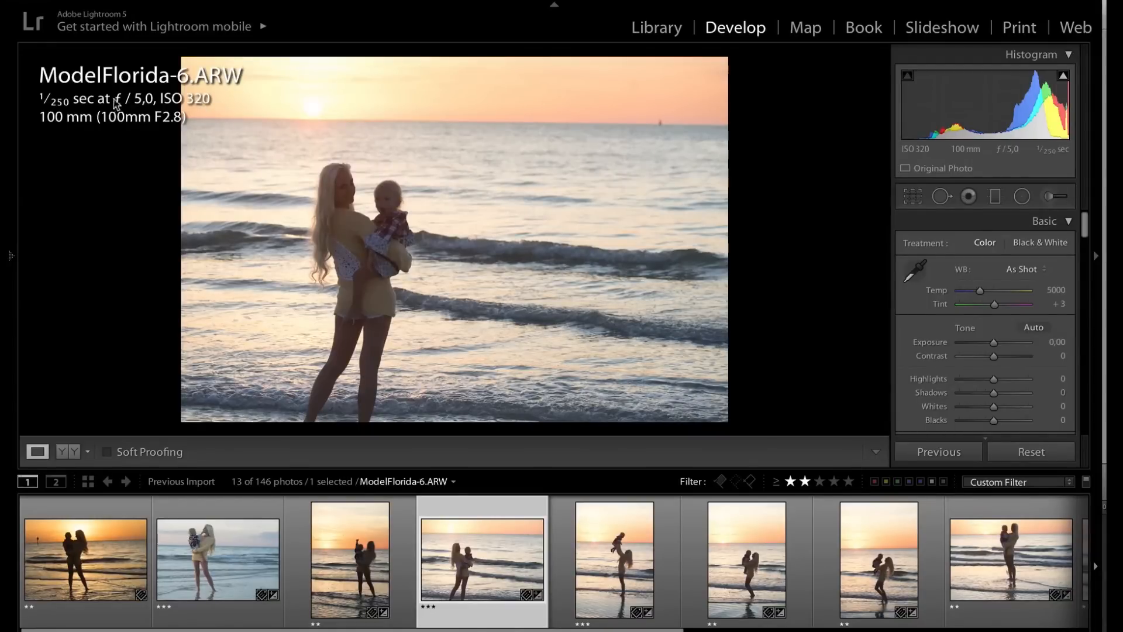
mouse_move(351, 205)
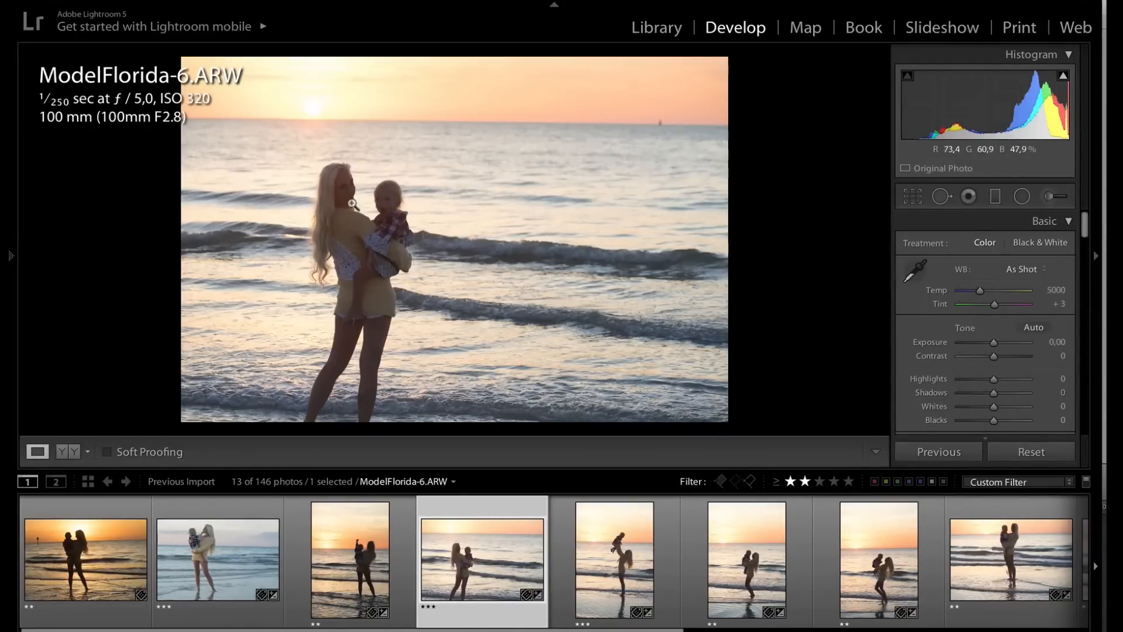
mouse_move(391, 116)
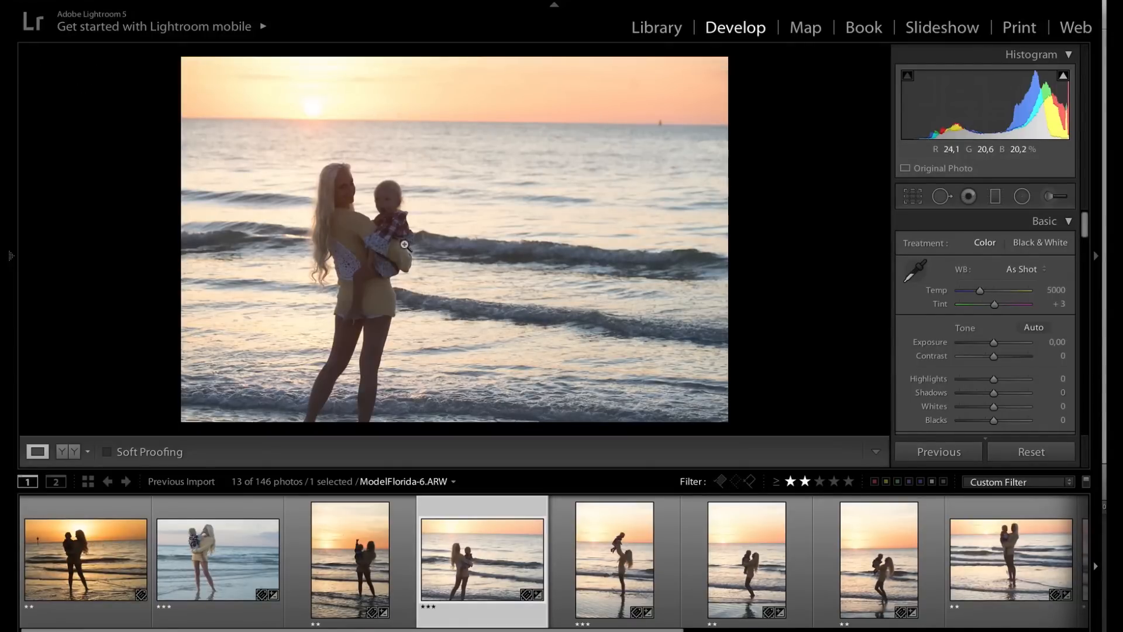
mouse_move(392, 267)
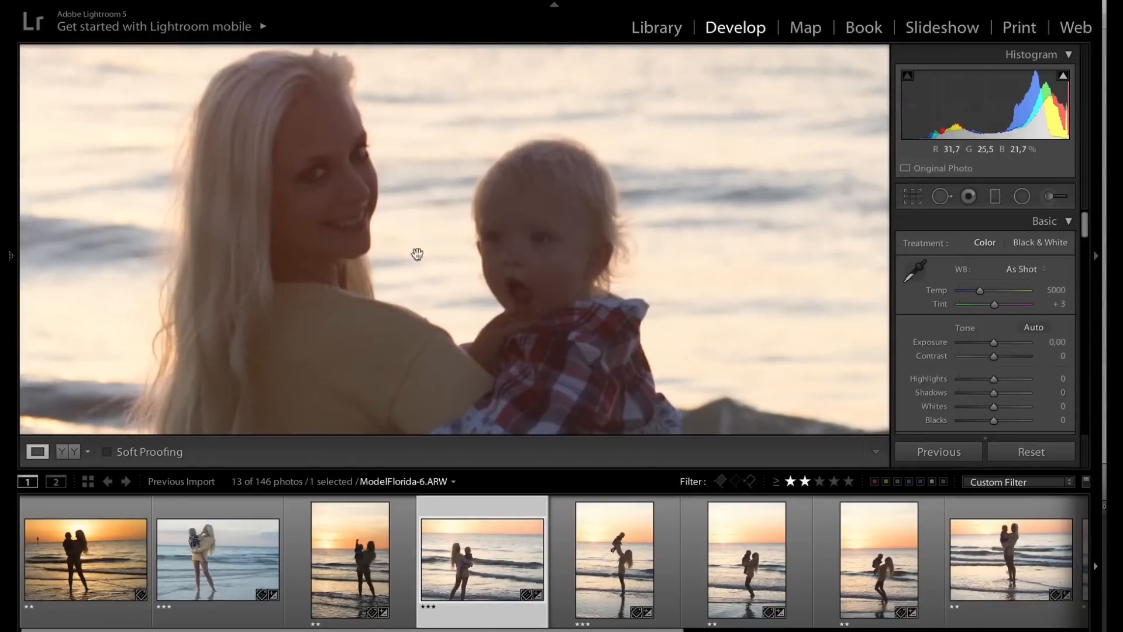
mouse_move(925, 295)
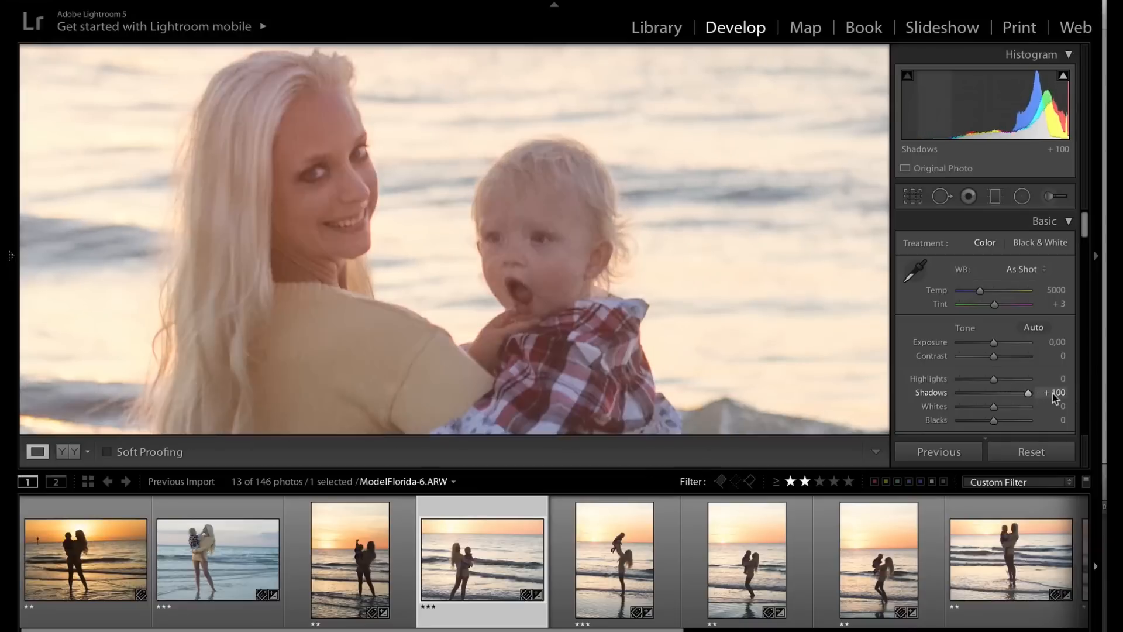
mouse_move(319, 197)
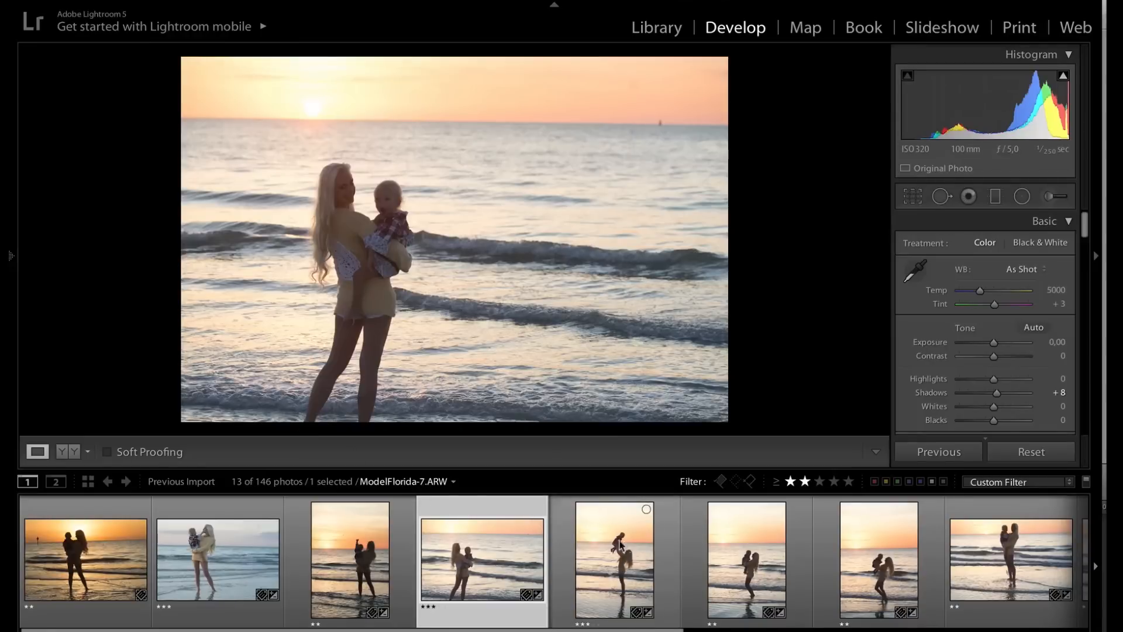
Select ModelFlorida-7, zoom out to the whole photo, then zoom in on the child's face.
left_click(614, 561)
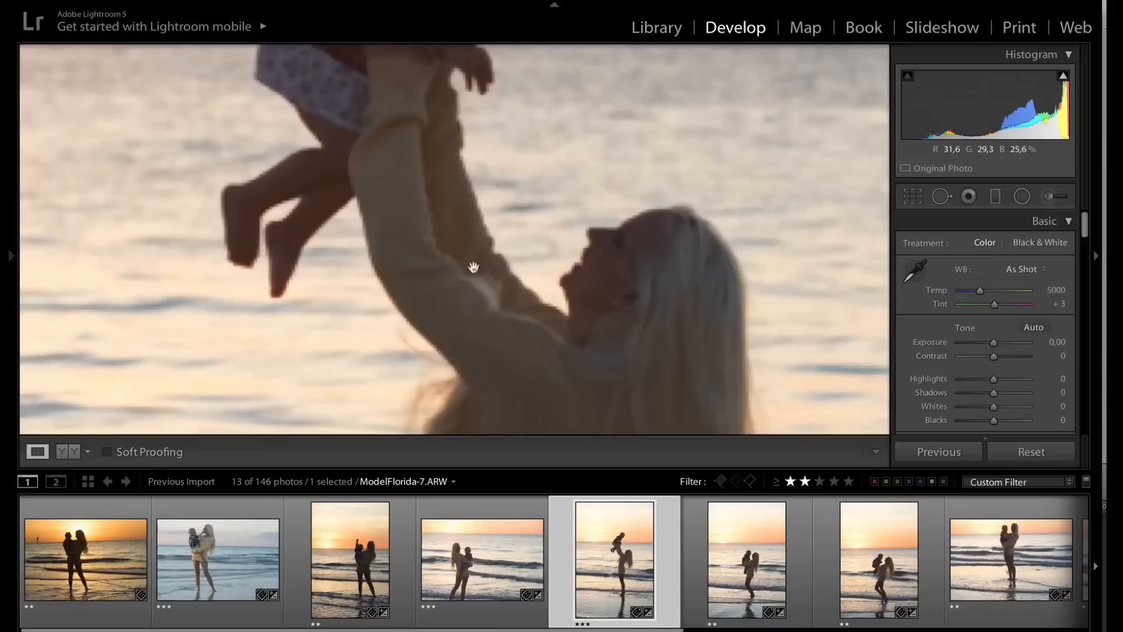
left_click(473, 267)
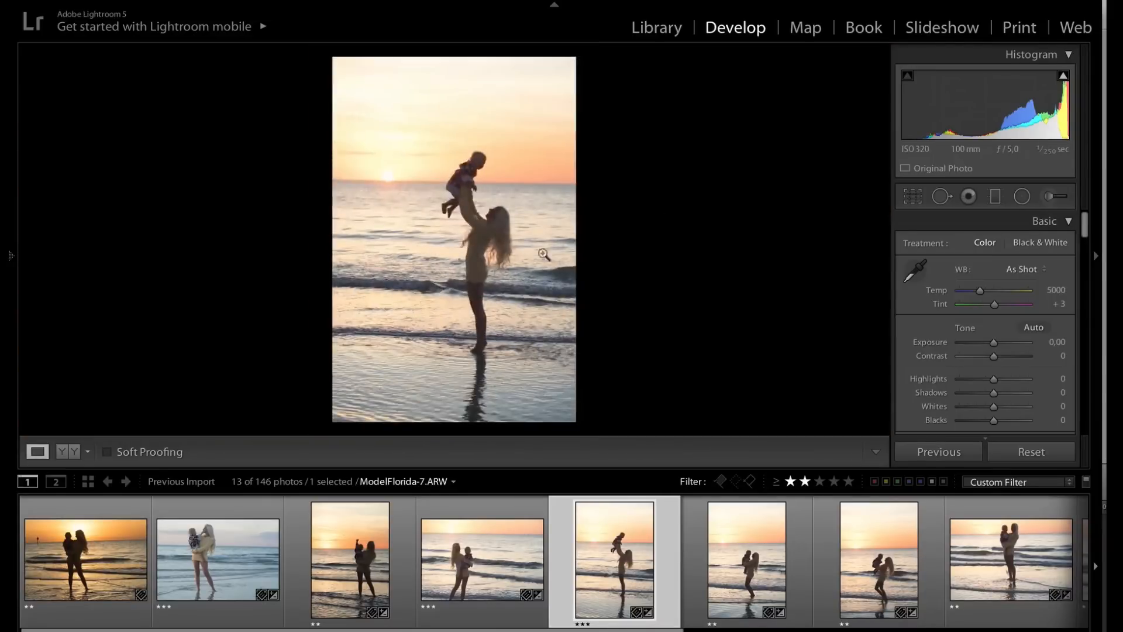
mouse_move(948, 319)
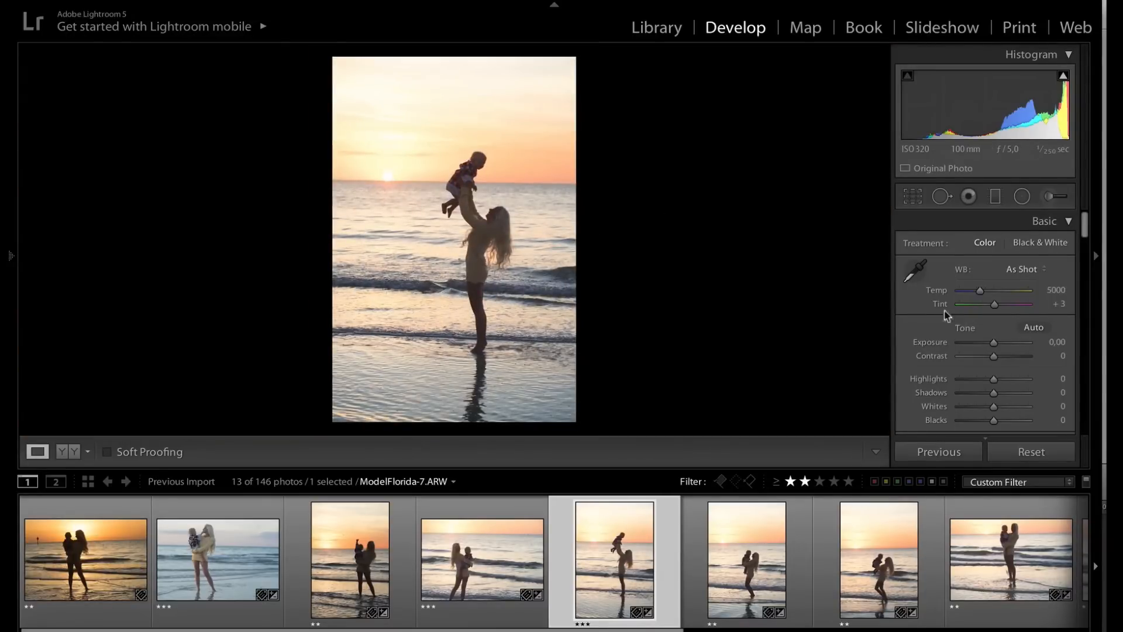
mouse_move(995, 397)
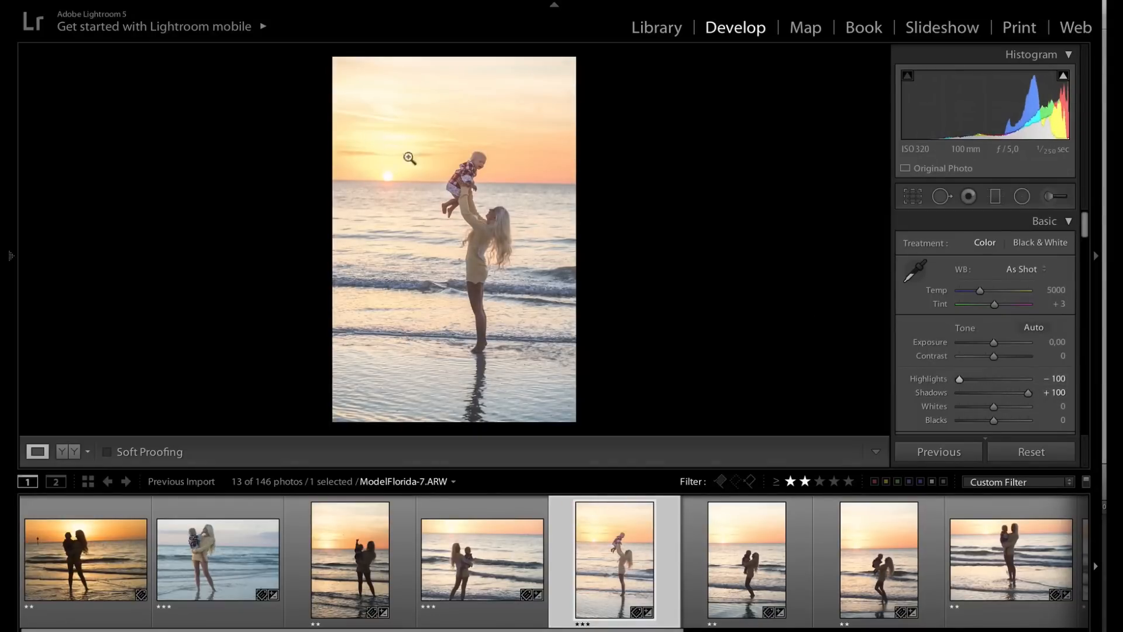
left_click(410, 157)
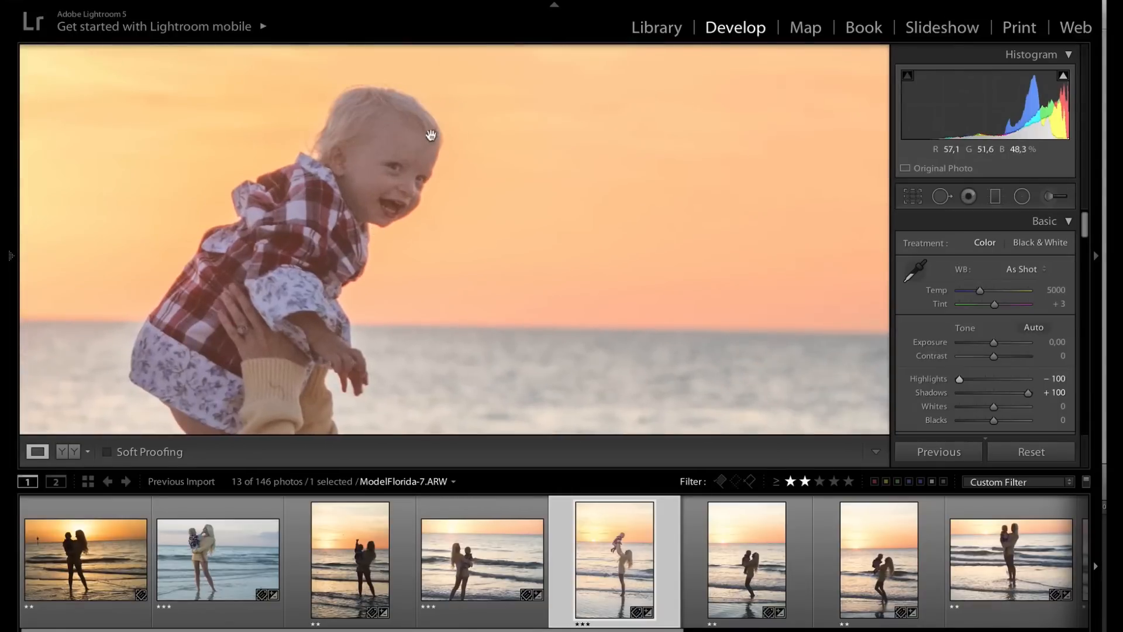
mouse_move(437, 194)
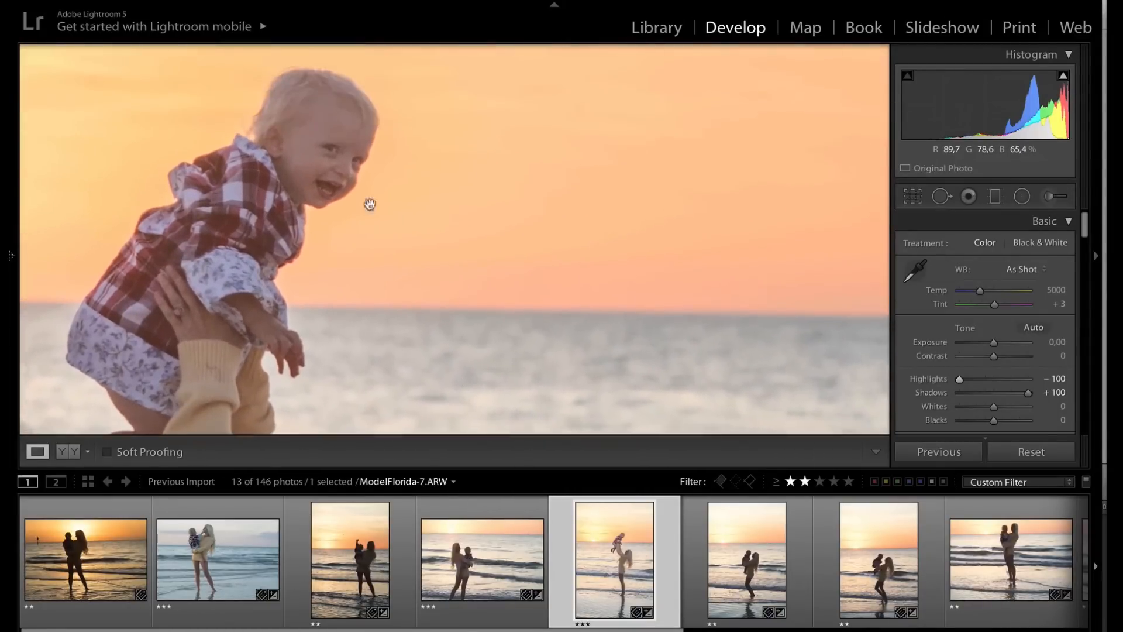
mouse_move(320, 205)
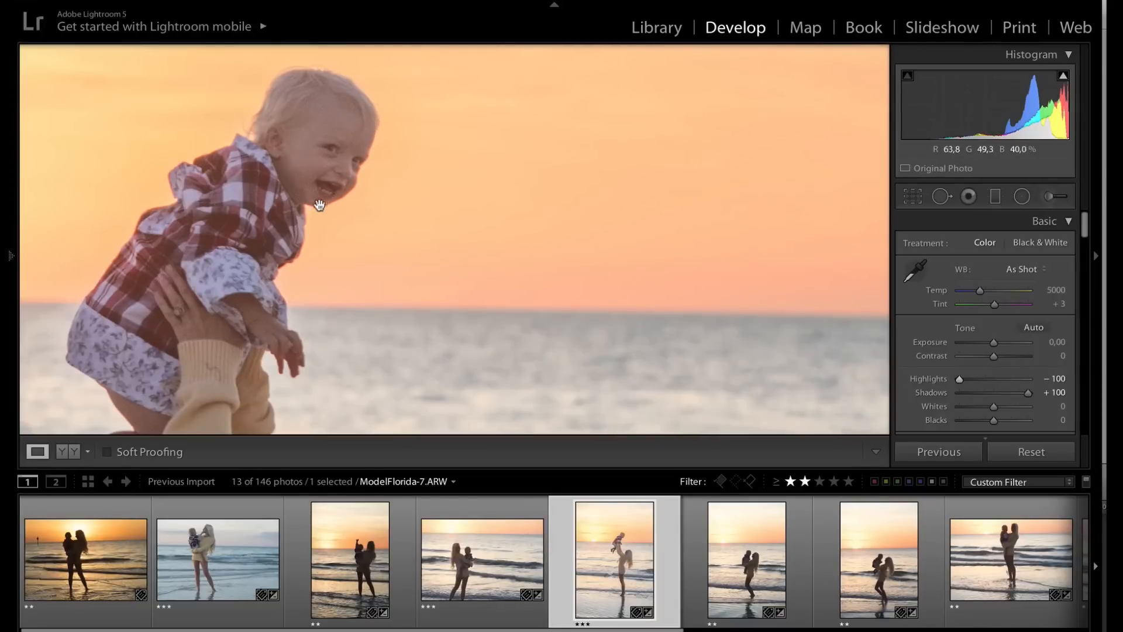
mouse_move(523, 197)
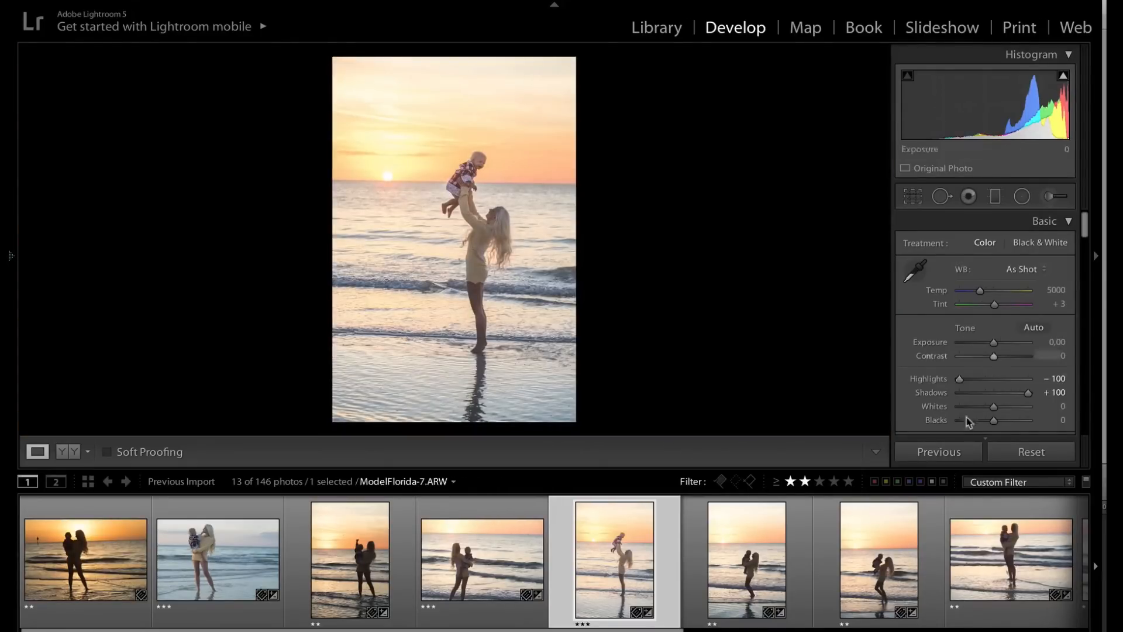
mouse_move(1028, 406)
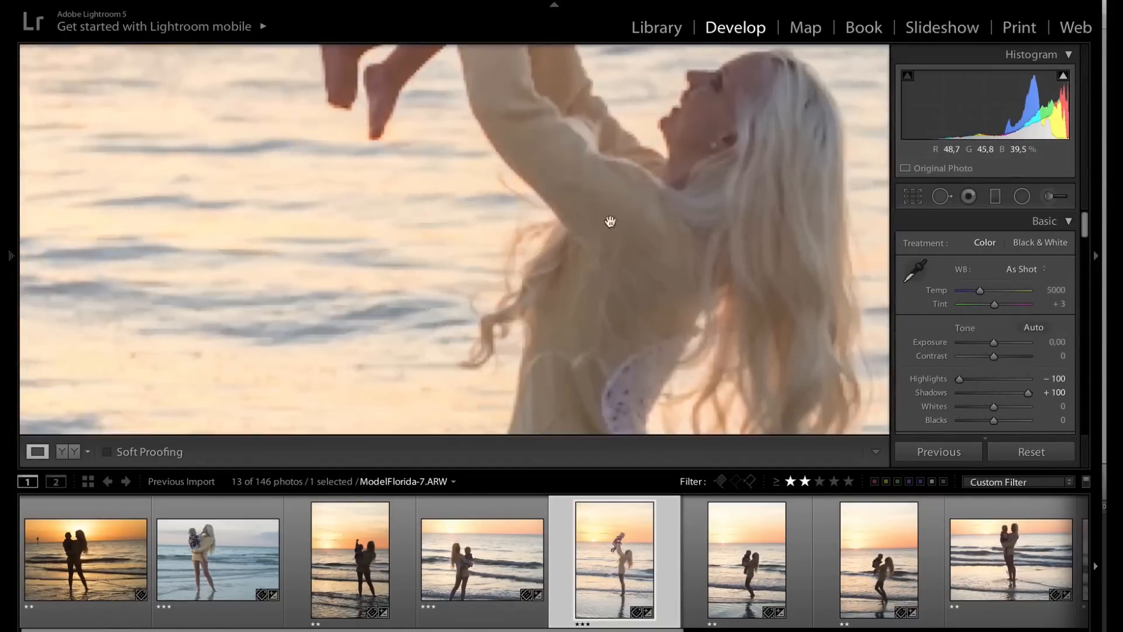
mouse_move(994, 421)
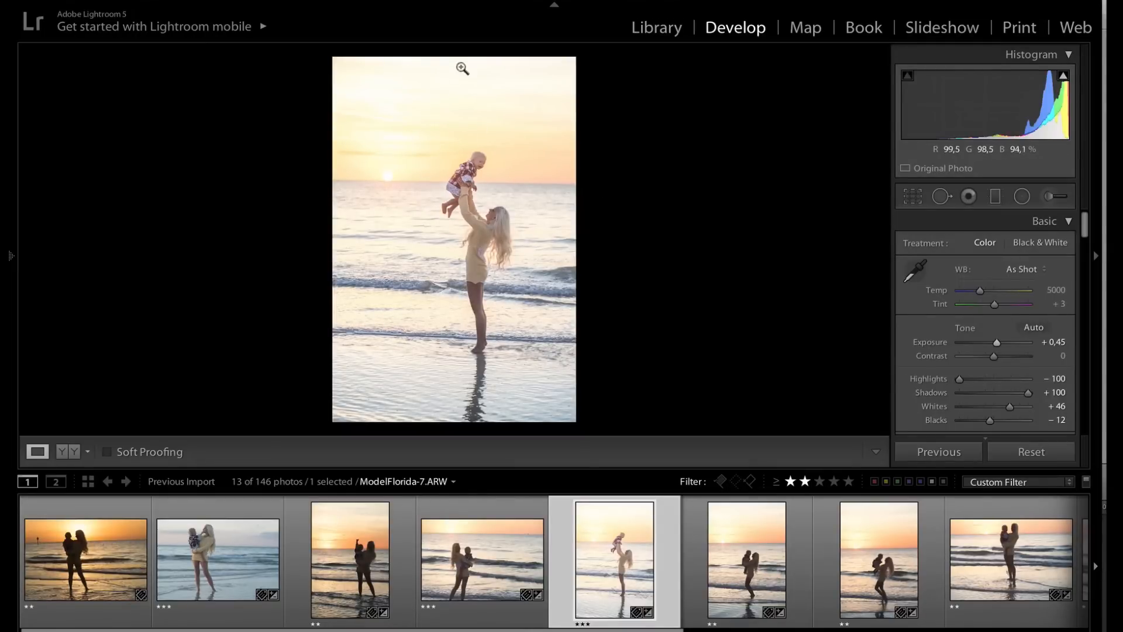
mouse_move(503, 182)
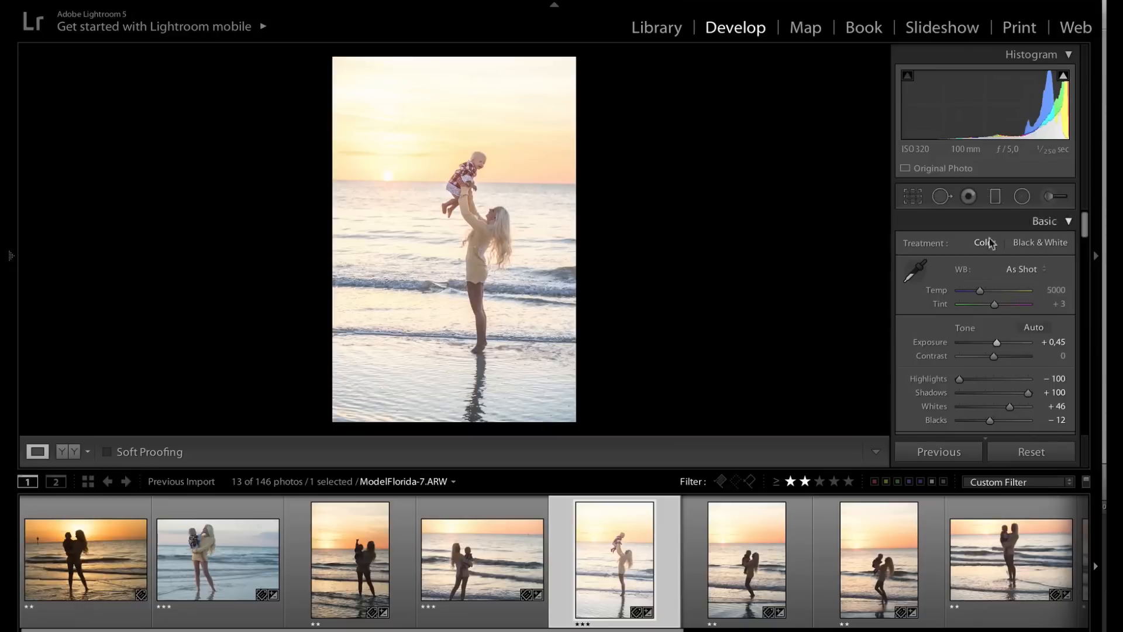
Apply the Daylight white balance preset from the WB dropdown.
left_click(1024, 268)
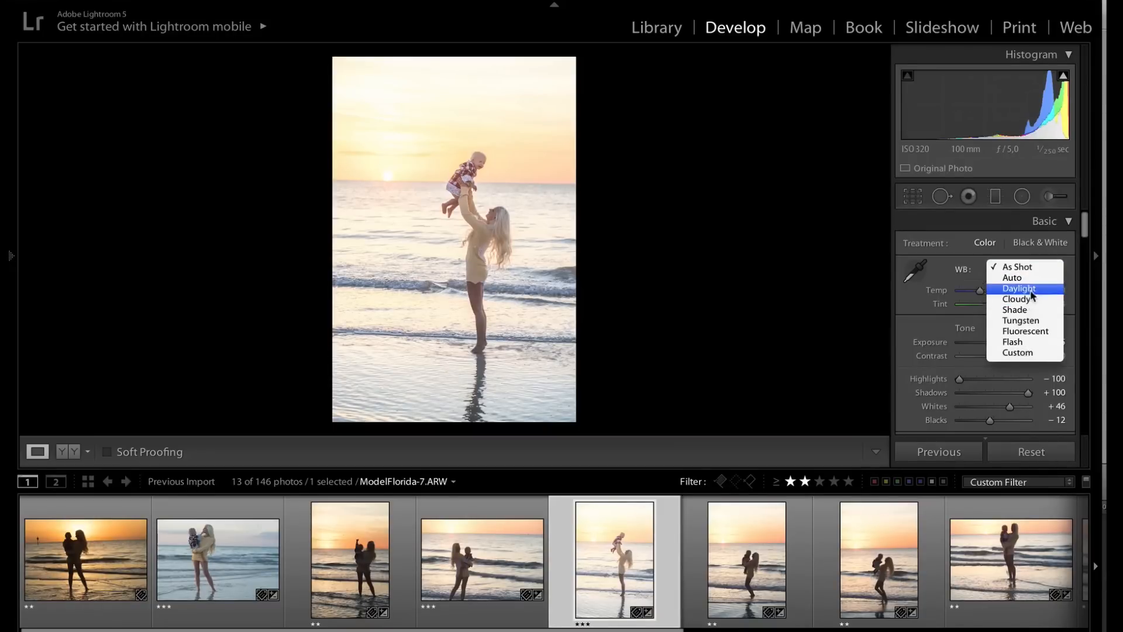
left_click(1018, 288)
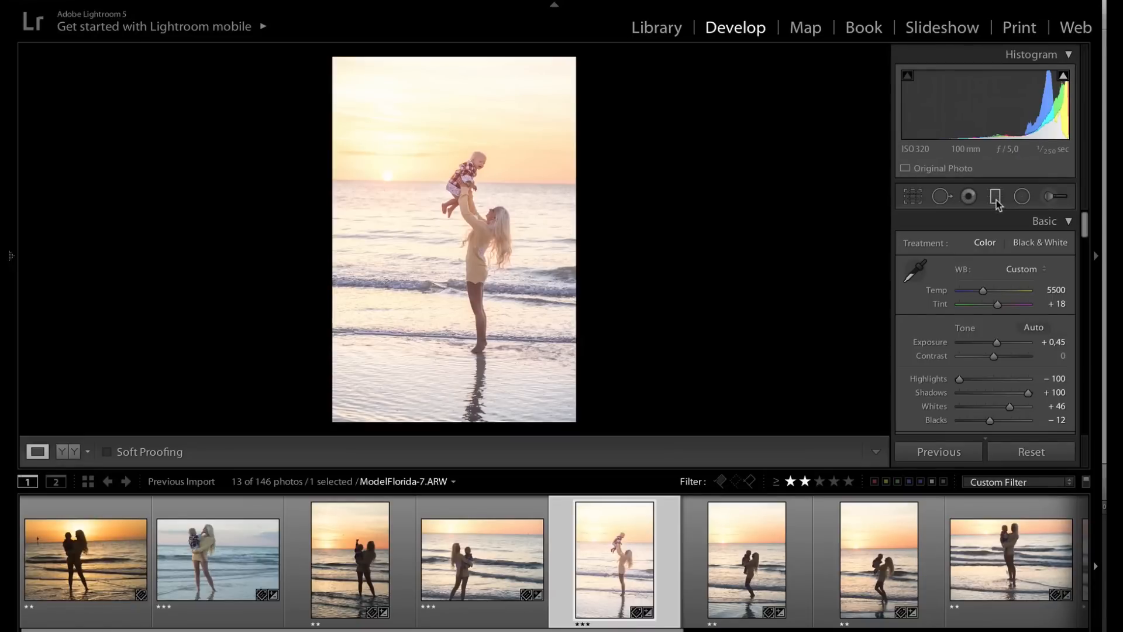
Add a graduated filter over the sky with Exposure −0.90 and confirm it.
left_click(968, 195)
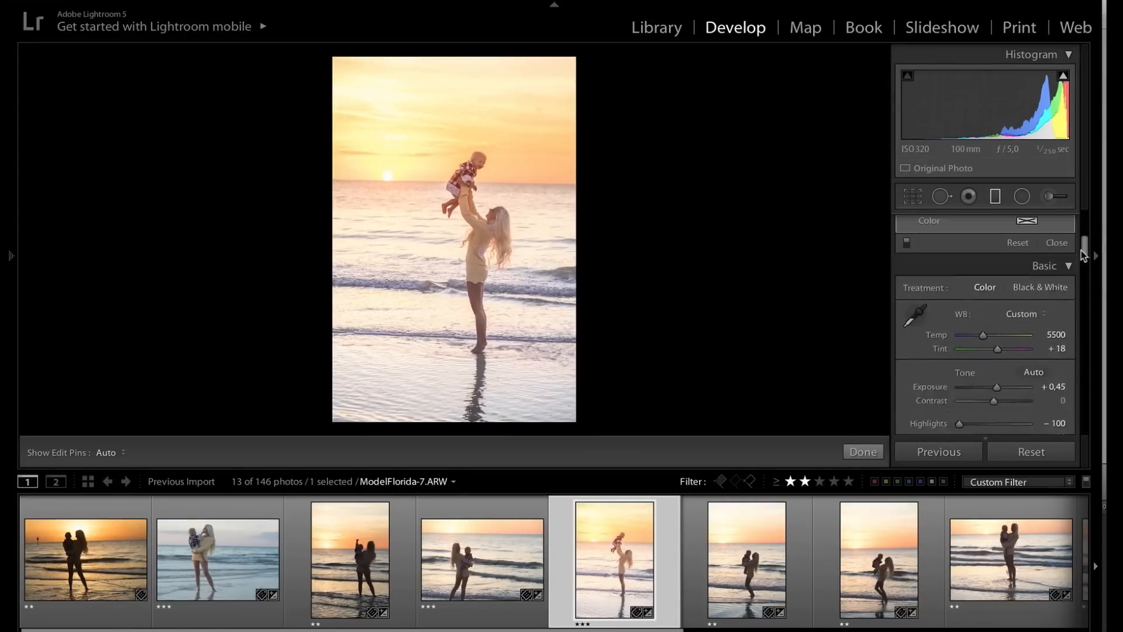
scroll("down", 3)
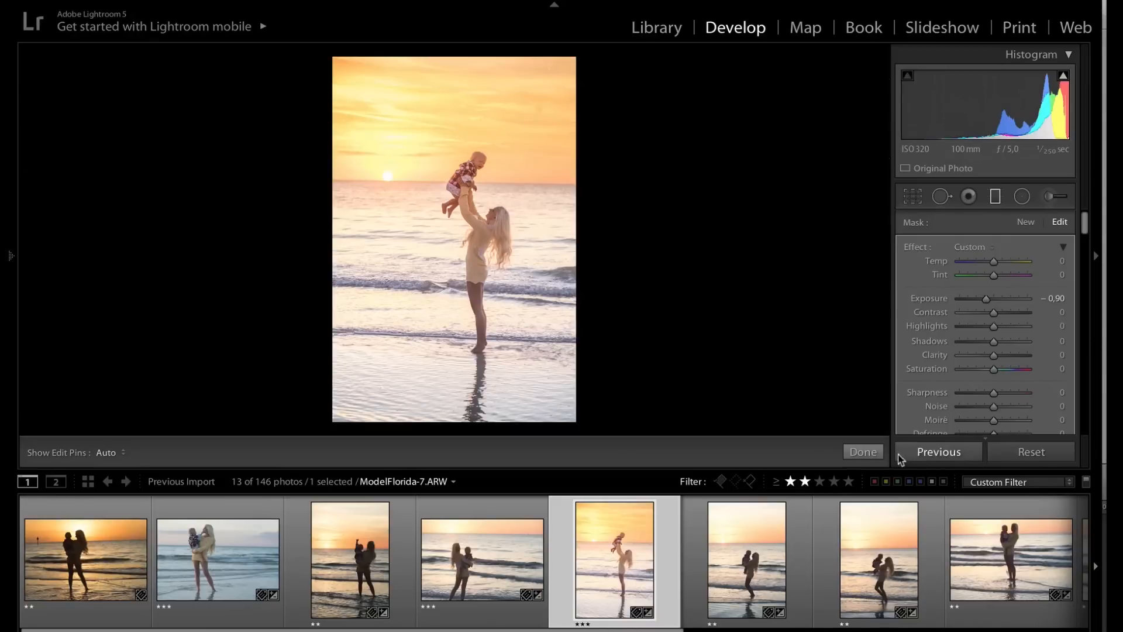
left_click(863, 452)
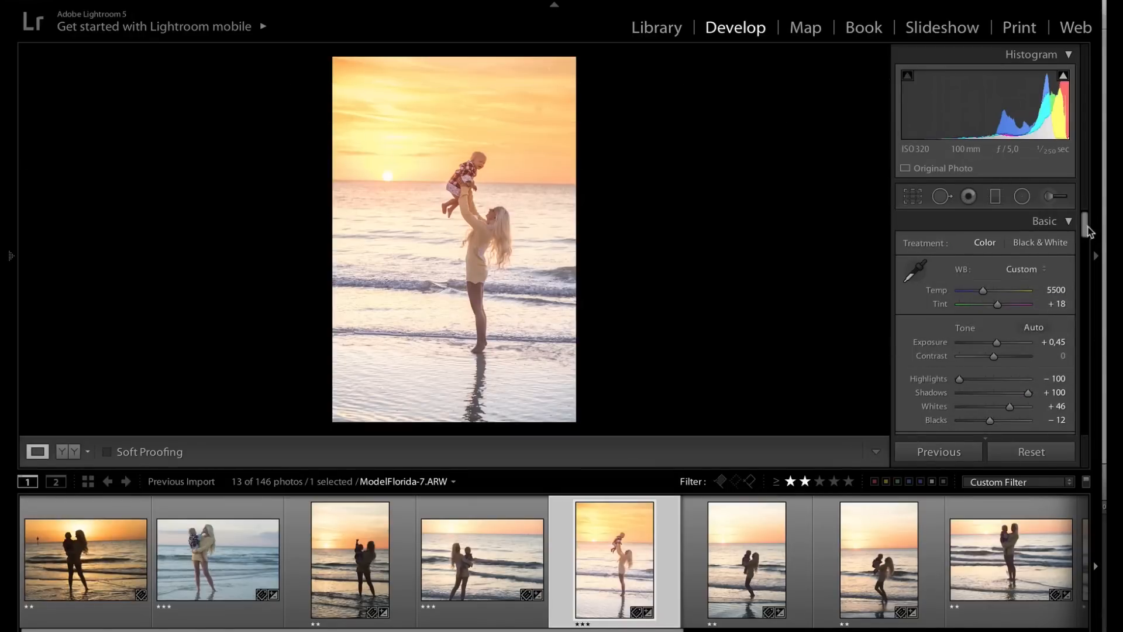
Turn on lens Profile Corrections, toggling it to compare, and show the Color settings.
scroll("down", 3)
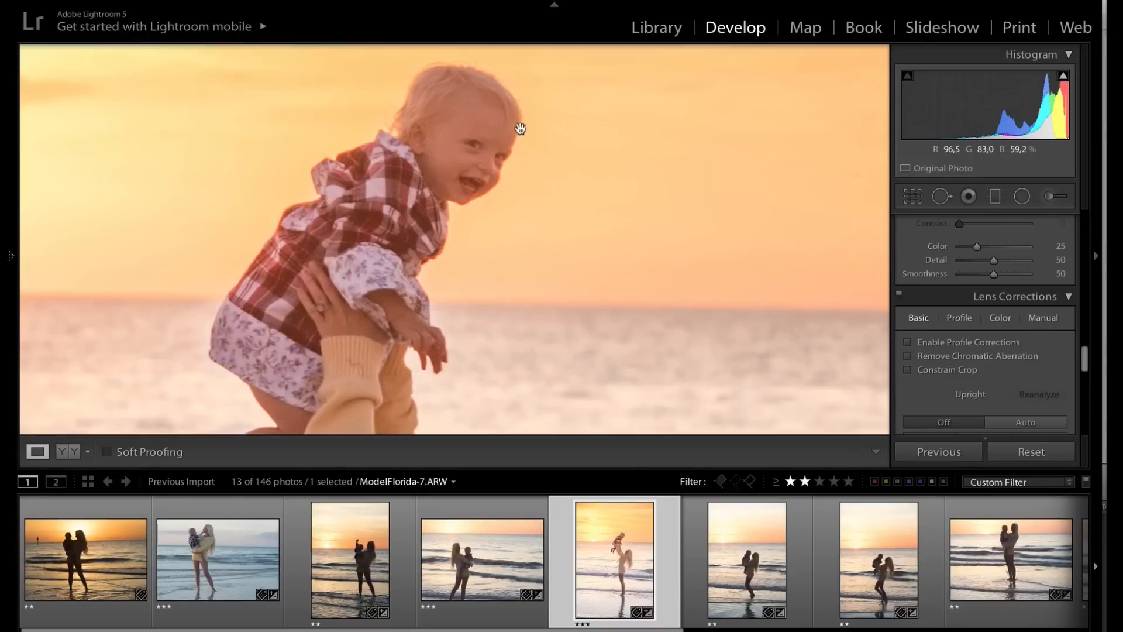
mouse_move(425, 302)
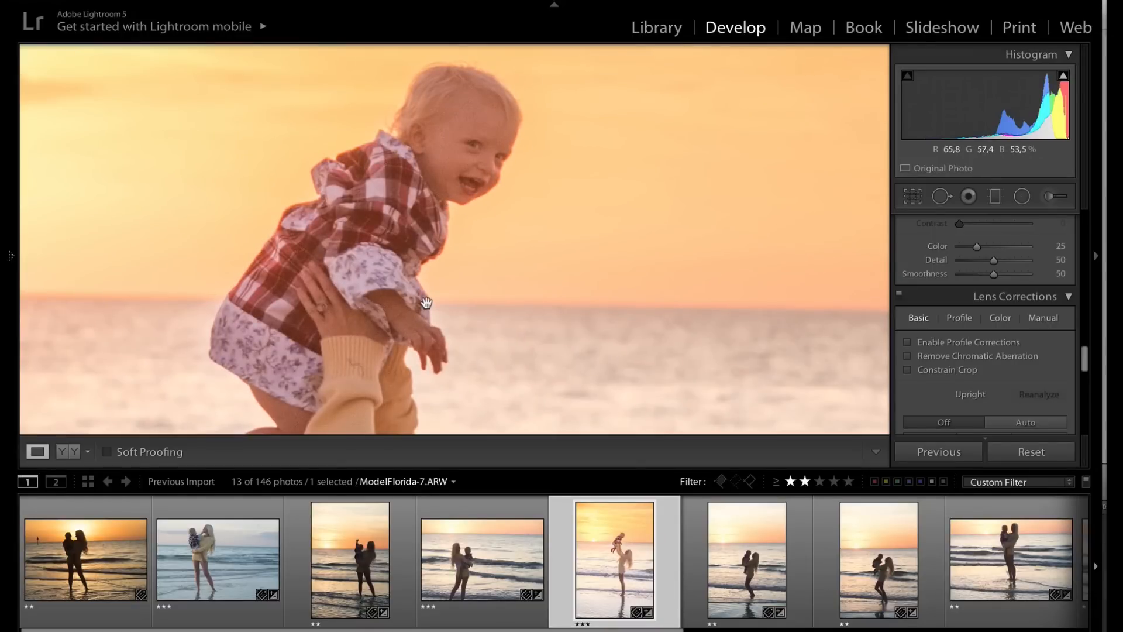
left_click(908, 342)
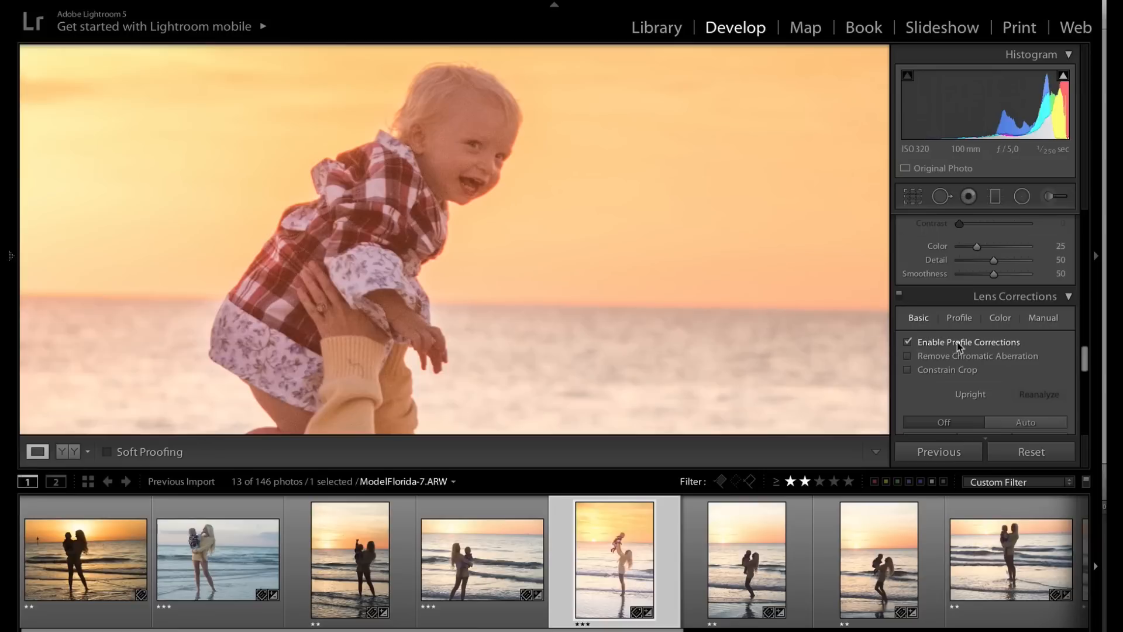
mouse_move(486, 211)
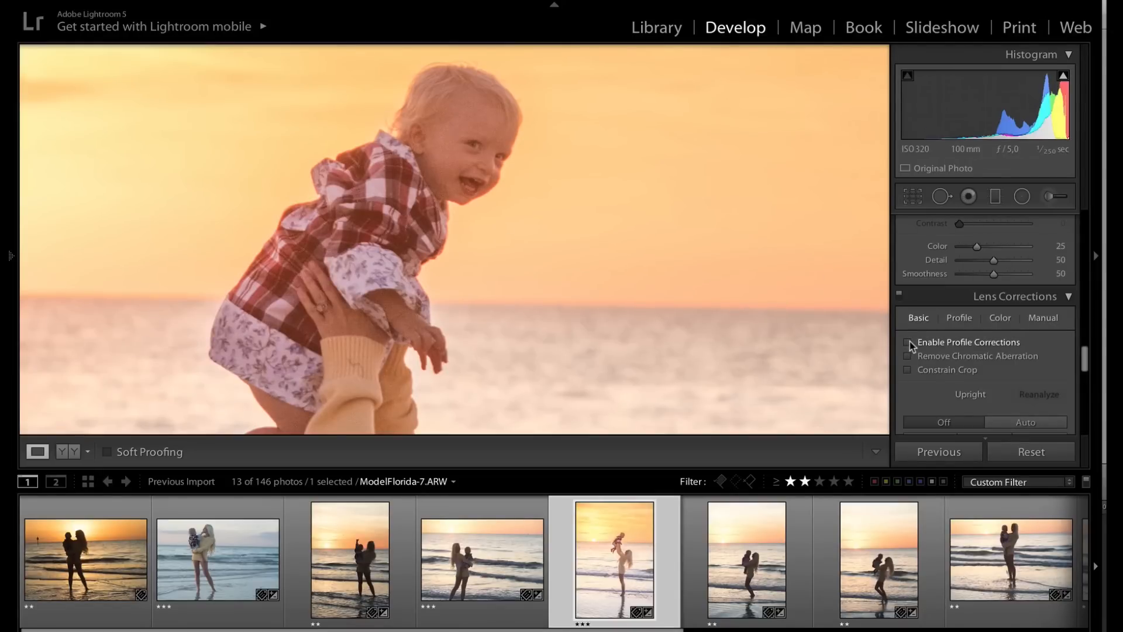
left_click(908, 342)
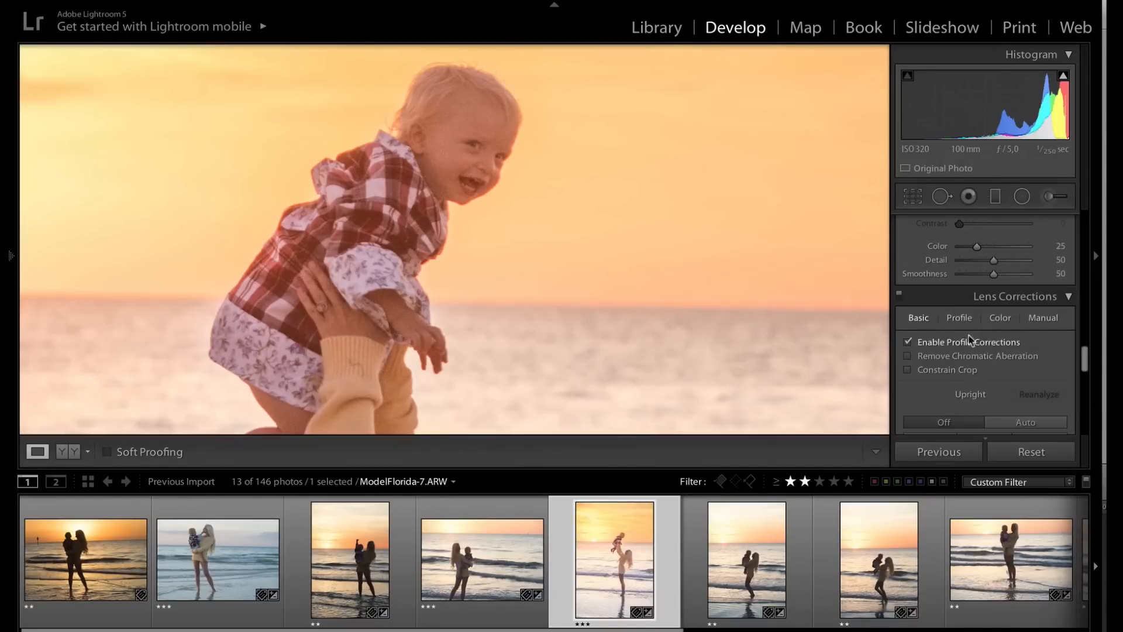
left_click(1000, 317)
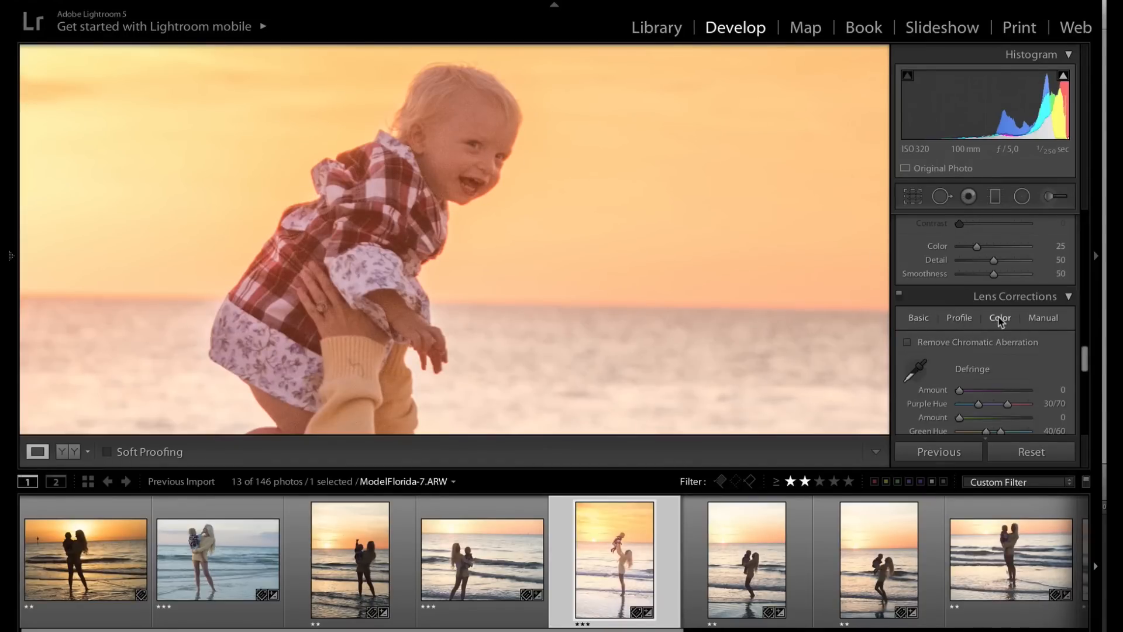
Check Remove Chromatic Aberration and bring up the Defringe controls.
left_click(908, 342)
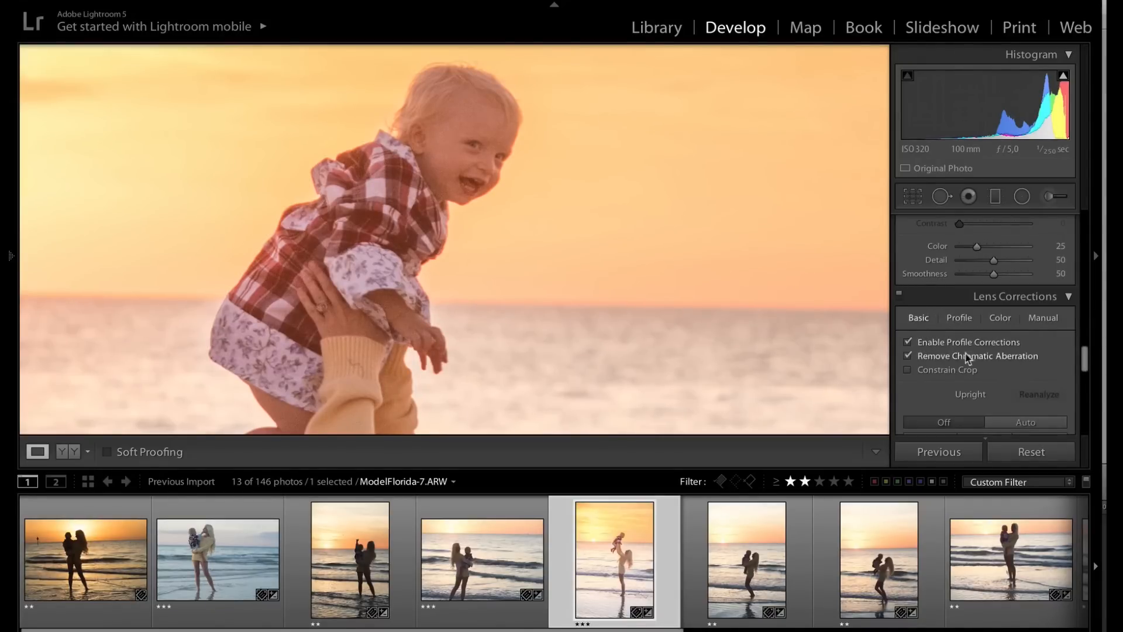
left_click(998, 318)
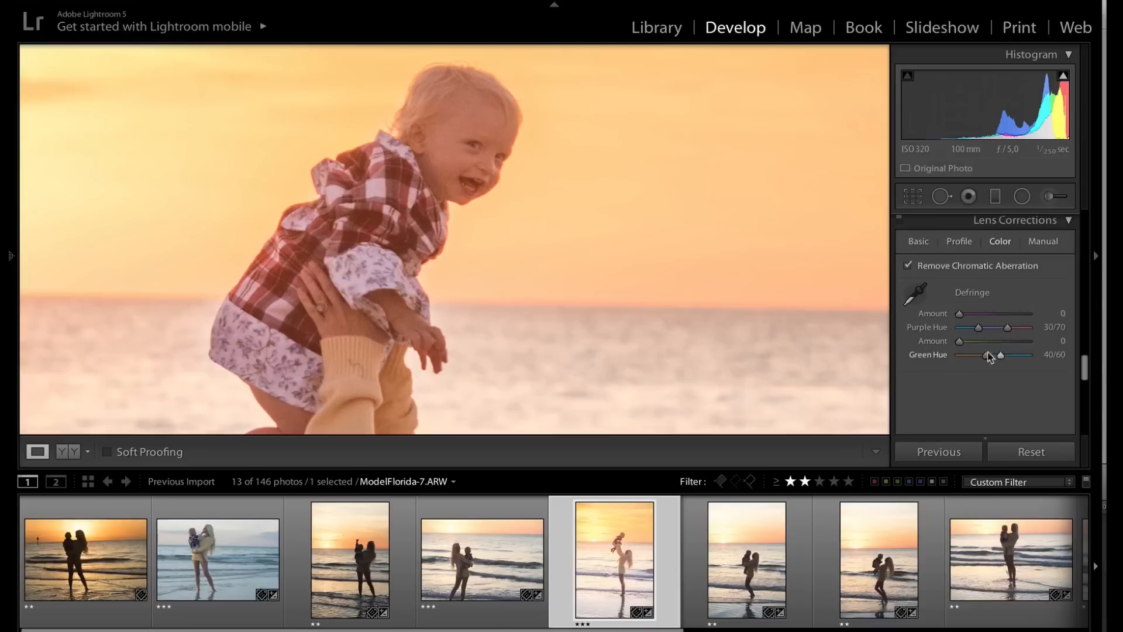
mouse_move(953, 336)
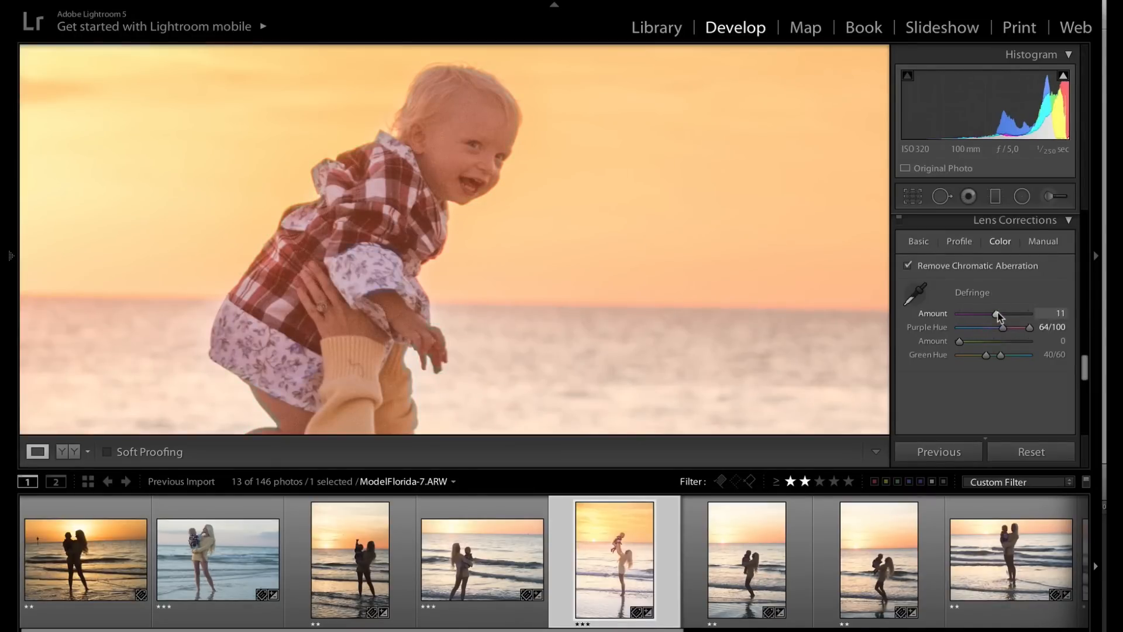
mouse_move(449, 199)
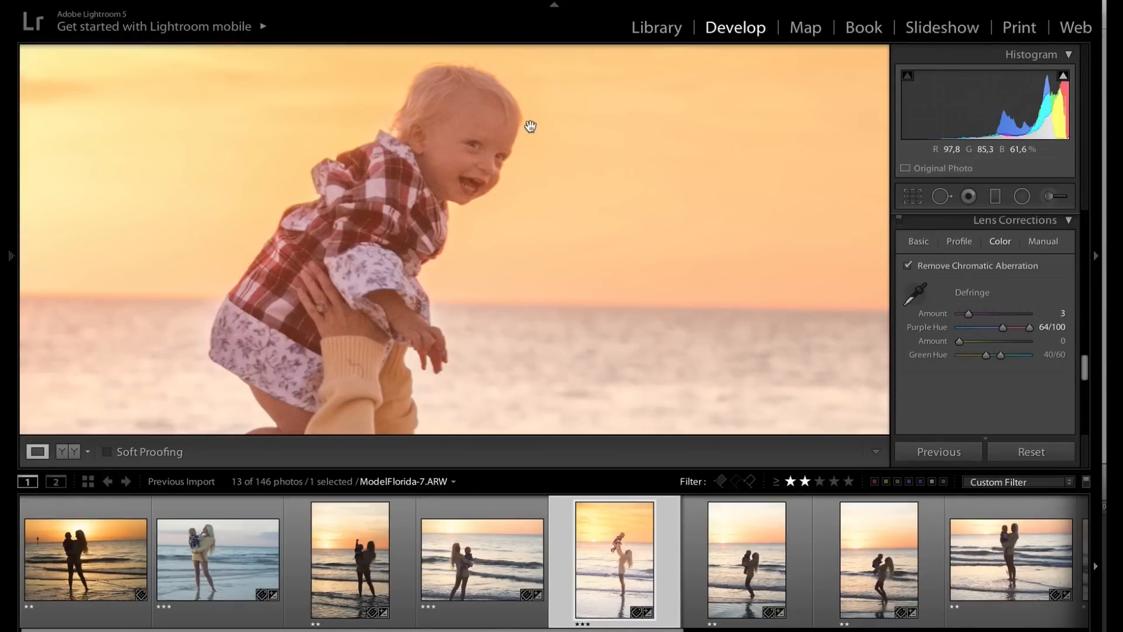
mouse_move(1087, 371)
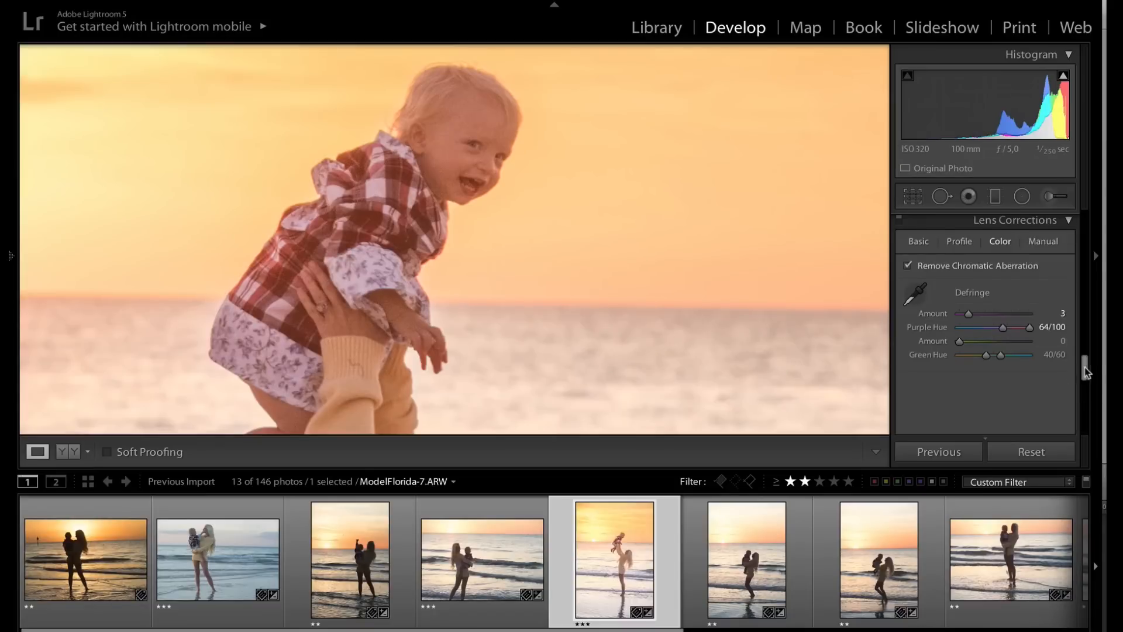
Set Detail sharpening Amount 48 and Masking 47, then zoom the image back to Fit.
scroll("up", 3)
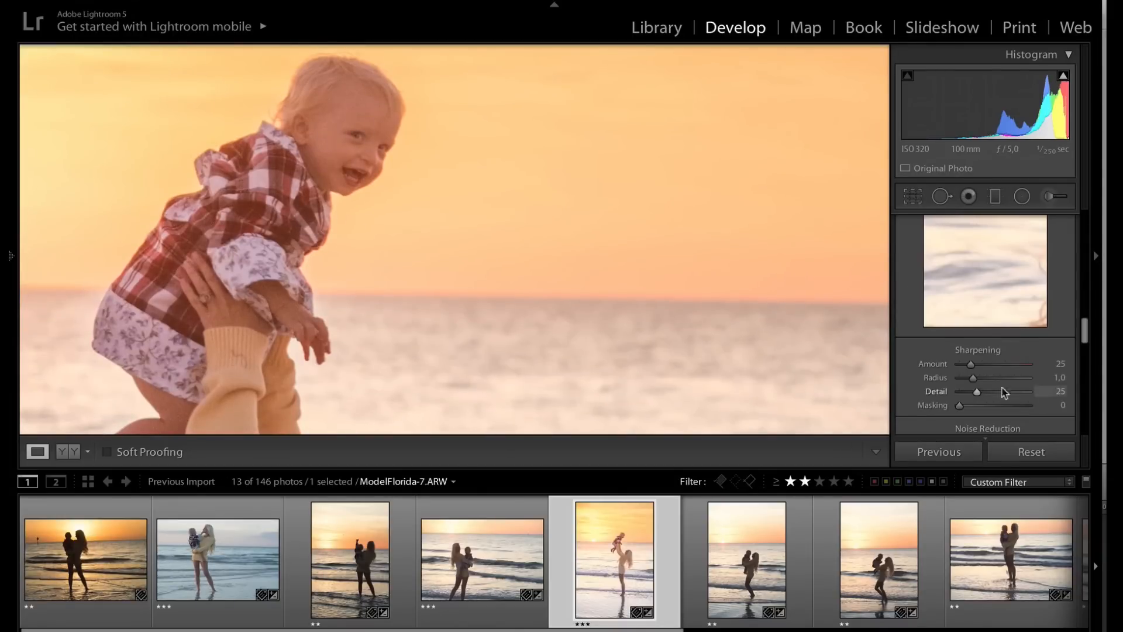
scroll("down", 3)
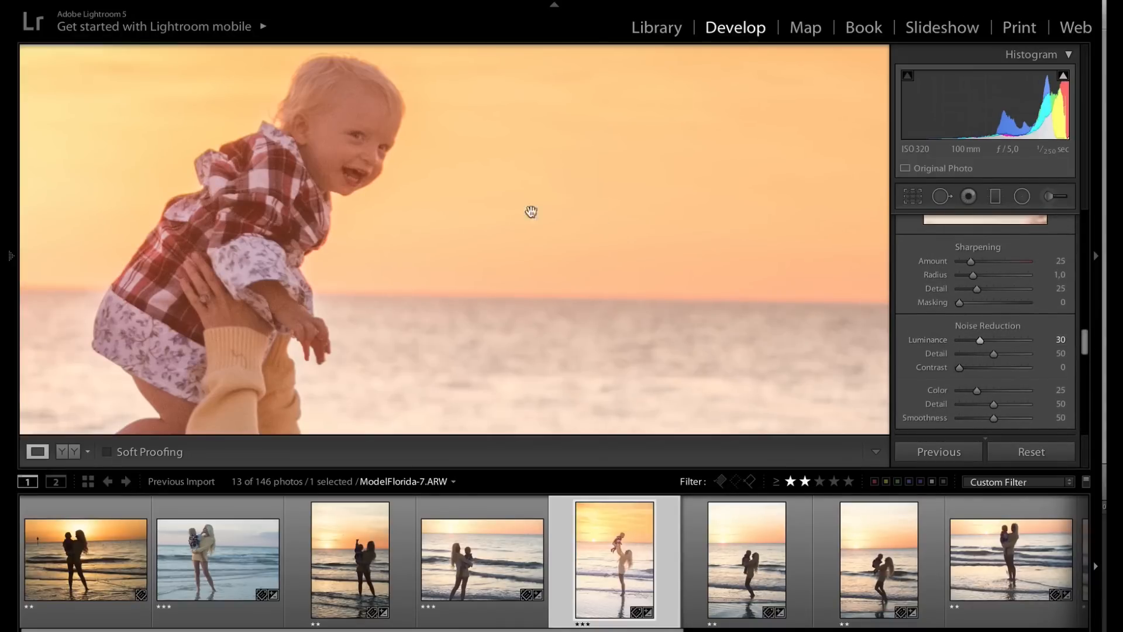
mouse_move(360, 169)
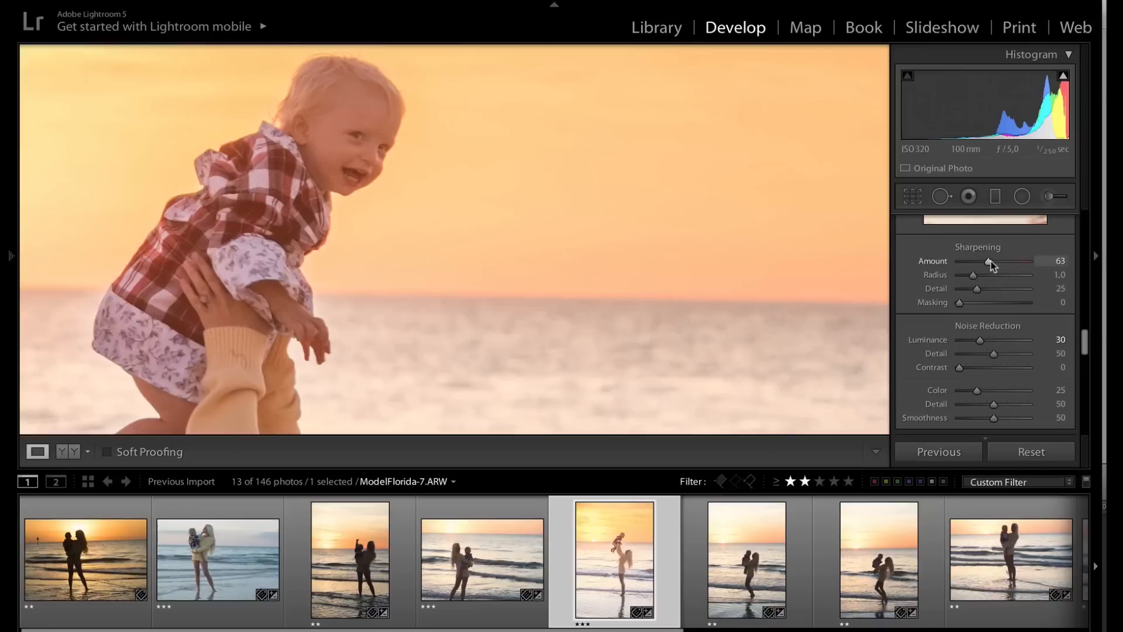
mouse_move(907, 361)
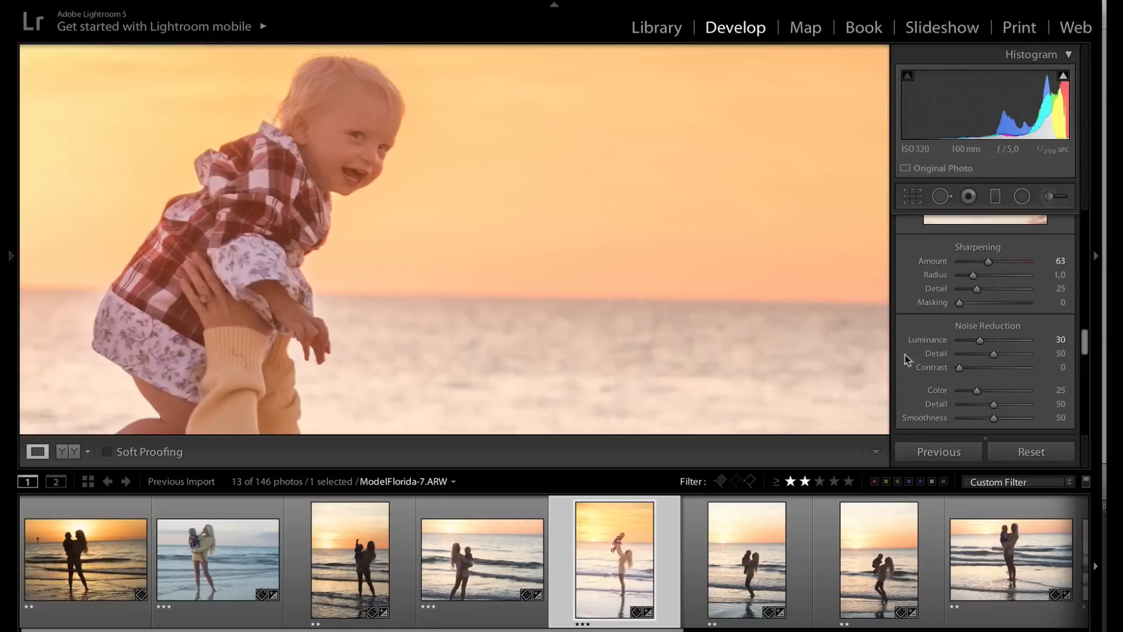
mouse_move(994, 333)
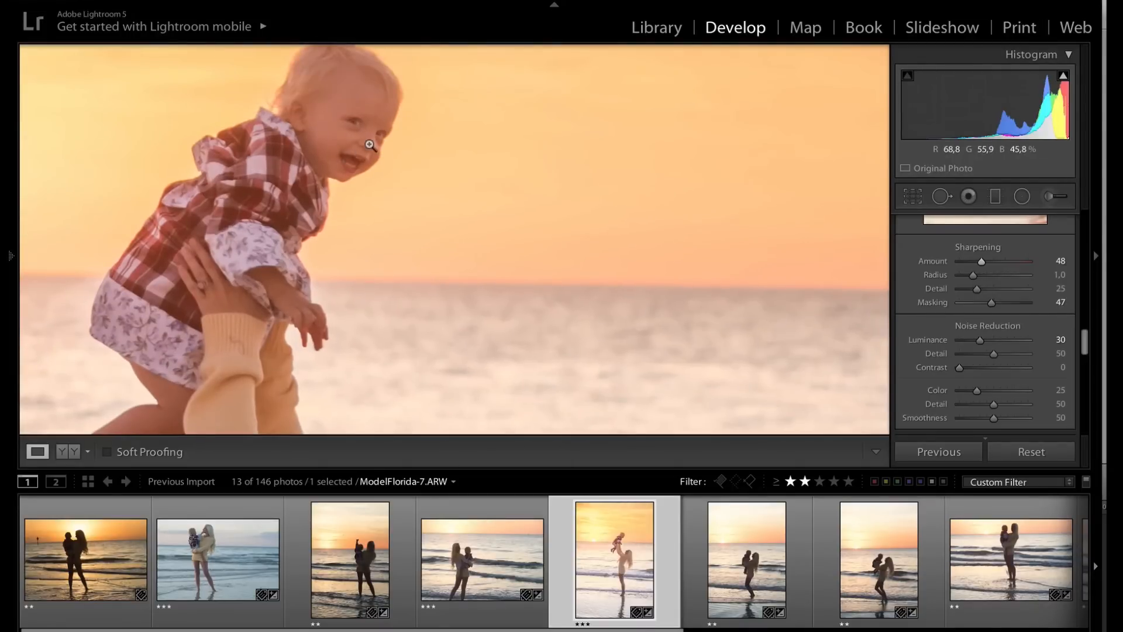
mouse_move(372, 215)
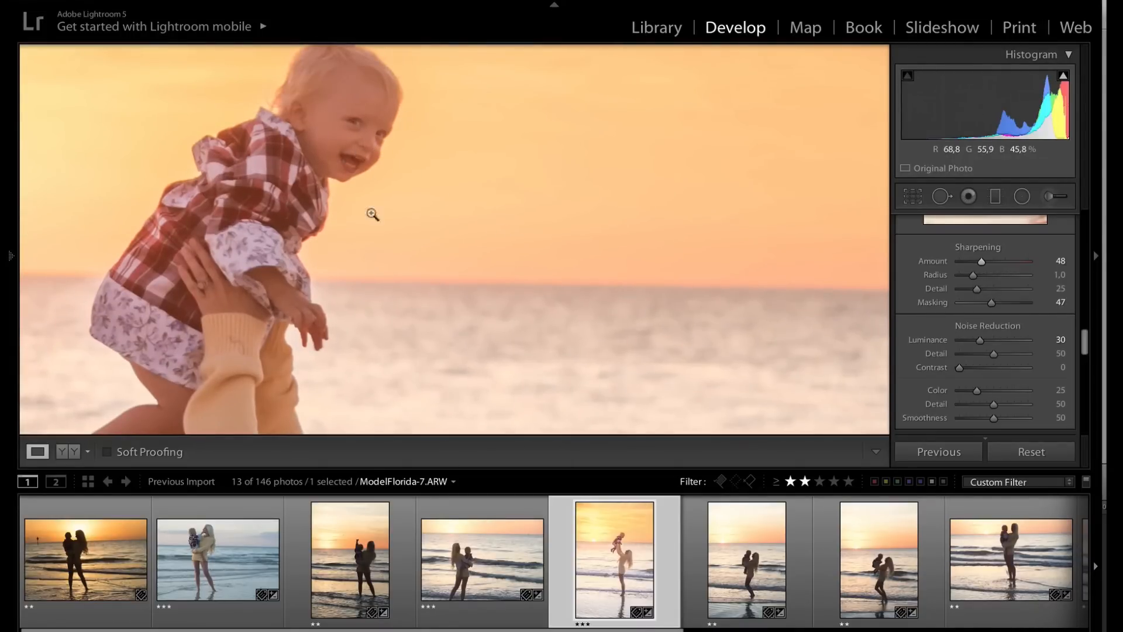
left_click(372, 214)
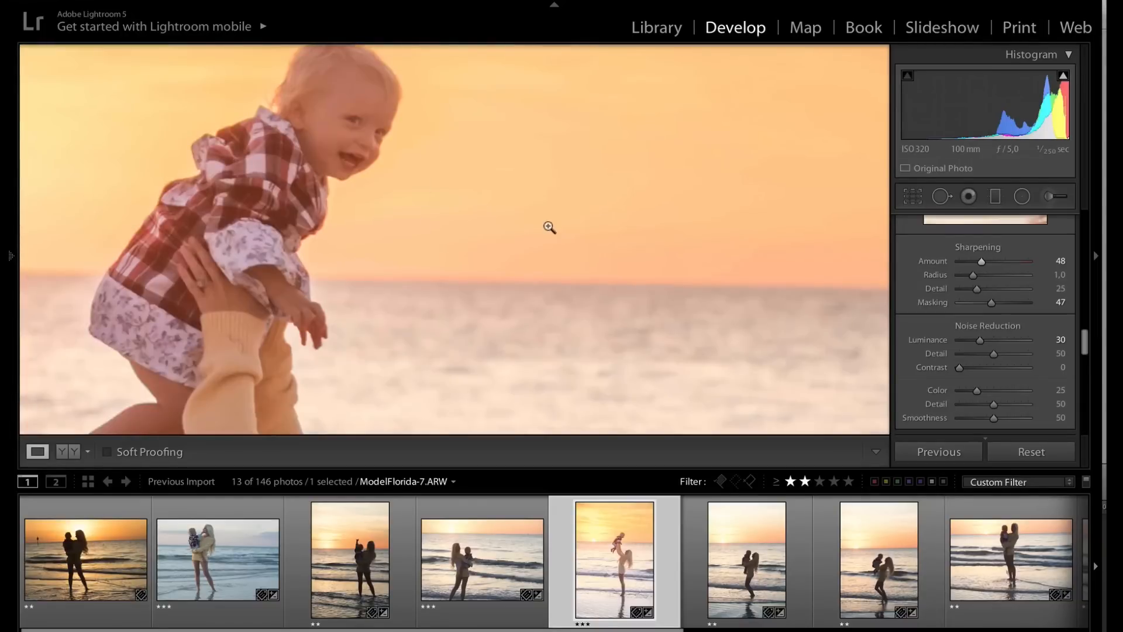
left_click(549, 228)
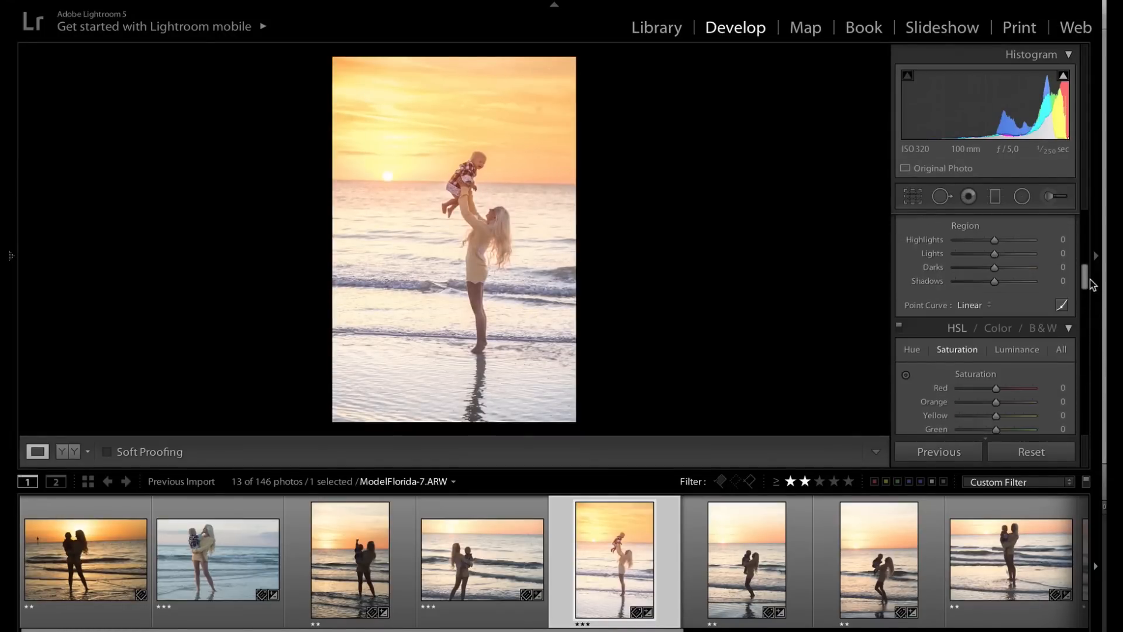
Review the Lens Corrections settings, with profile corrections and chromatic aberration removal on.
scroll("down", 3)
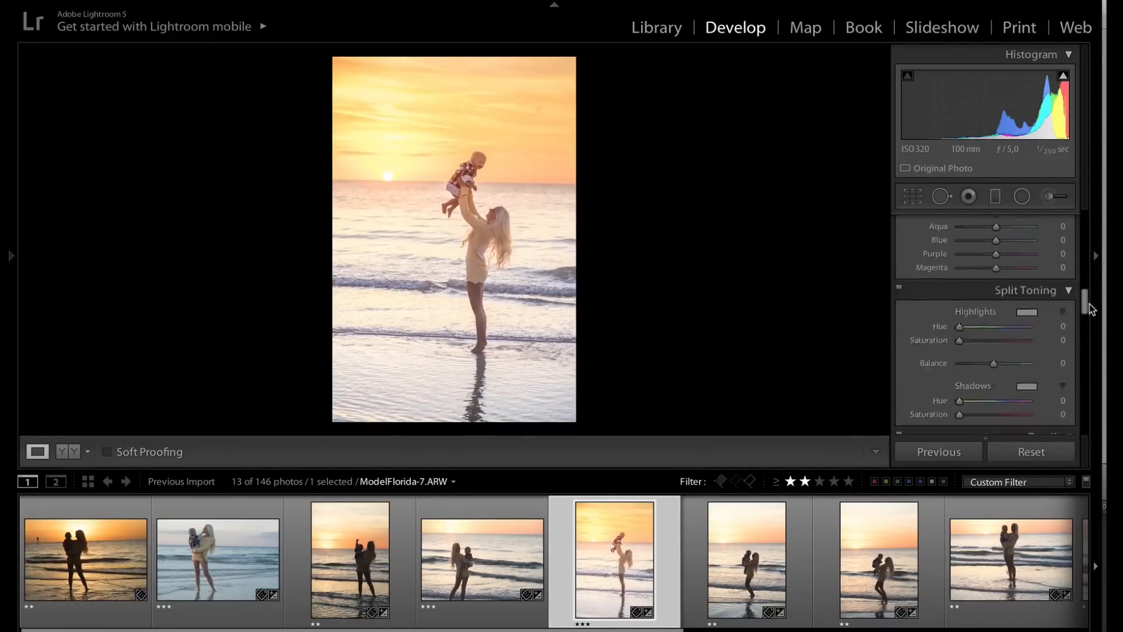
scroll("down", 3)
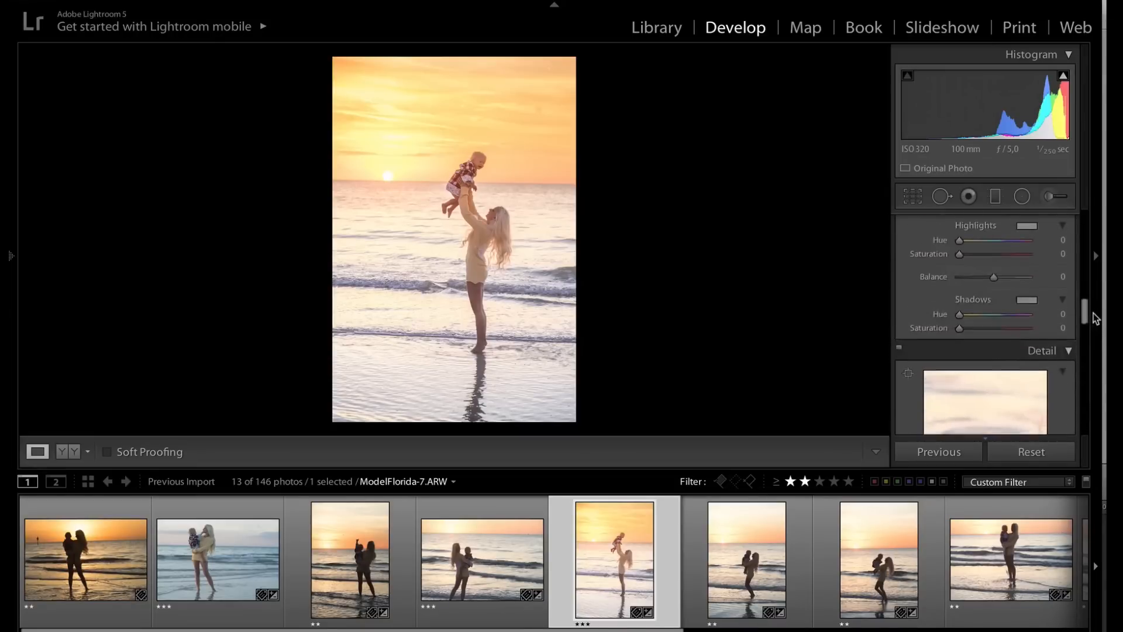
scroll("down", 3)
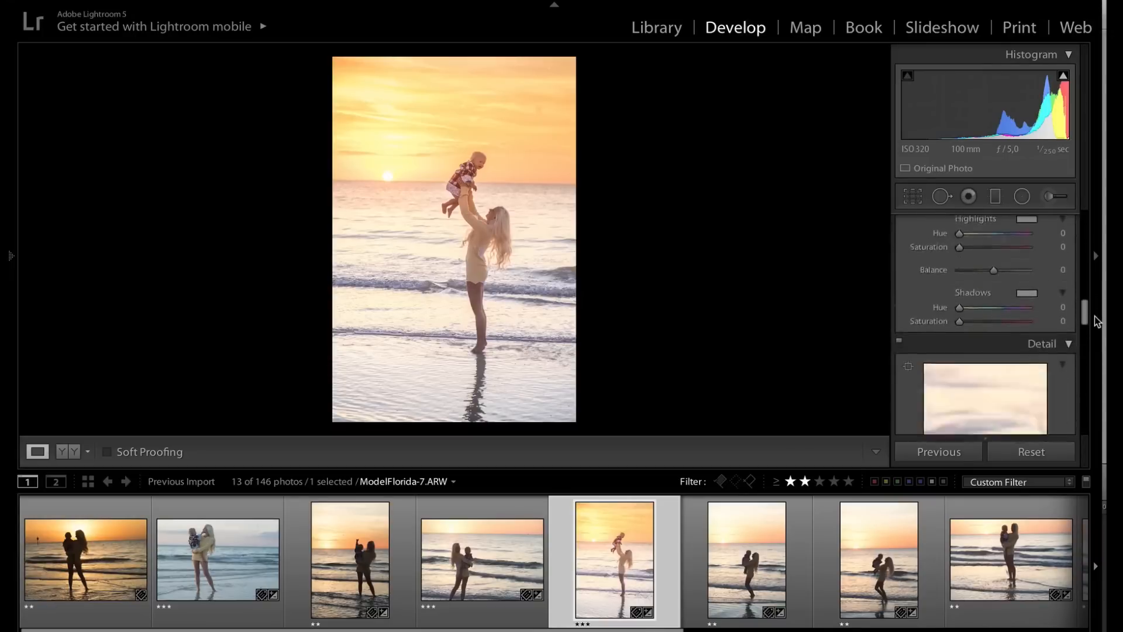
scroll("down", 3)
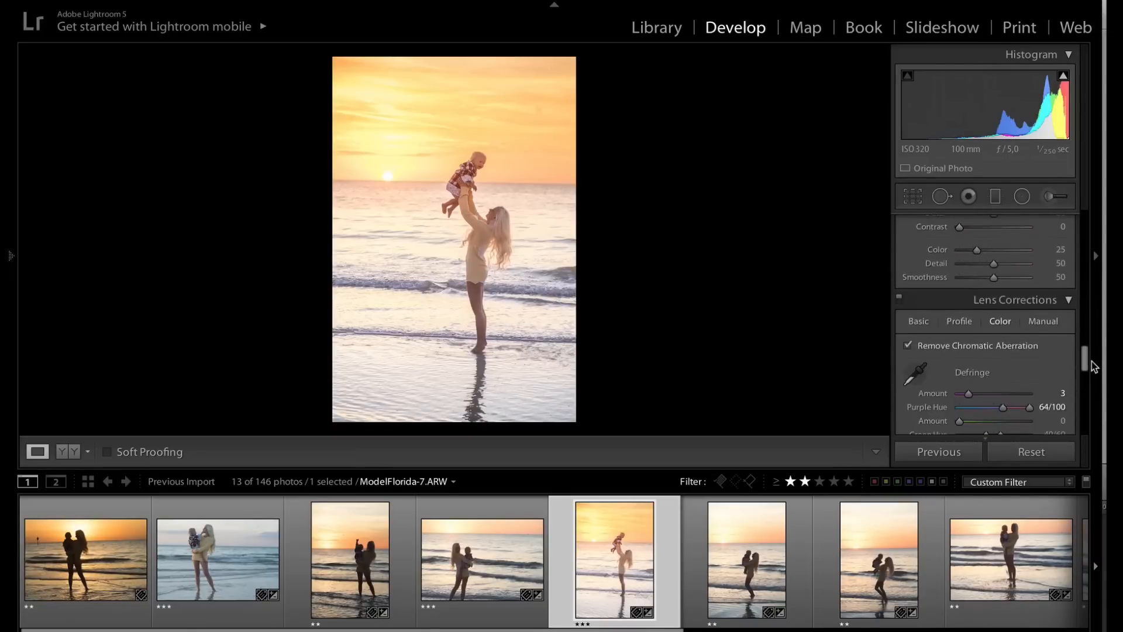
left_click(918, 321)
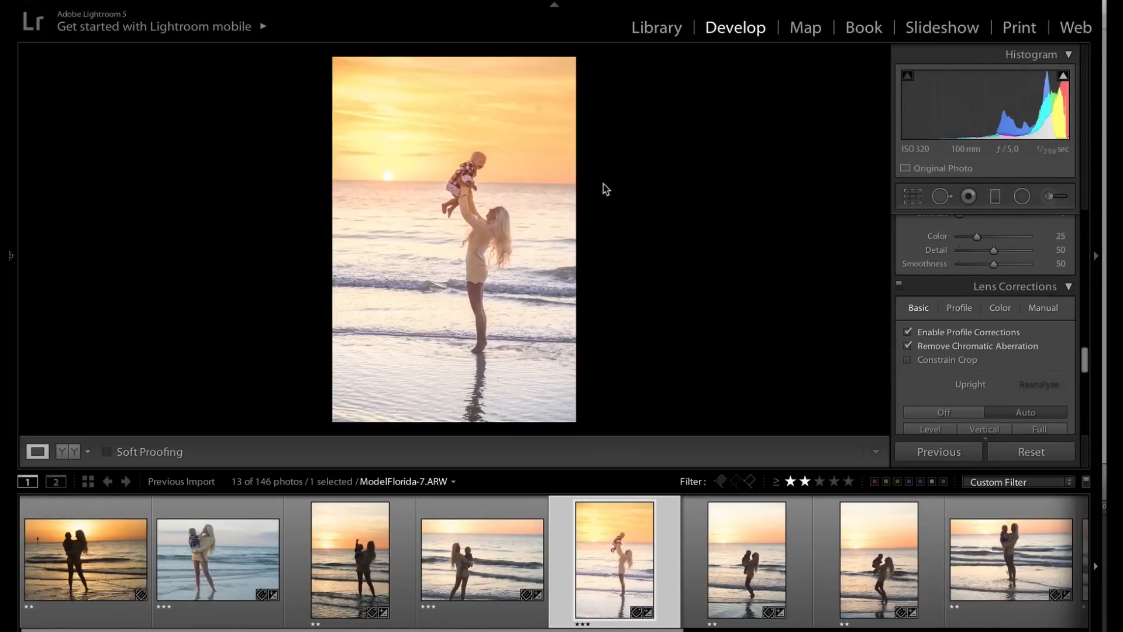
mouse_move(679, 201)
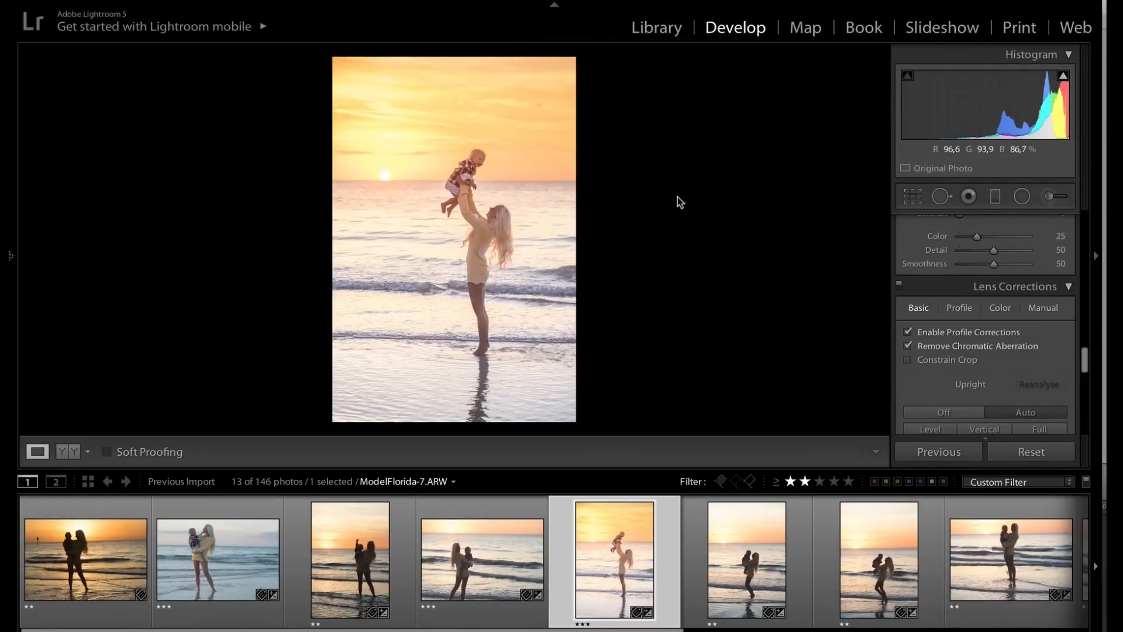
mouse_move(1085, 366)
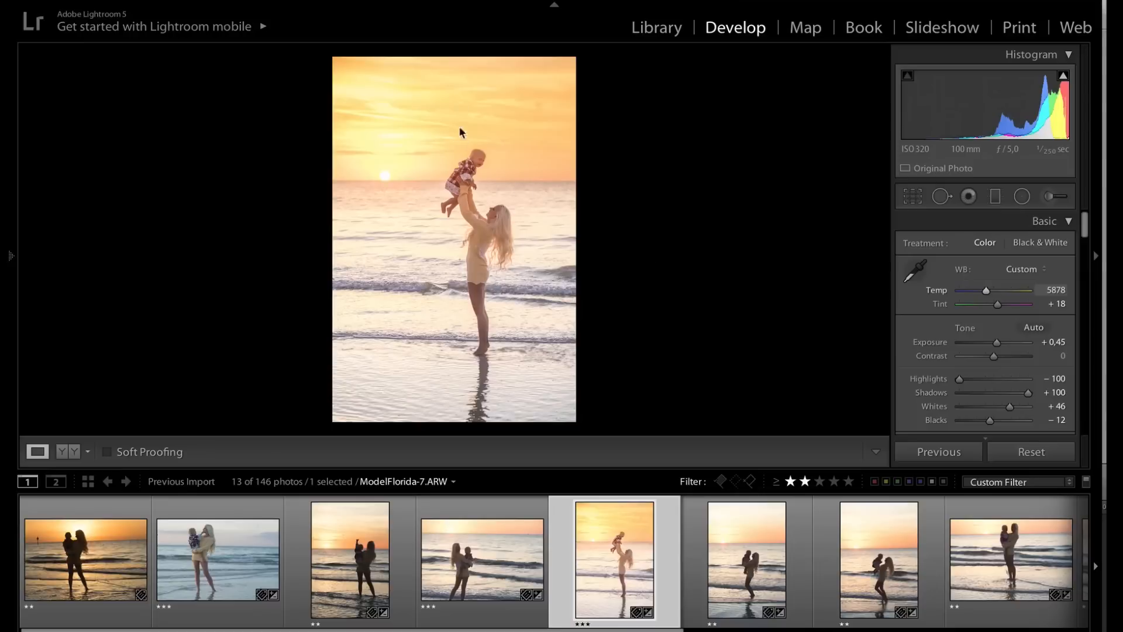
mouse_move(438, 260)
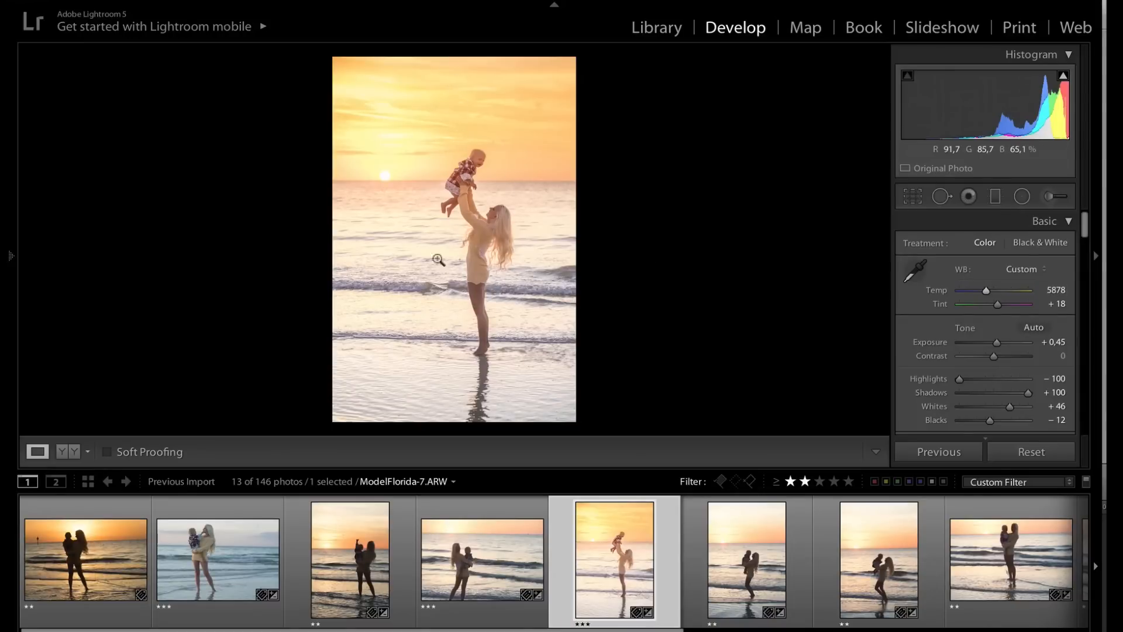
mouse_move(443, 198)
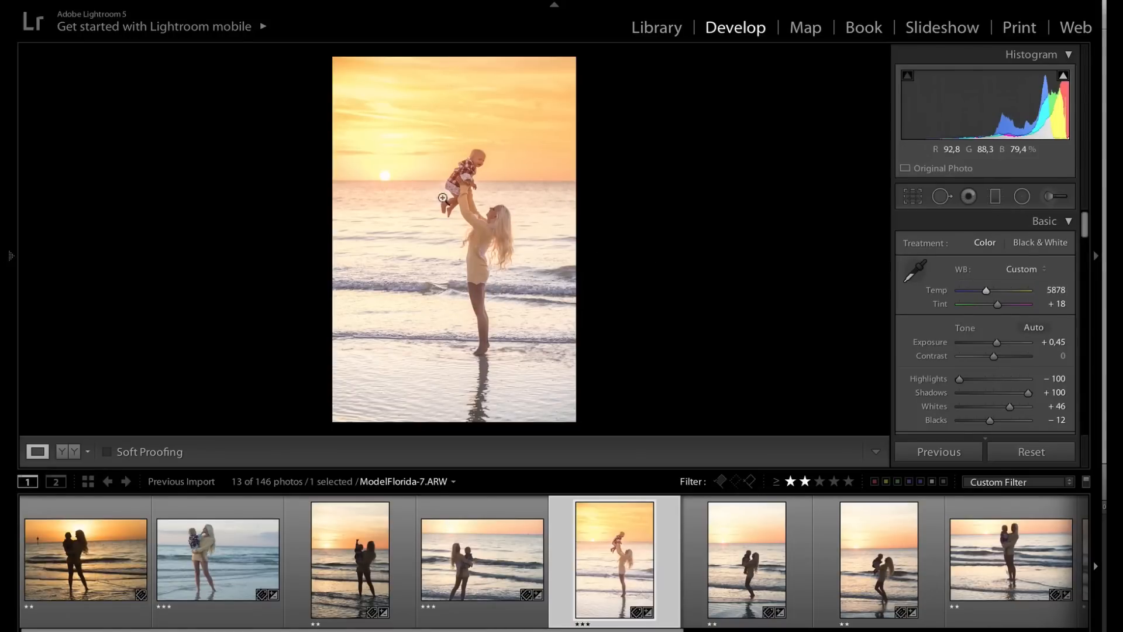
Try Camera Landscape, then settle on the Camera Portrait calibration profile.
scroll("down", 3)
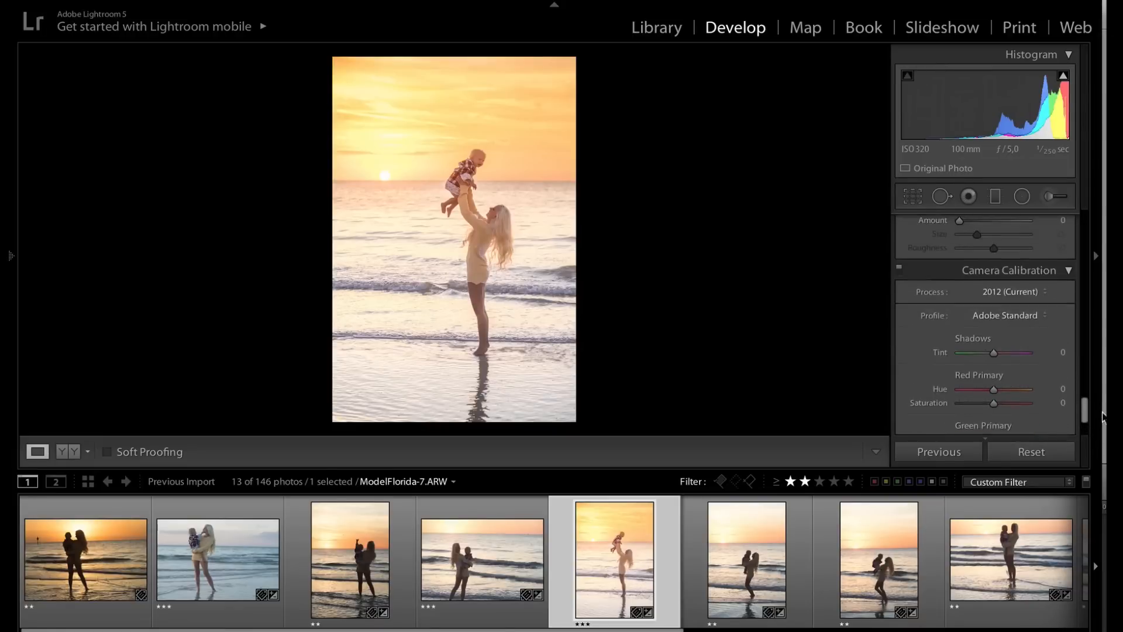
left_click(1006, 316)
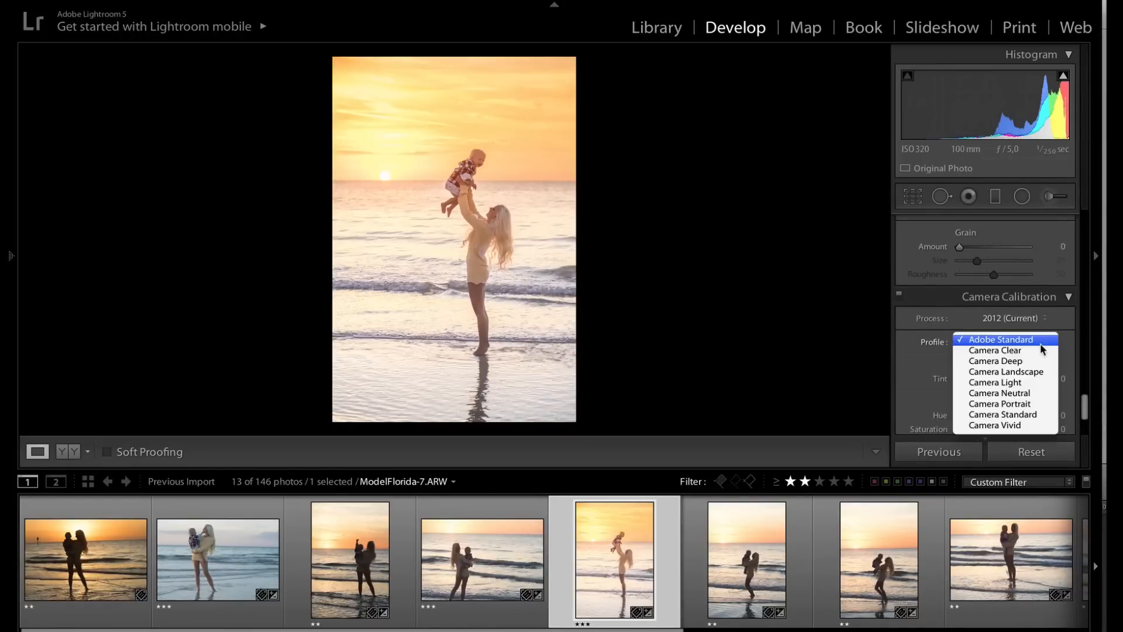
left_click(1001, 339)
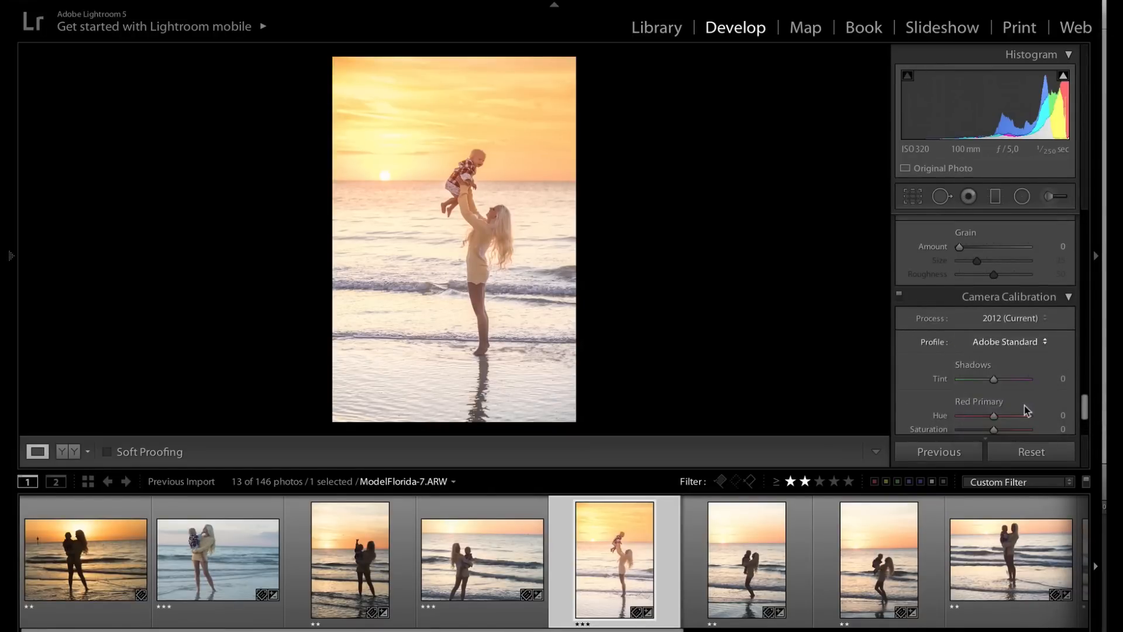
left_click(1011, 341)
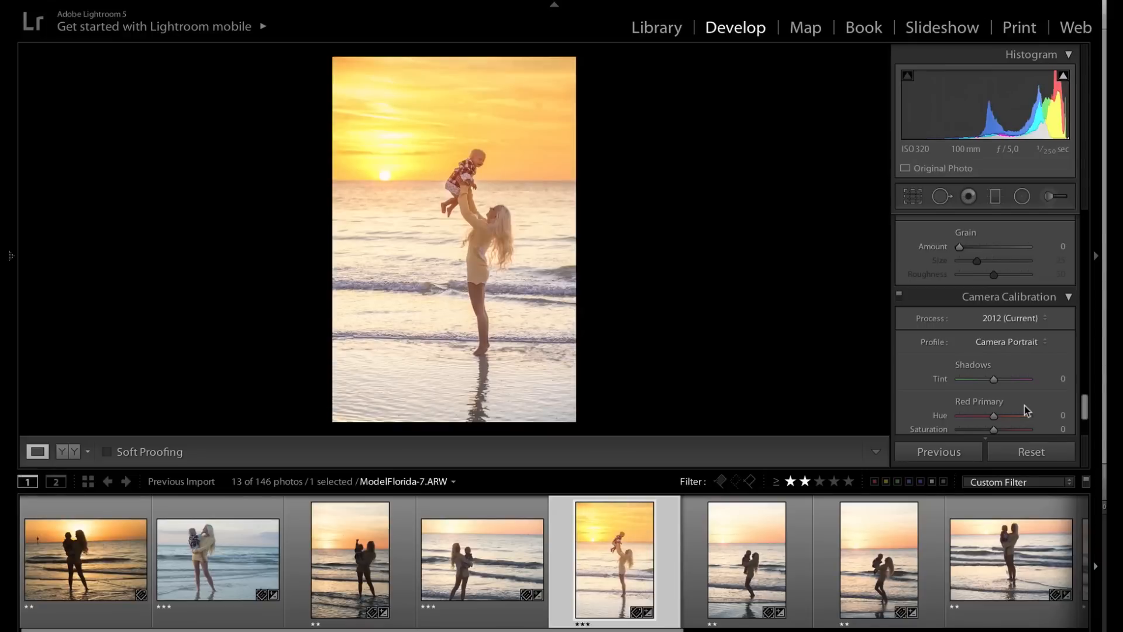
mouse_move(342, 47)
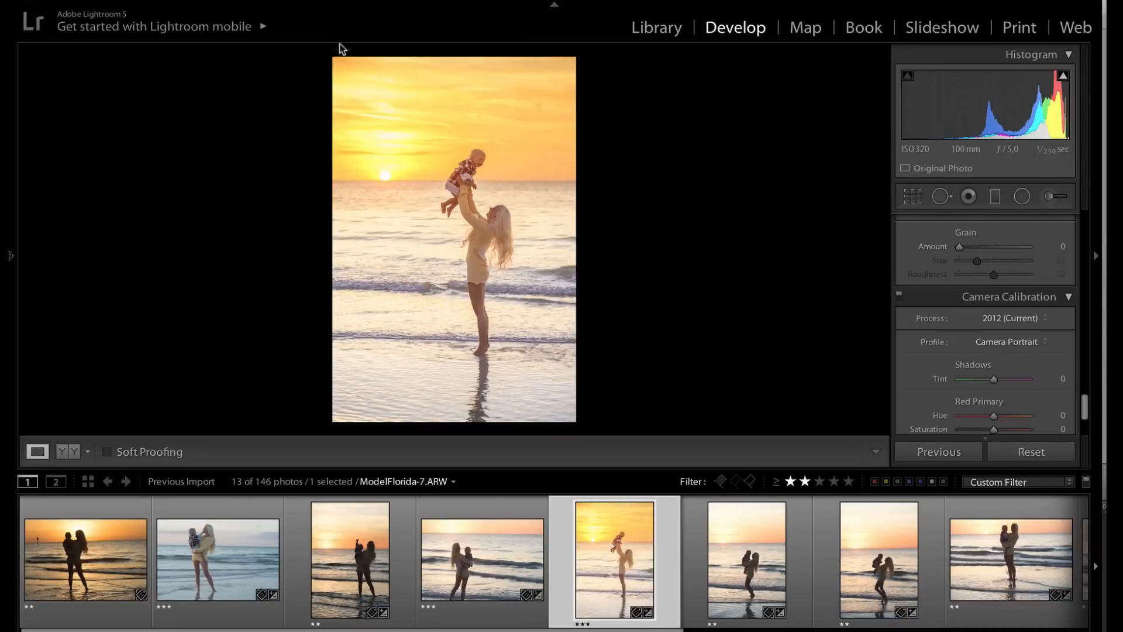
left_click(1006, 341)
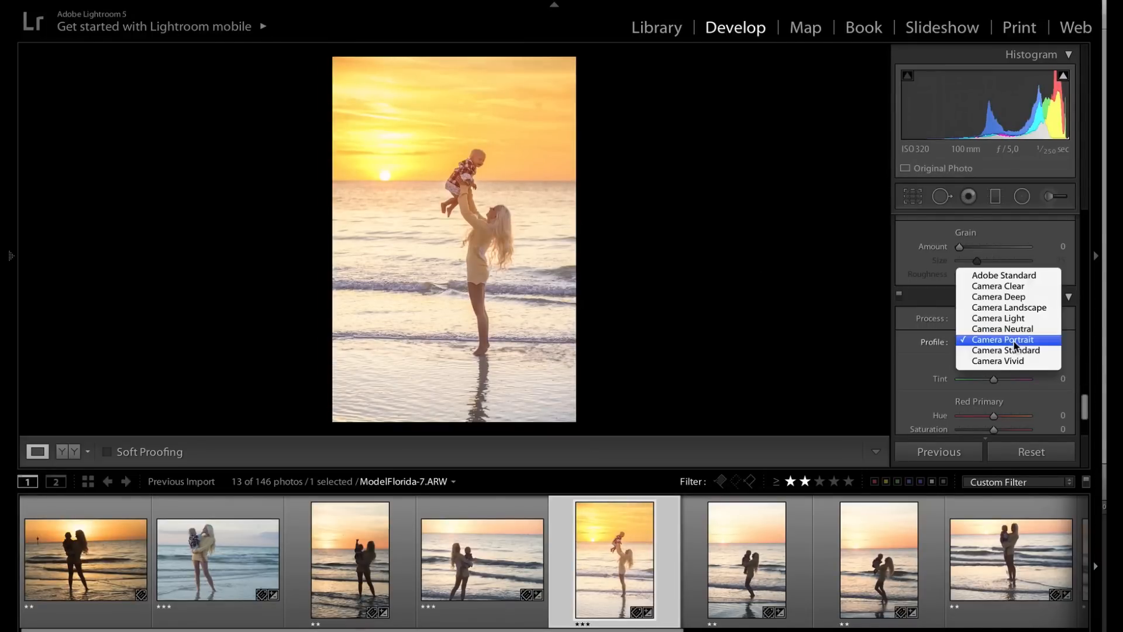
left_click(1007, 340)
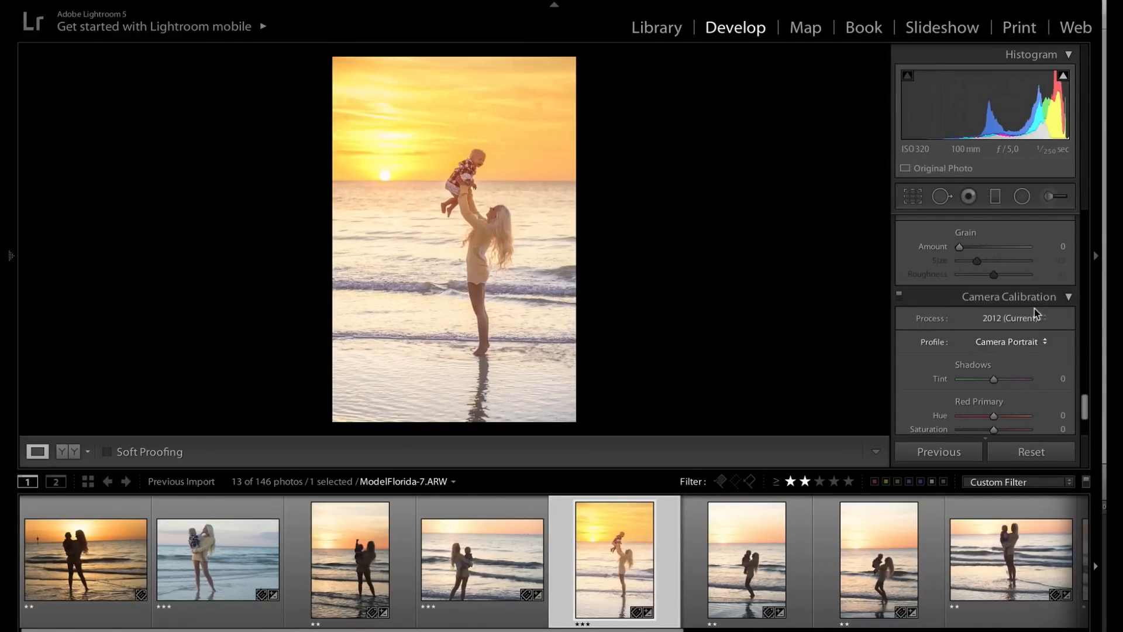
left_click(1011, 341)
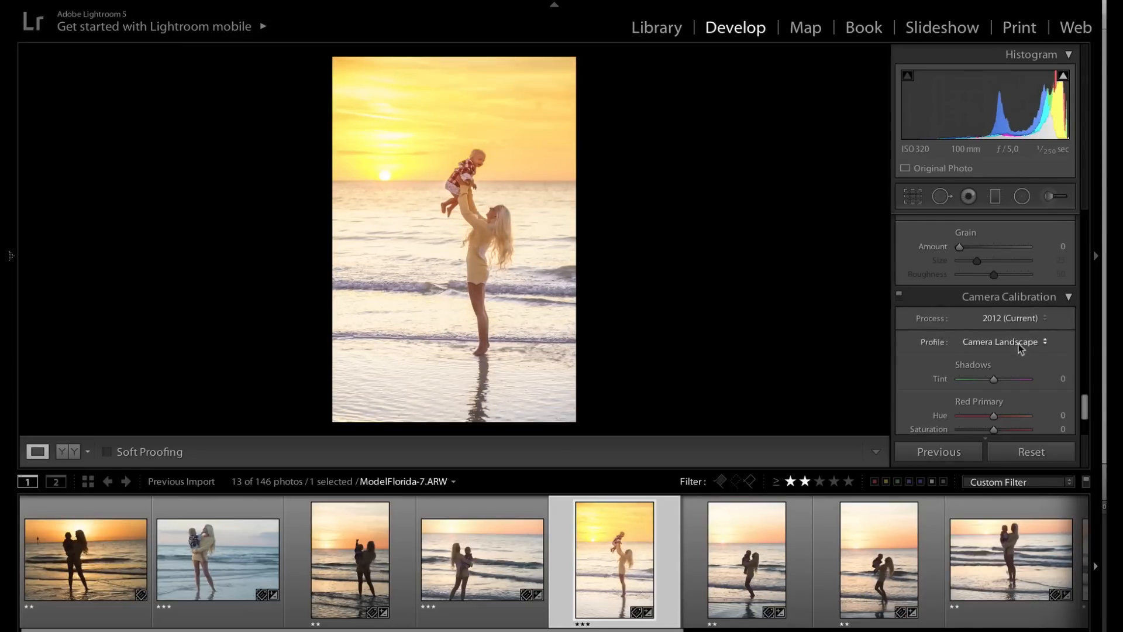
left_click(1003, 342)
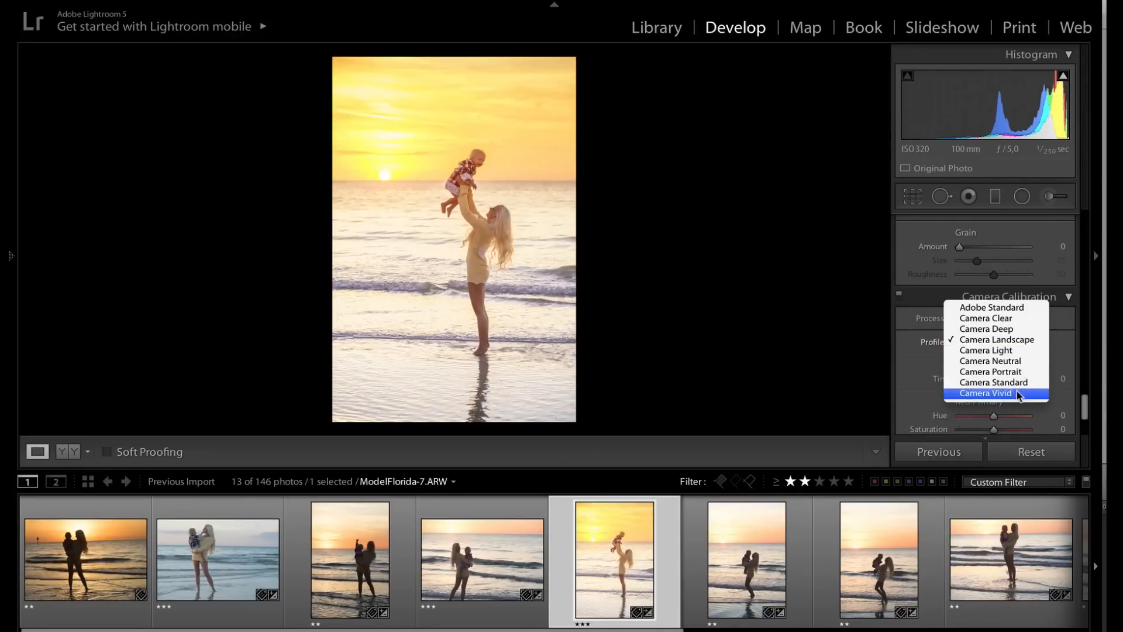
left_click(991, 371)
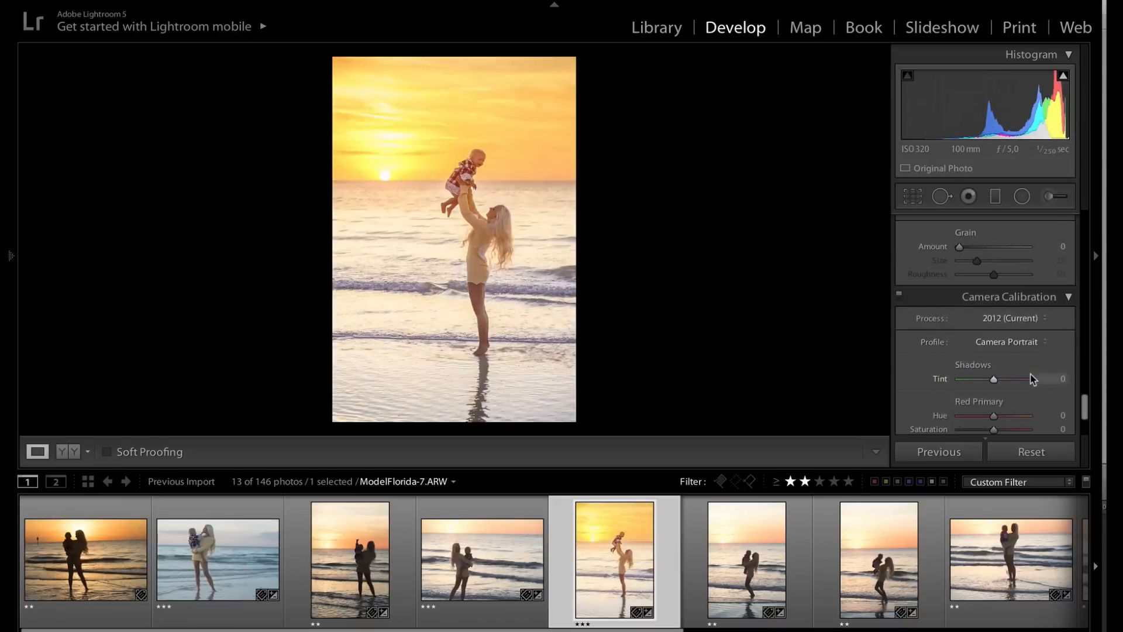
mouse_move(568, 279)
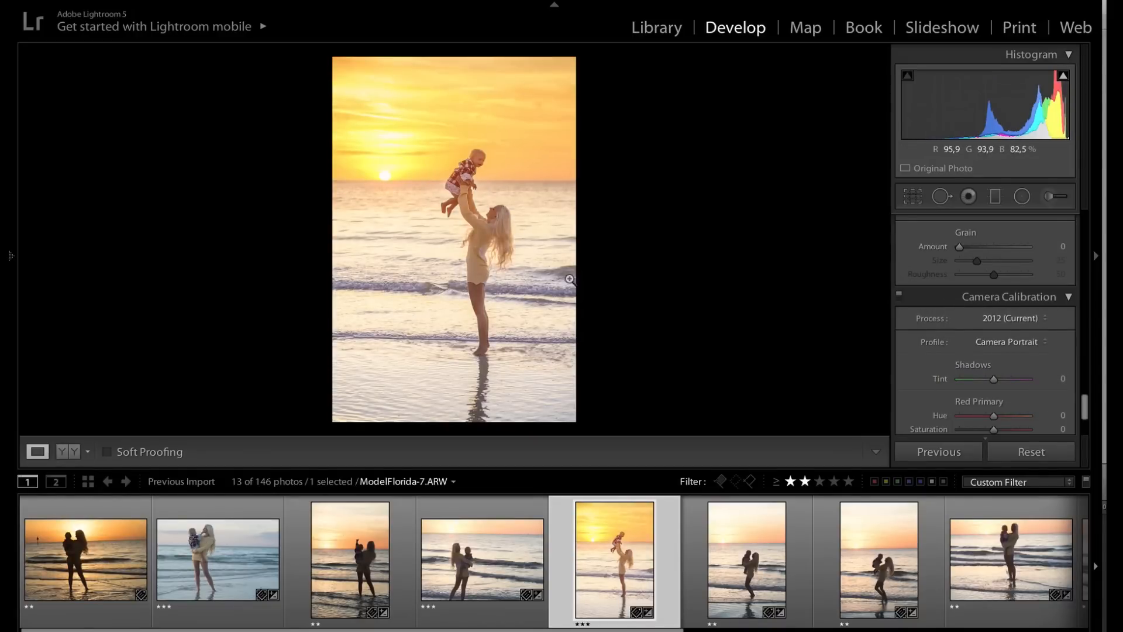
Select the next three beach shots and synchronize all checked settings to them.
scroll("down", 3)
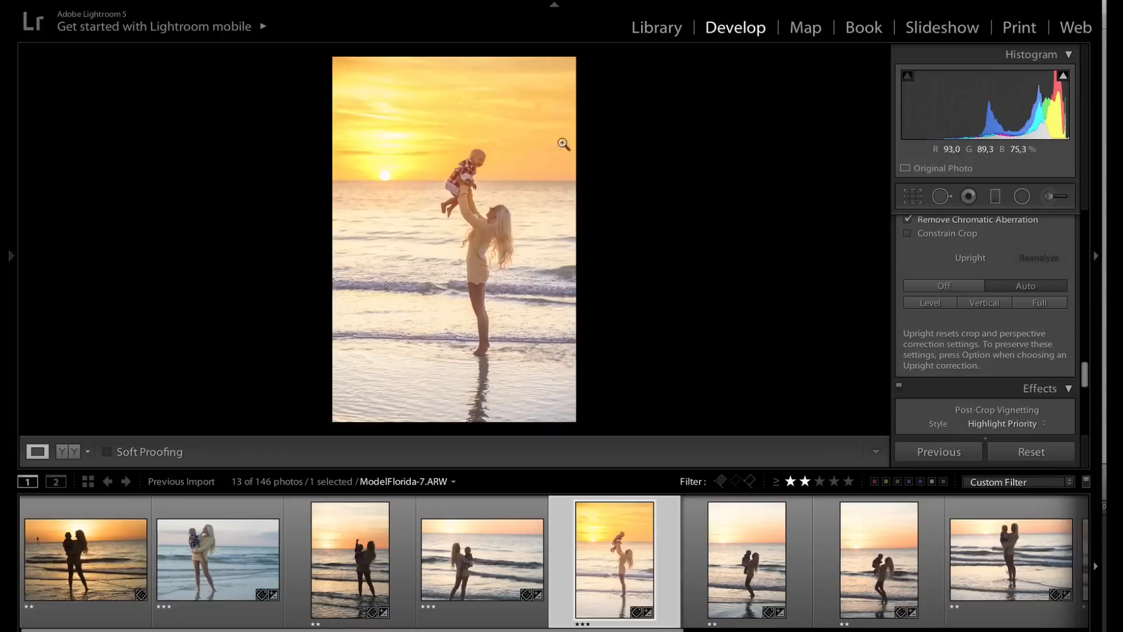
mouse_move(495, 182)
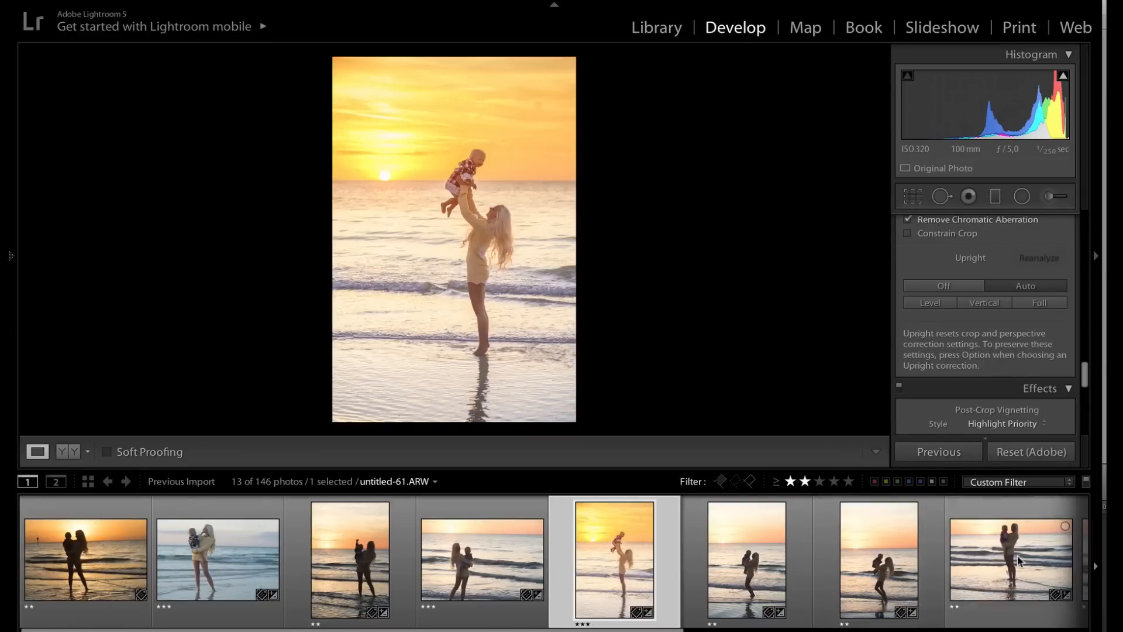
left_click(1010, 559)
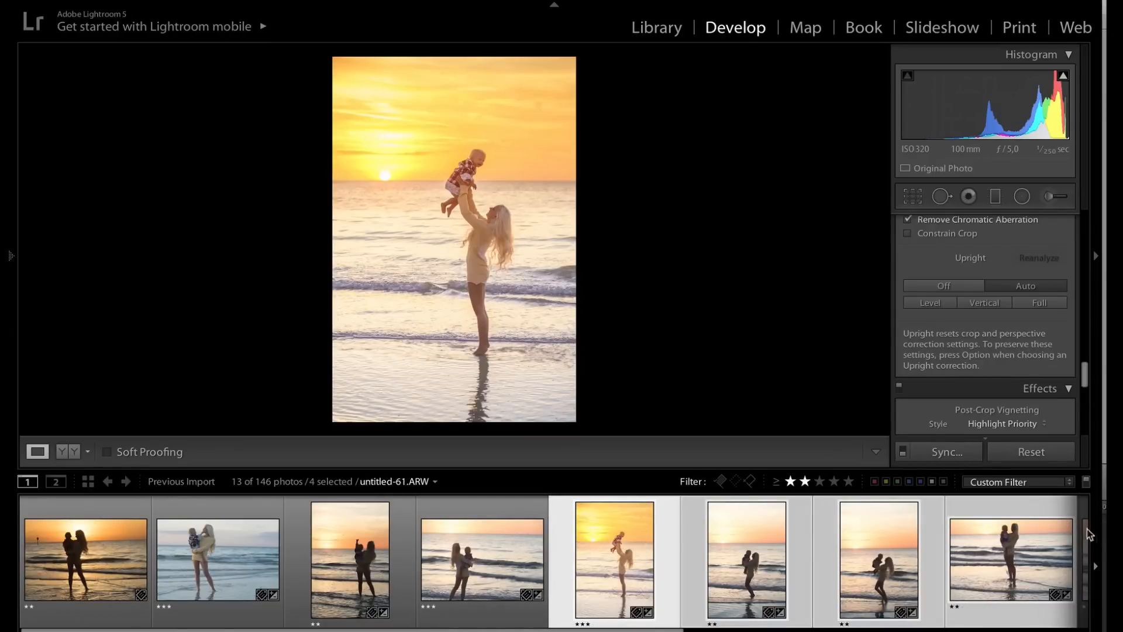
left_click(947, 451)
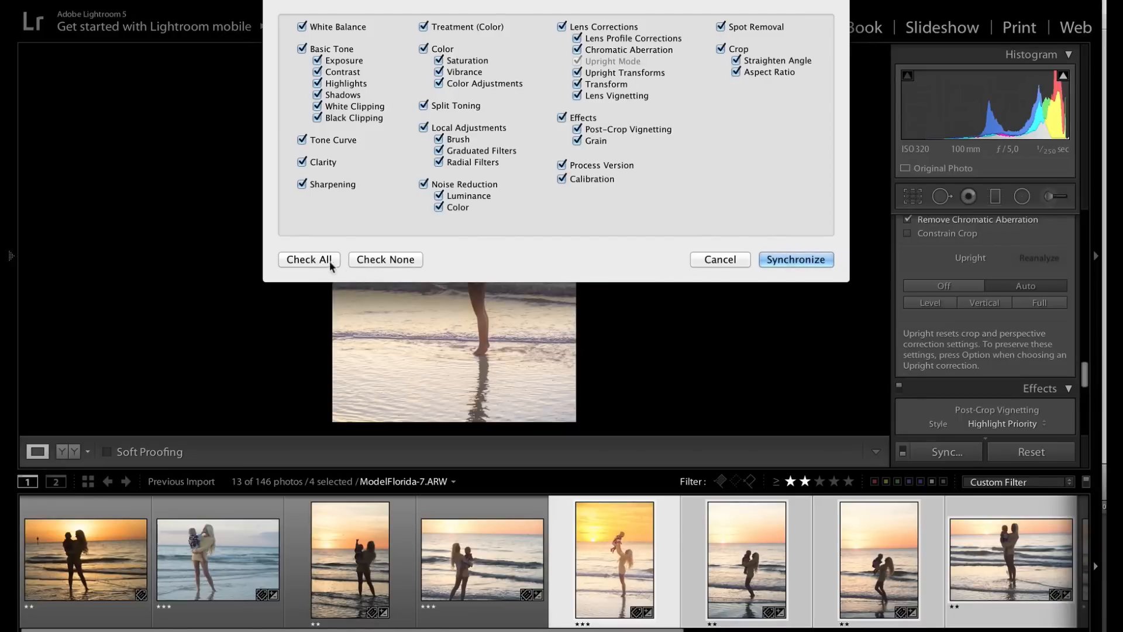
mouse_move(801, 257)
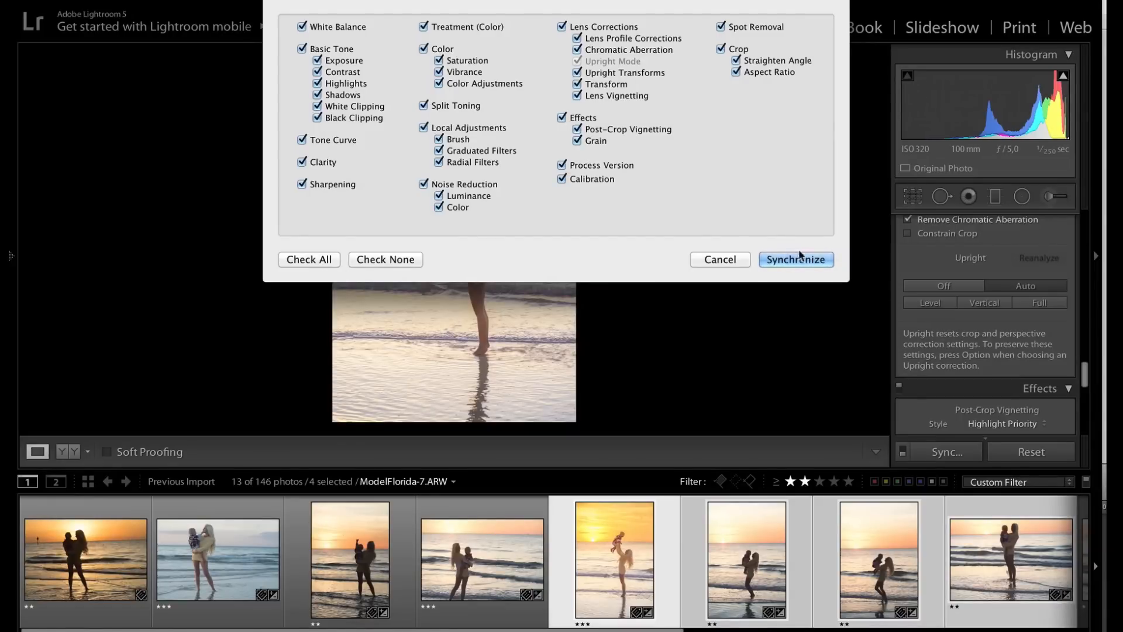
left_click(795, 259)
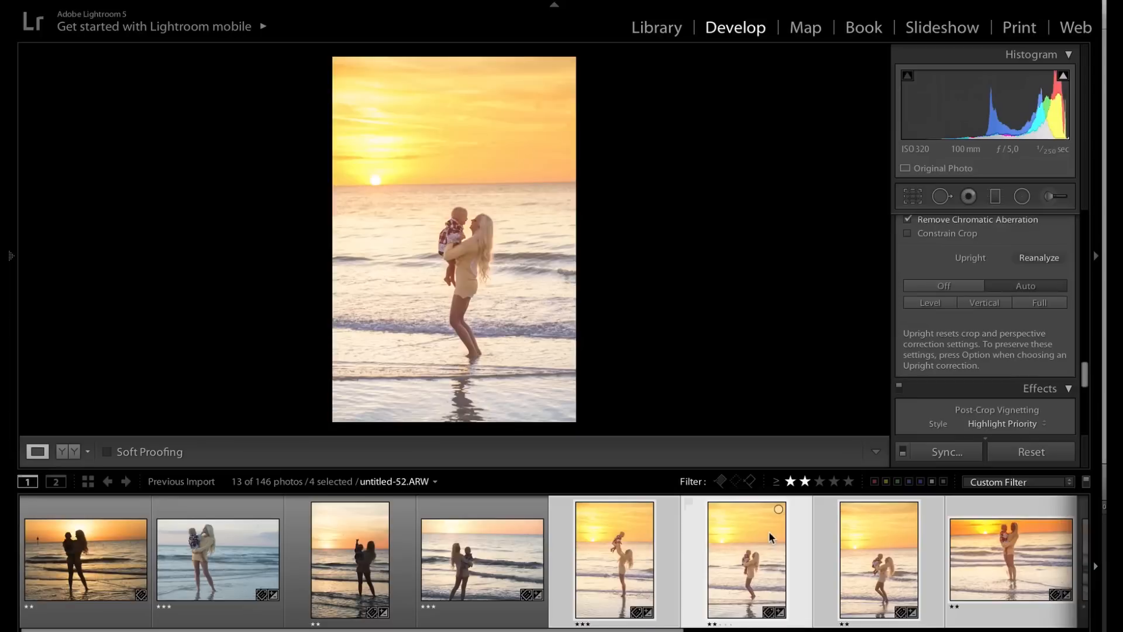
Select the vertical shot Untitled-53 and bring up Copy Settings with all groups checked.
left_click(877, 560)
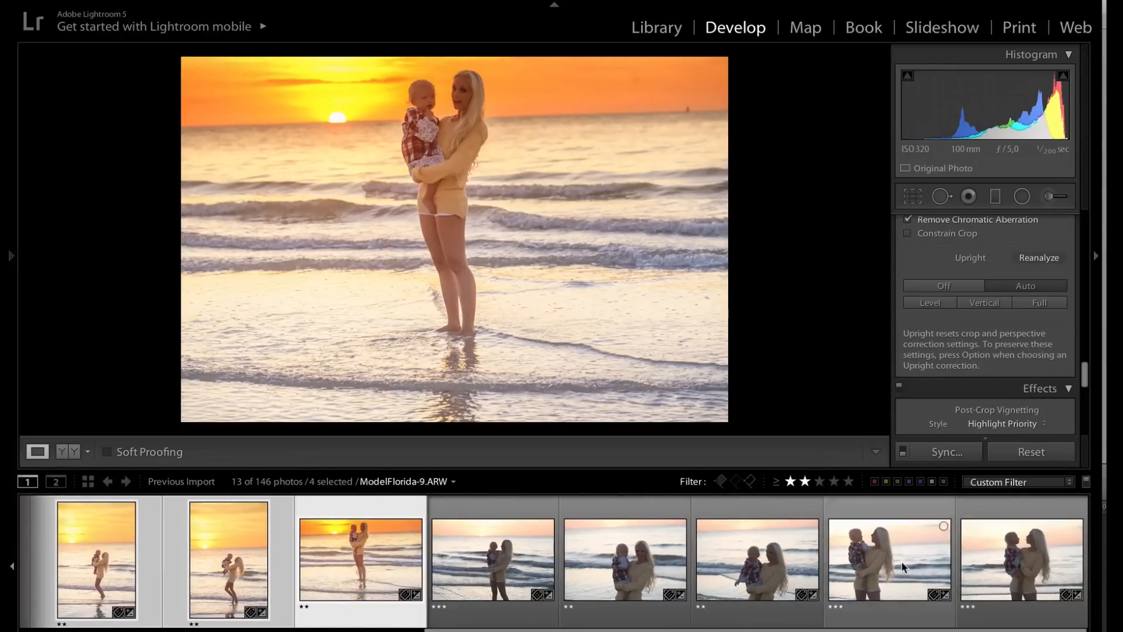
left_click(228, 561)
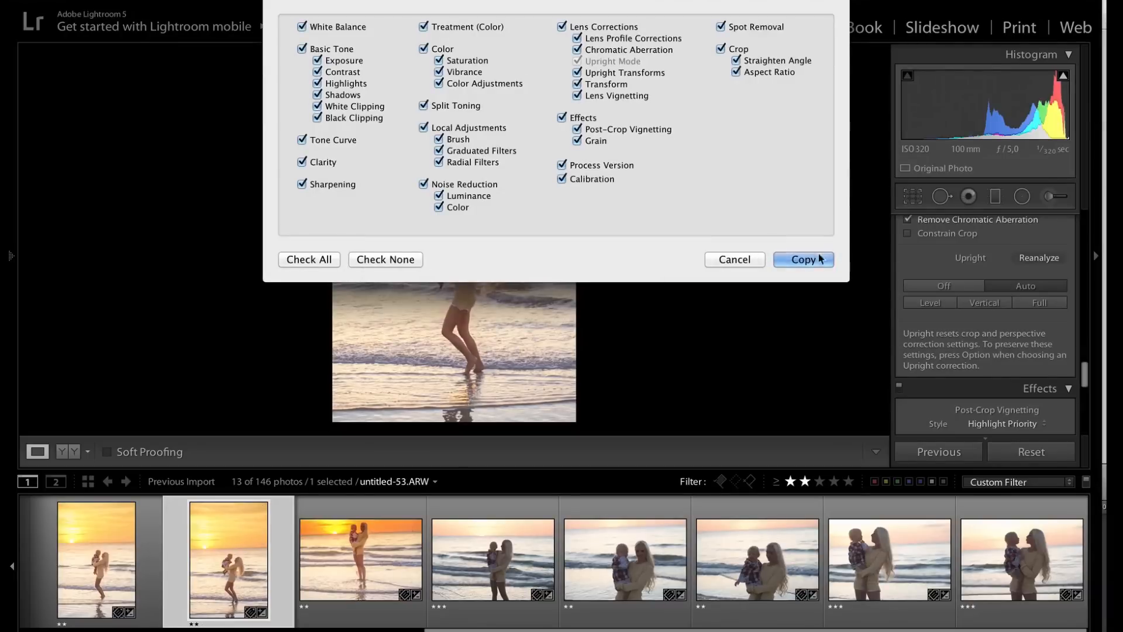
Copy Untitled-53's settings and paste them onto the close-up ModelFlorida-10.
left_click(802, 259)
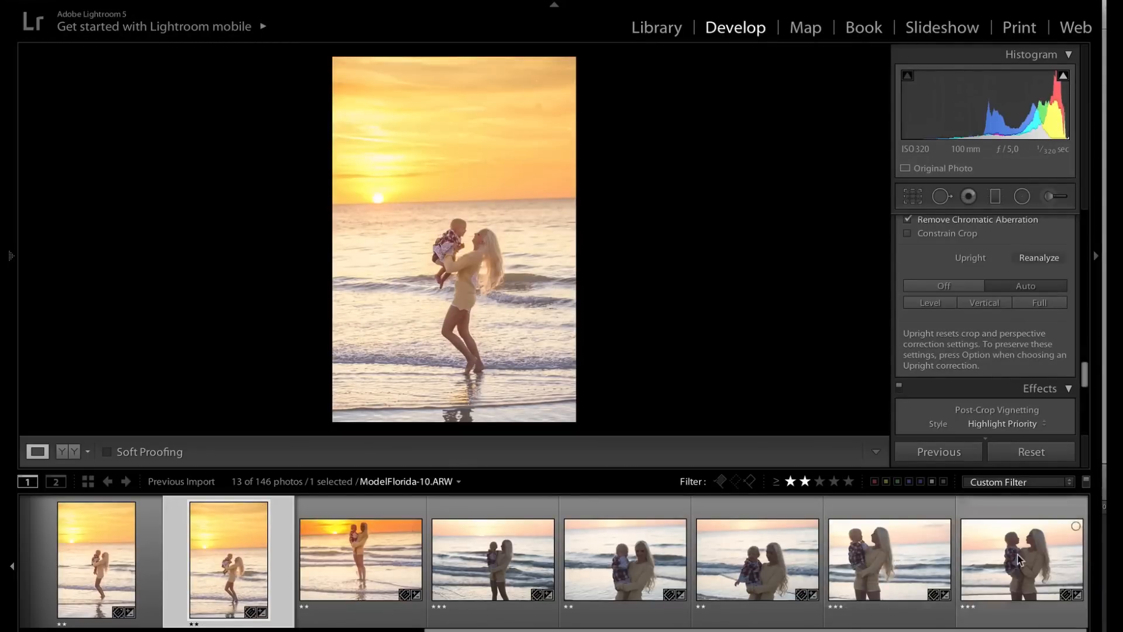
left_click(1020, 560)
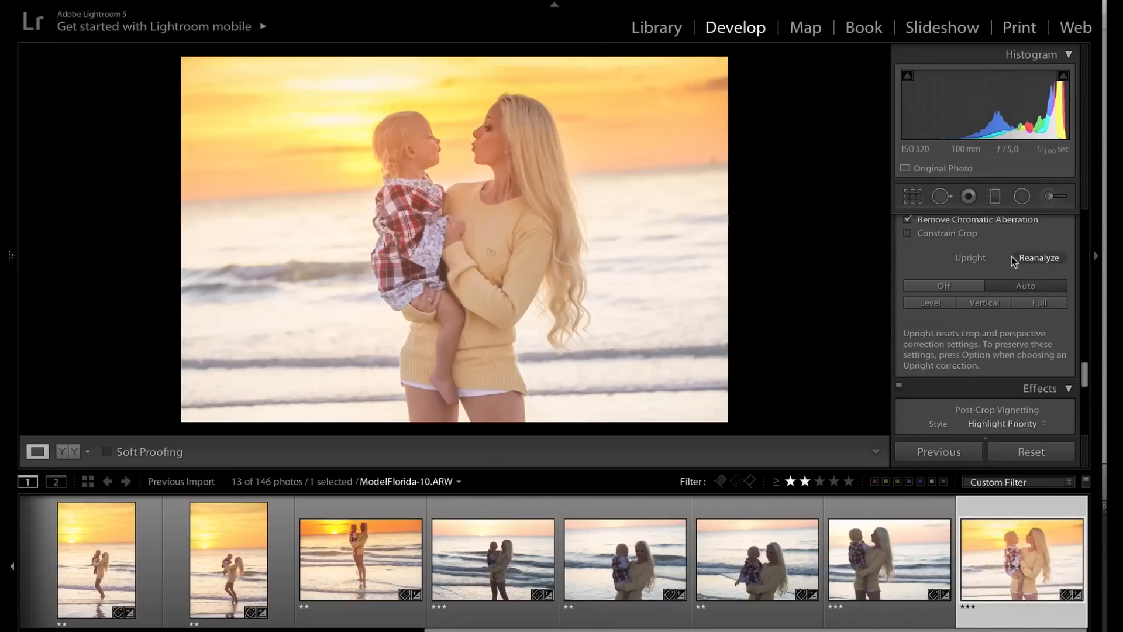
mouse_move(970, 258)
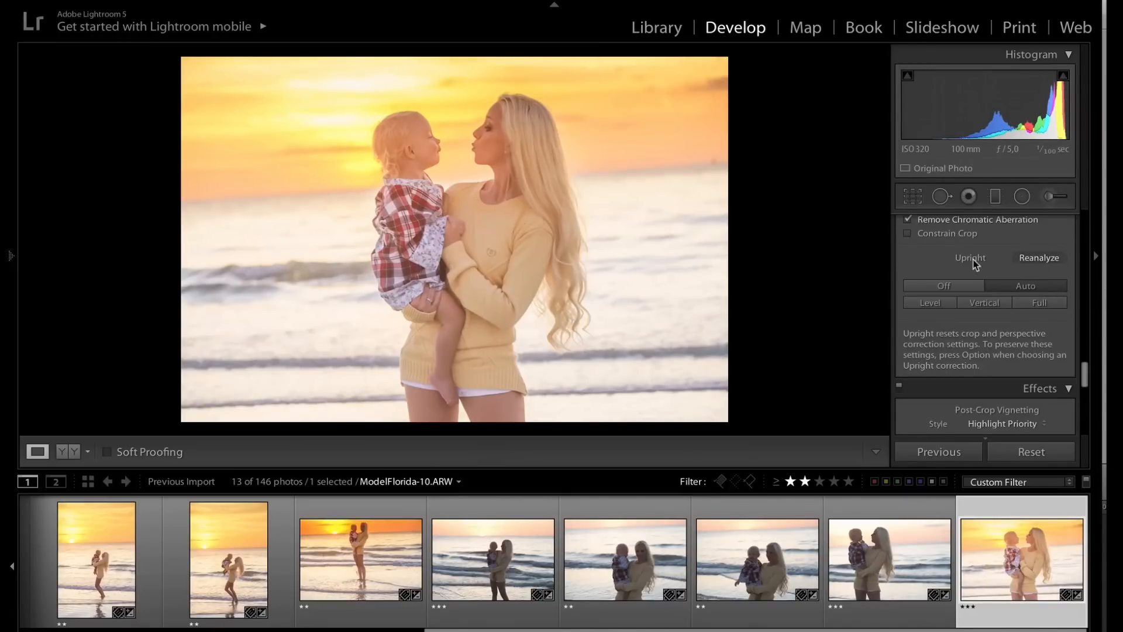
left_click(1025, 285)
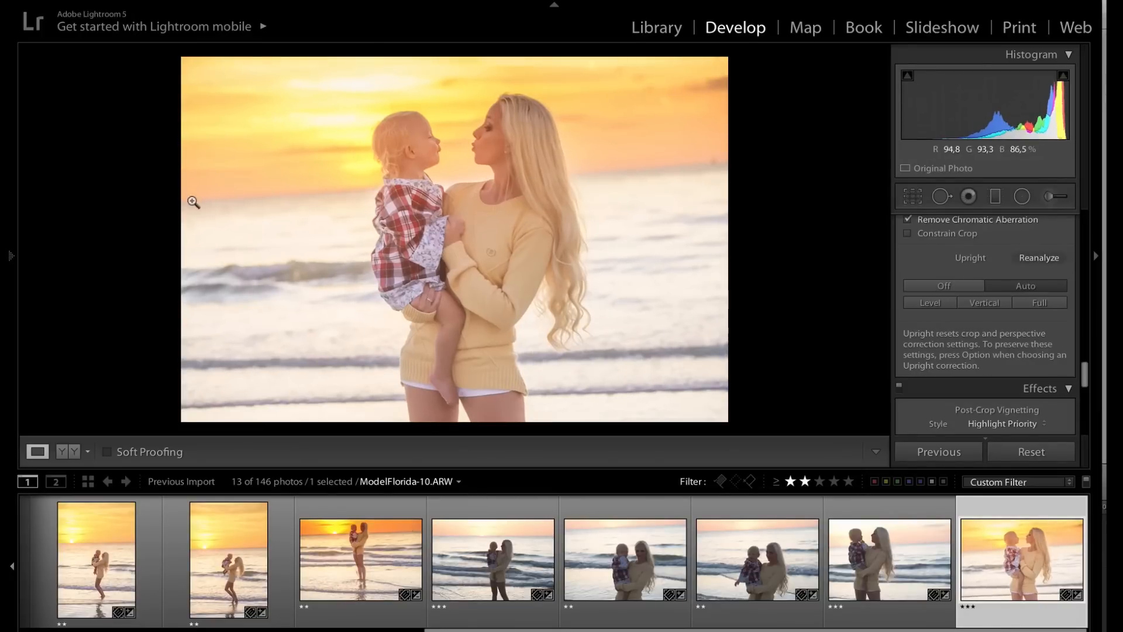
mouse_move(185, 187)
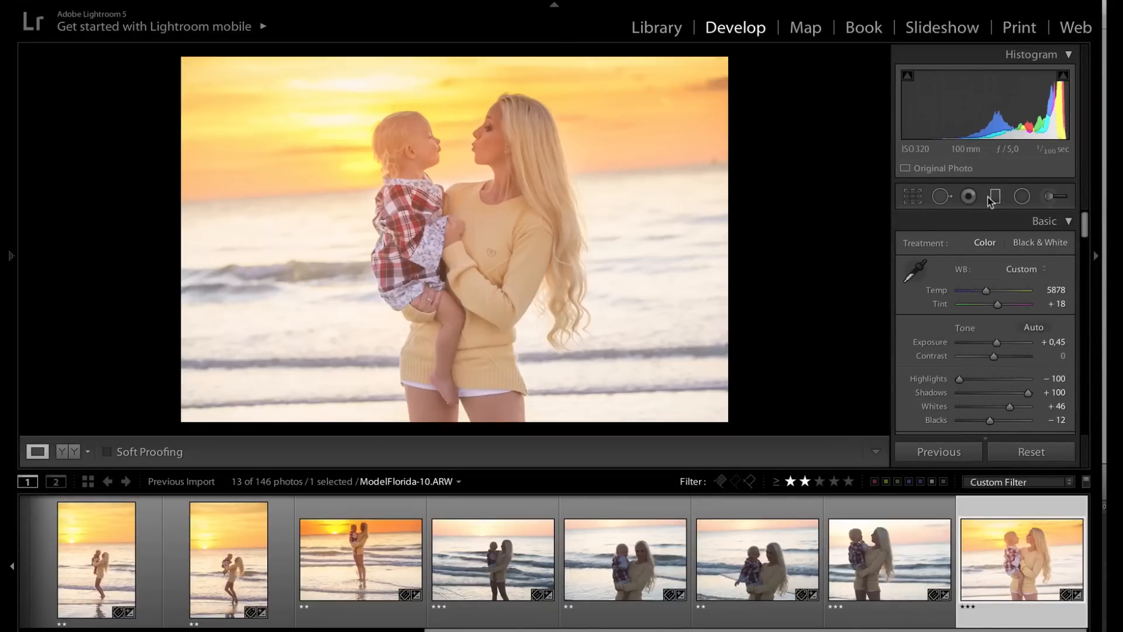
Drag a Graduated Filter down across the sky, with exposure at 0.71.
left_click(995, 197)
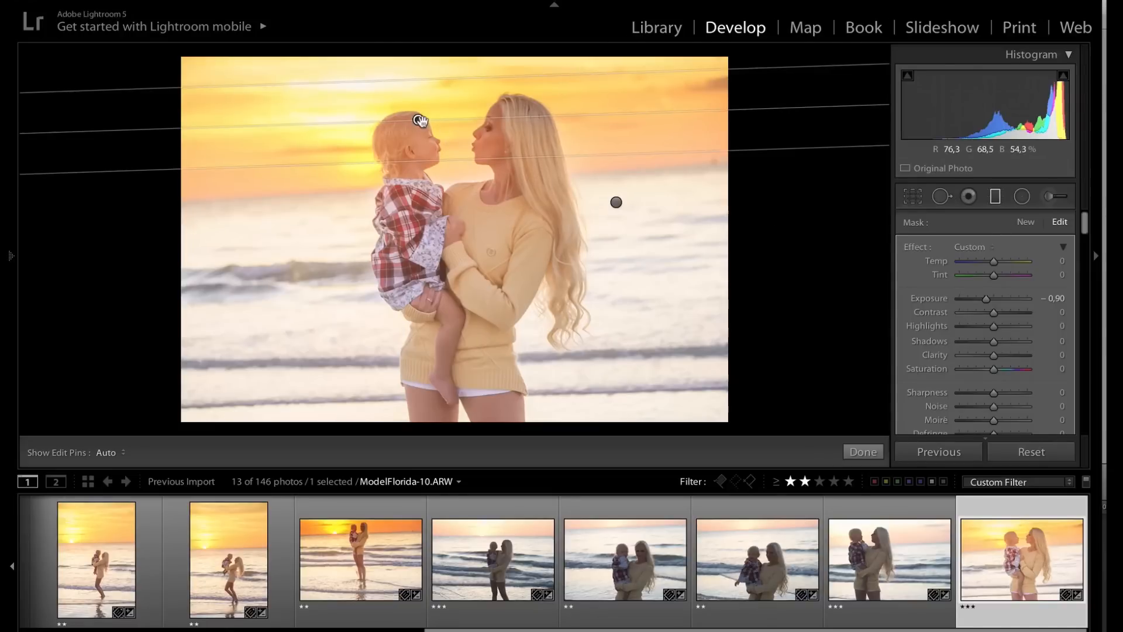
left_click_drag(421, 119, 422, 74)
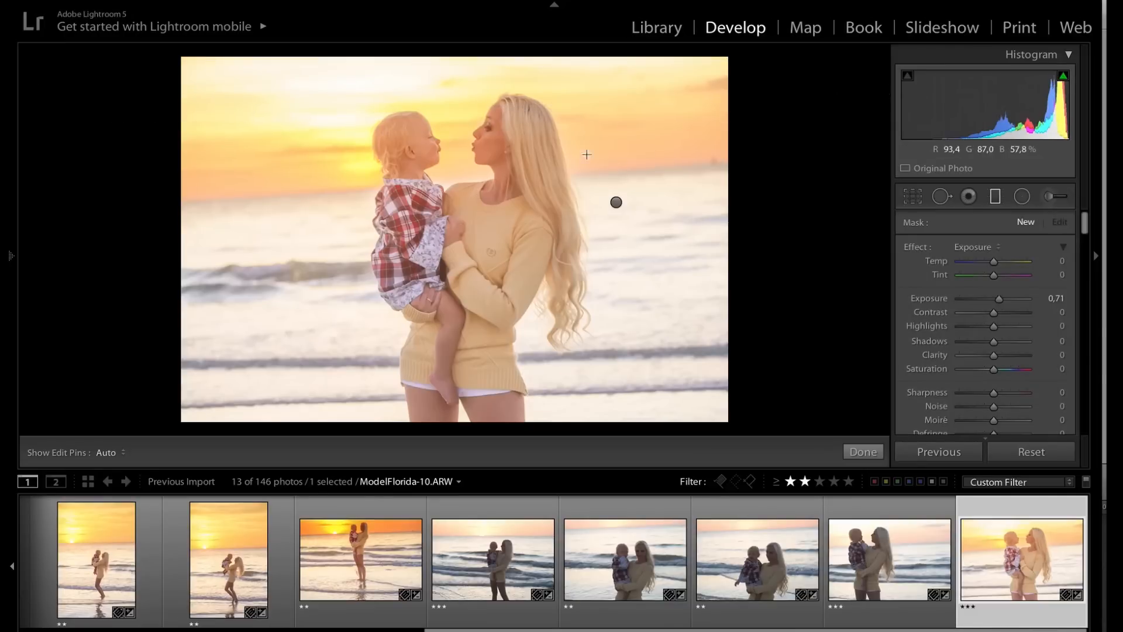
mouse_move(872, 270)
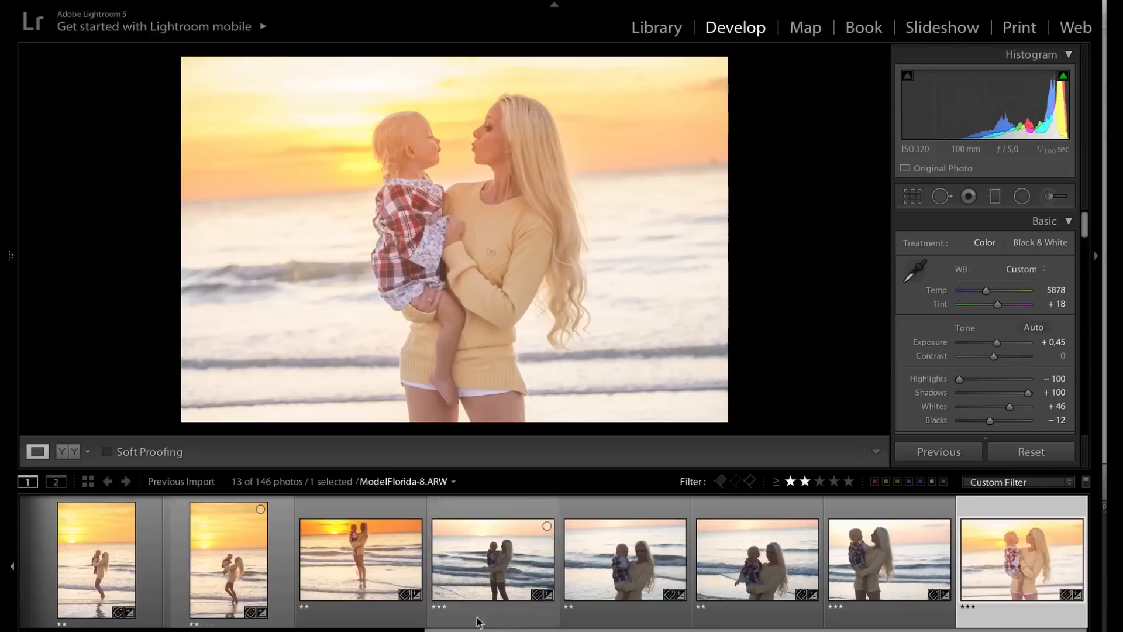
left_click(172, 560)
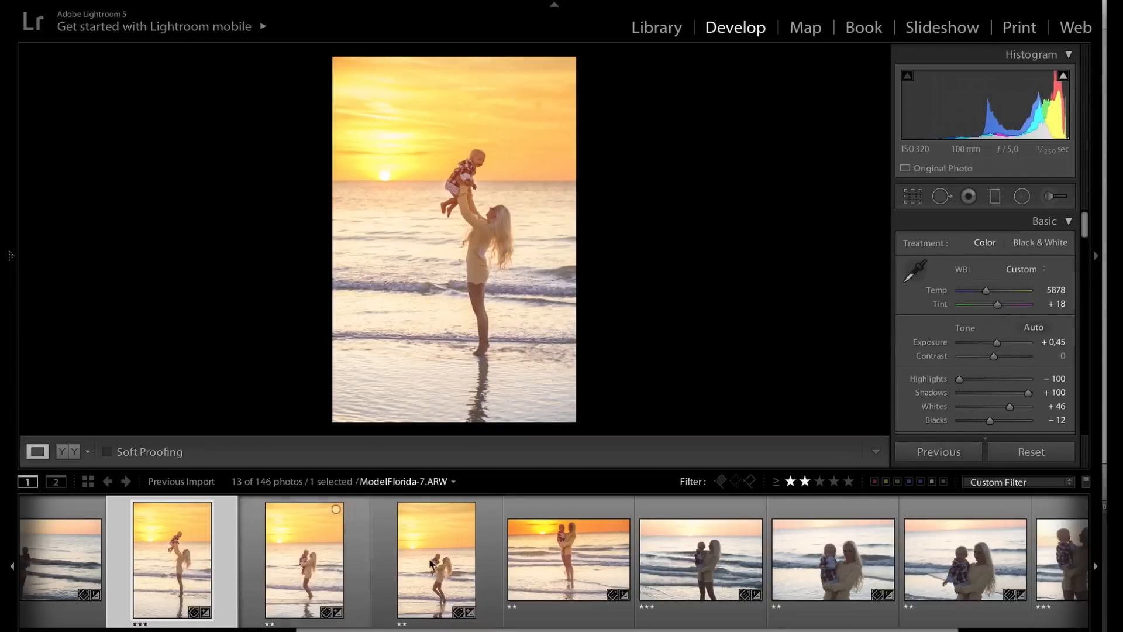
mouse_move(566, 559)
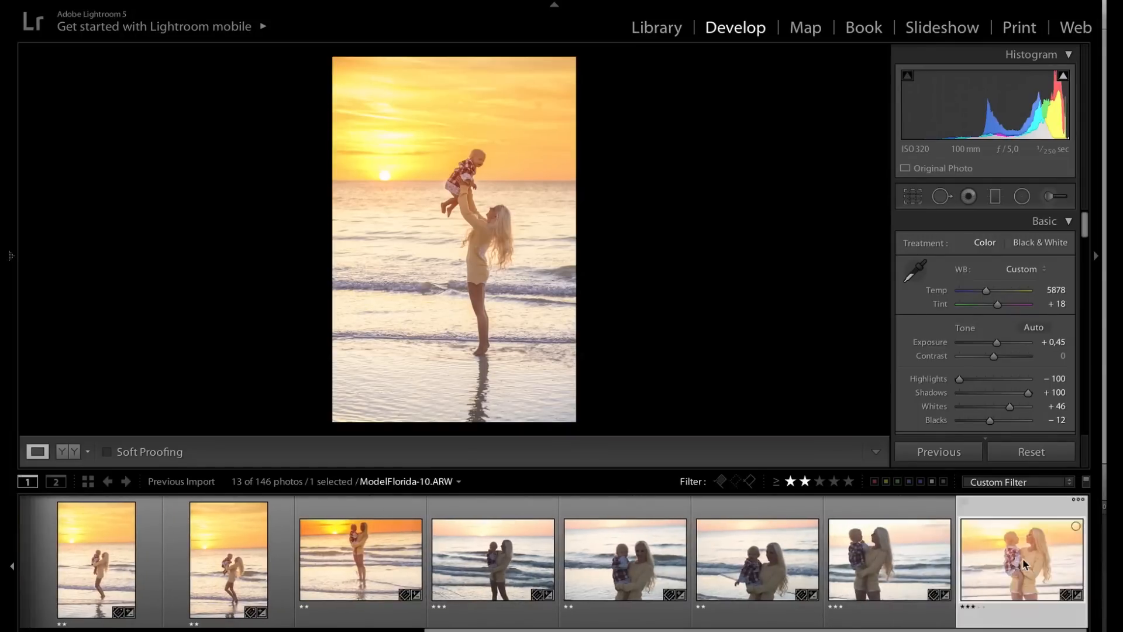
left_click(1023, 559)
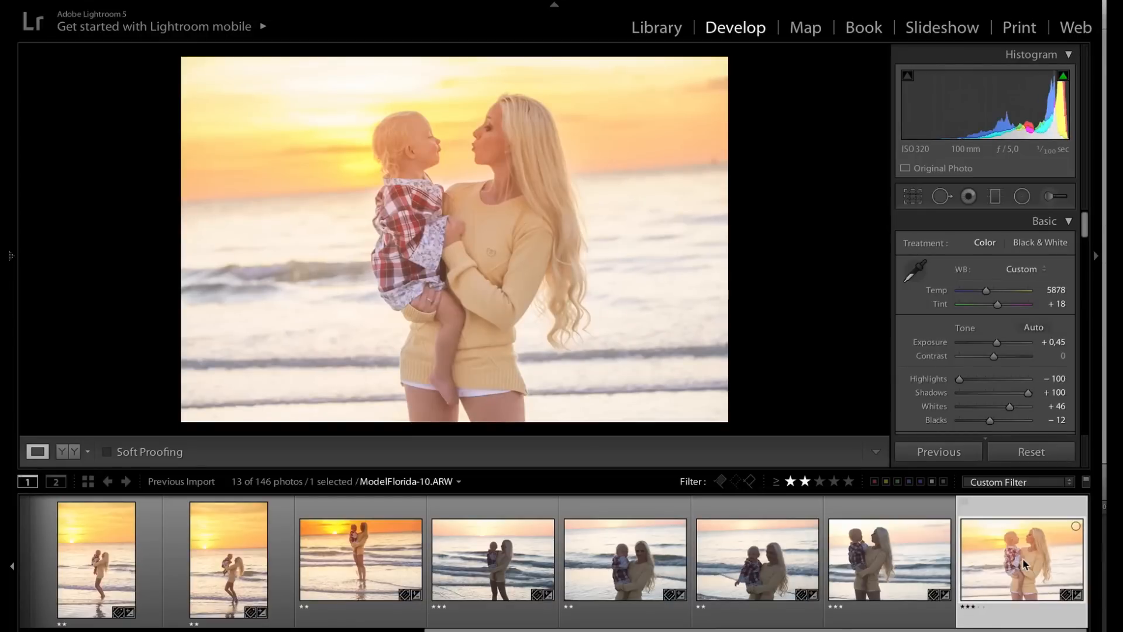
mouse_move(1023, 562)
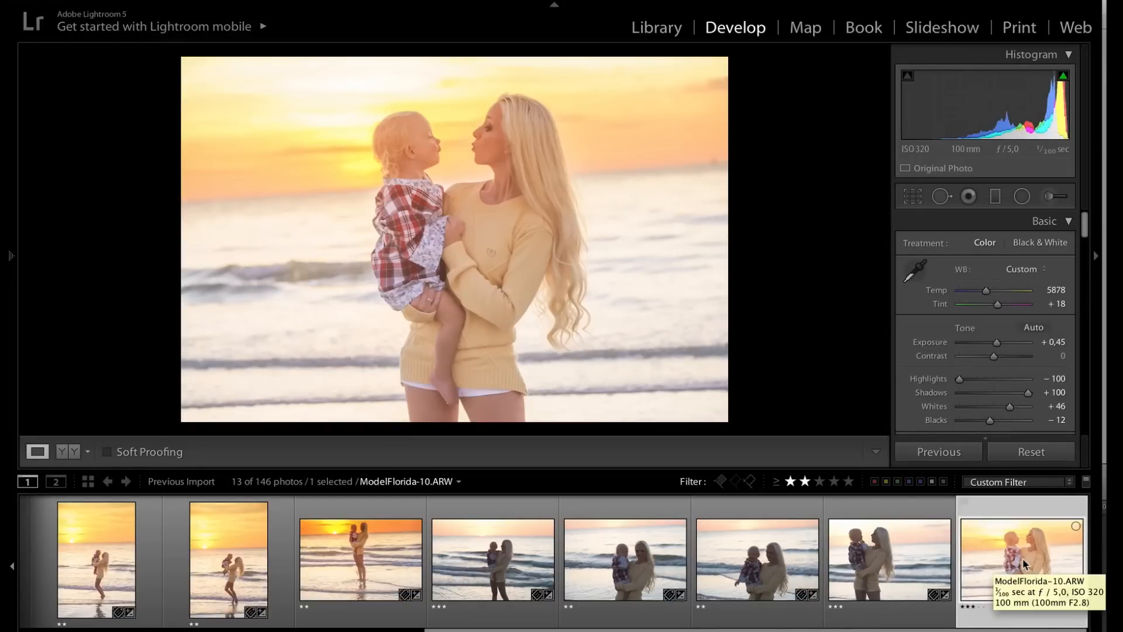